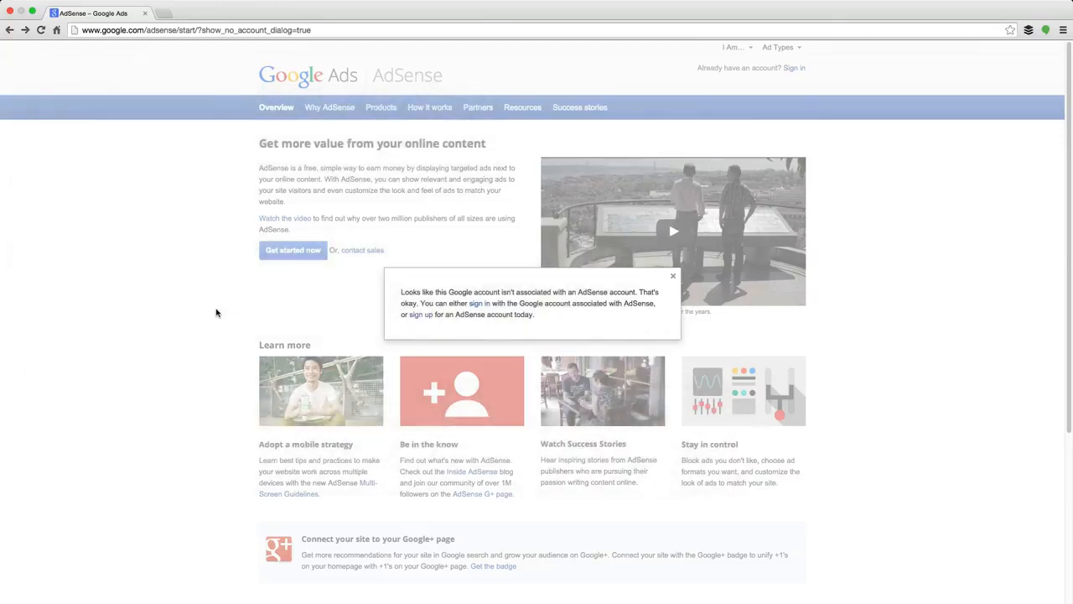
{"action": "mouse_move", "coordinate": [217, 310]}
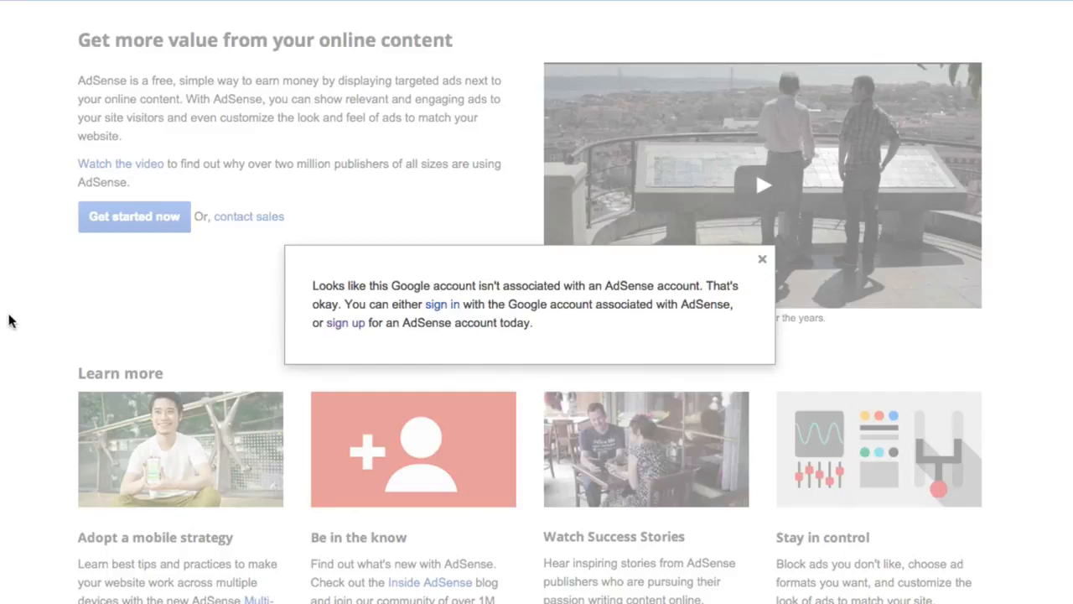
{"action": "mouse_move", "coordinate": [353, 345]}
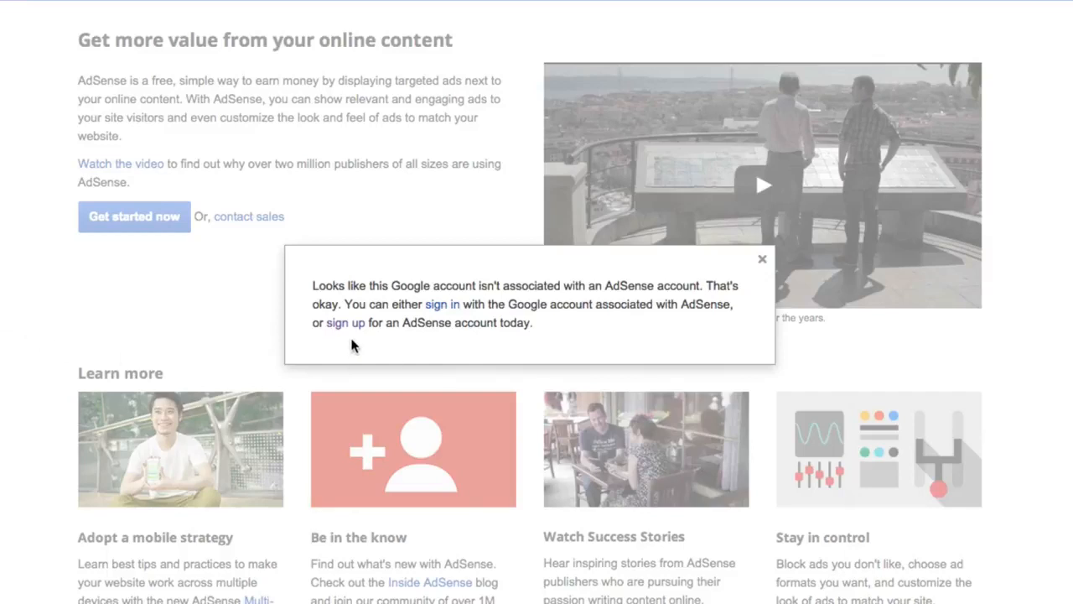
Begin the AdSense sign-up using the currently signed-in Google account.
{"action": "left_click", "coordinate": [345, 322]}
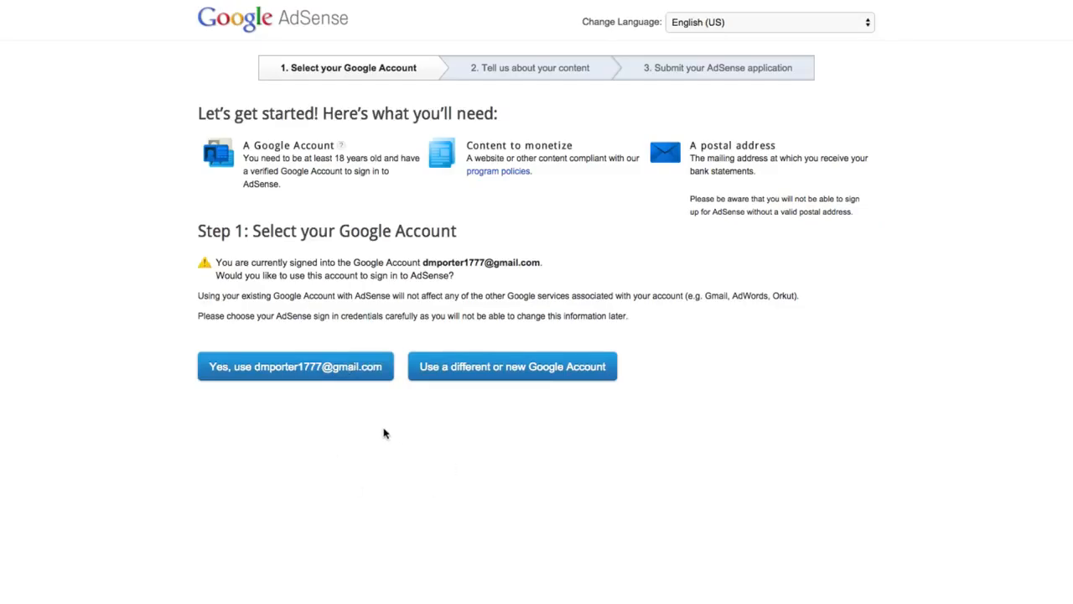
{"action": "mouse_move", "coordinate": [369, 426]}
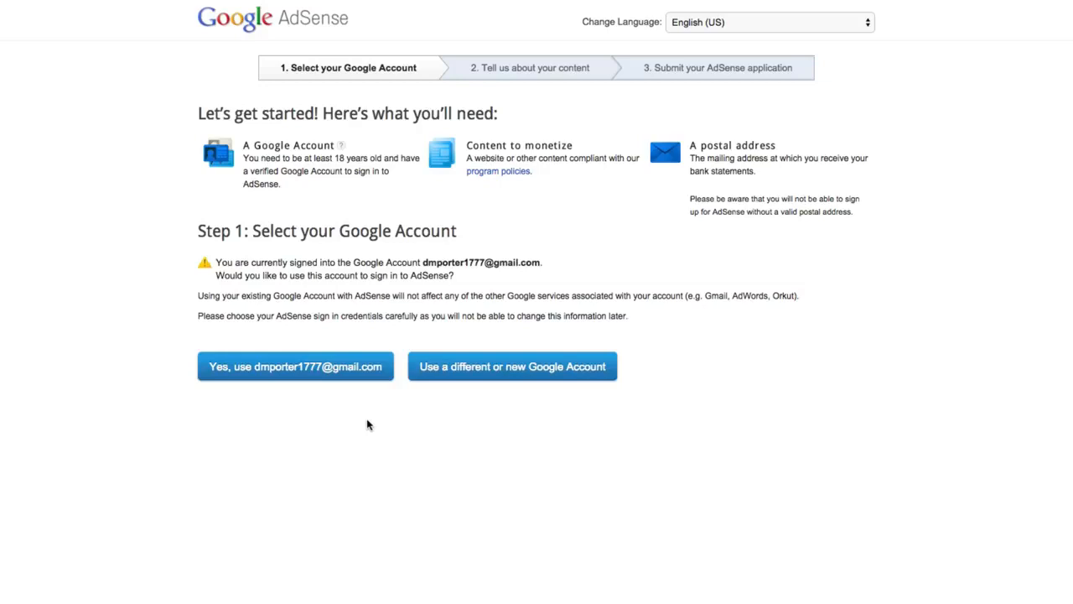
{"action": "mouse_move", "coordinate": [276, 379]}
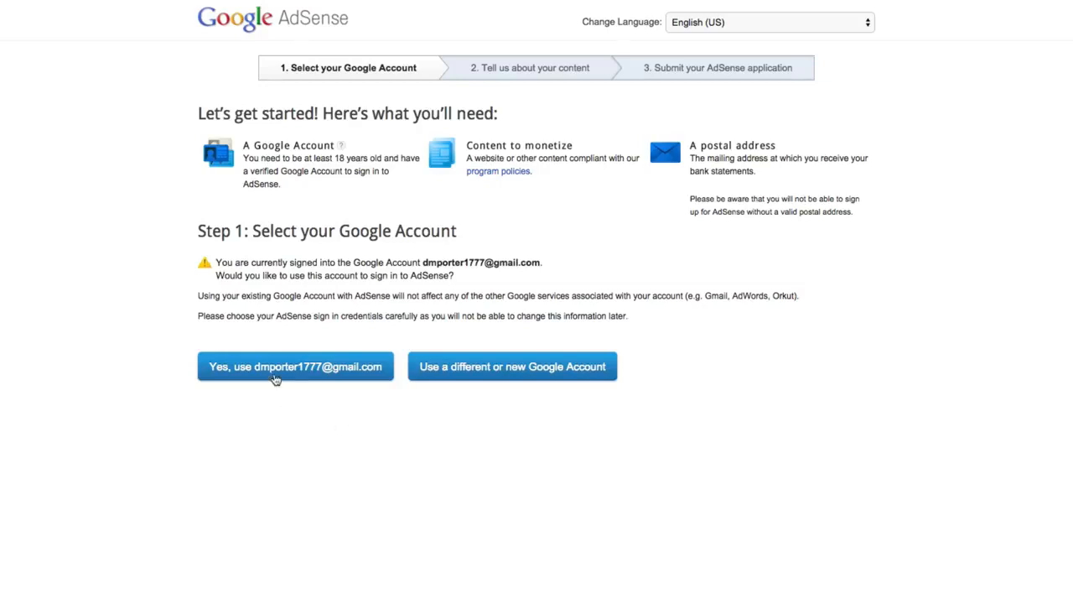
{"action": "left_click", "coordinate": [296, 365]}
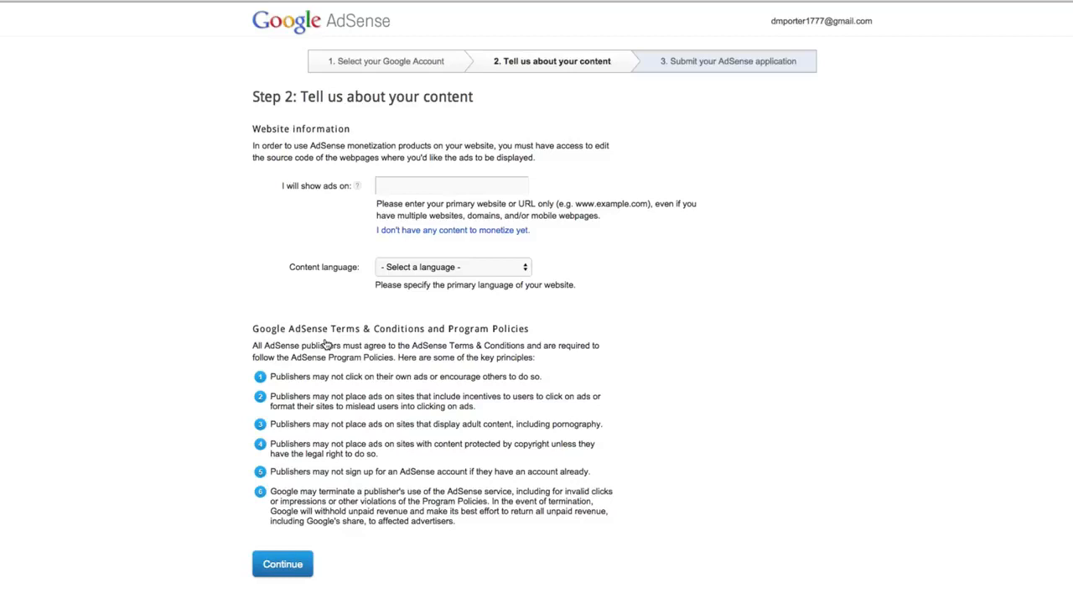
{"action": "mouse_move", "coordinate": [305, 321]}
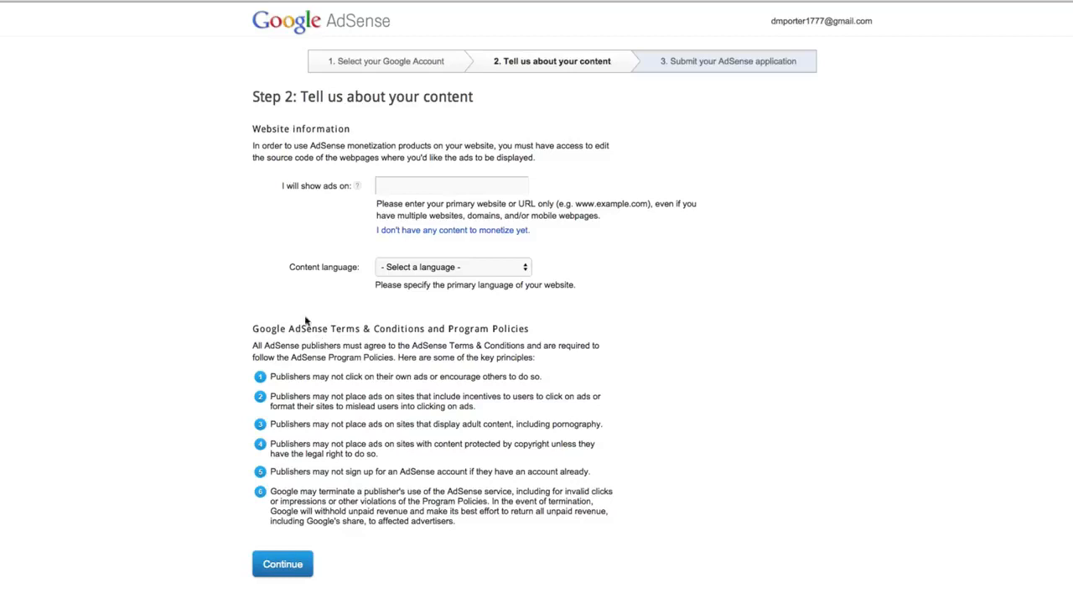
{"action": "mouse_move", "coordinate": [337, 203]}
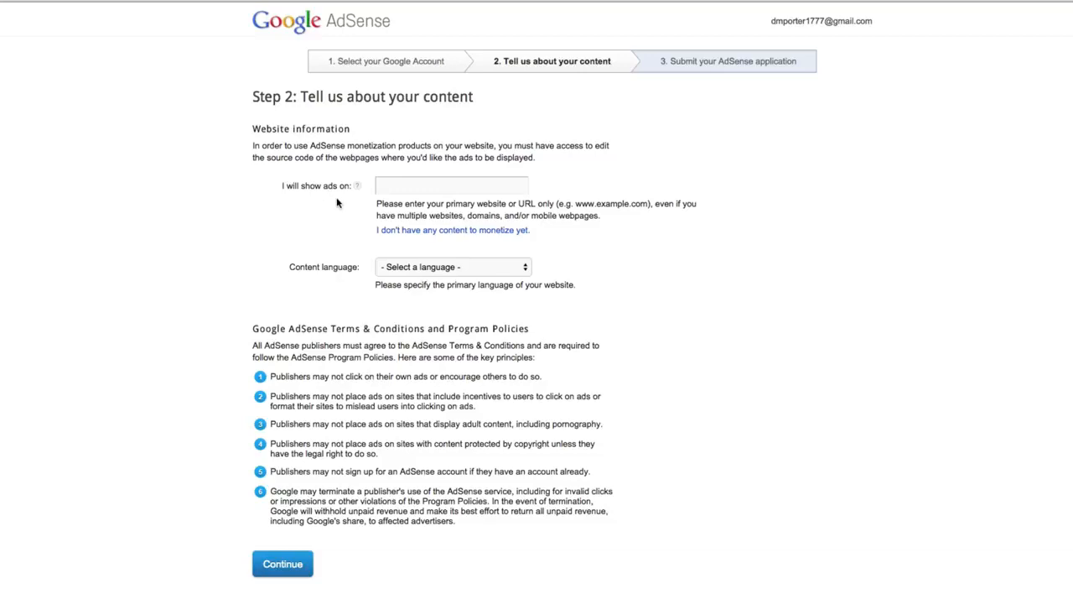
{"action": "mouse_move", "coordinate": [479, 188]}
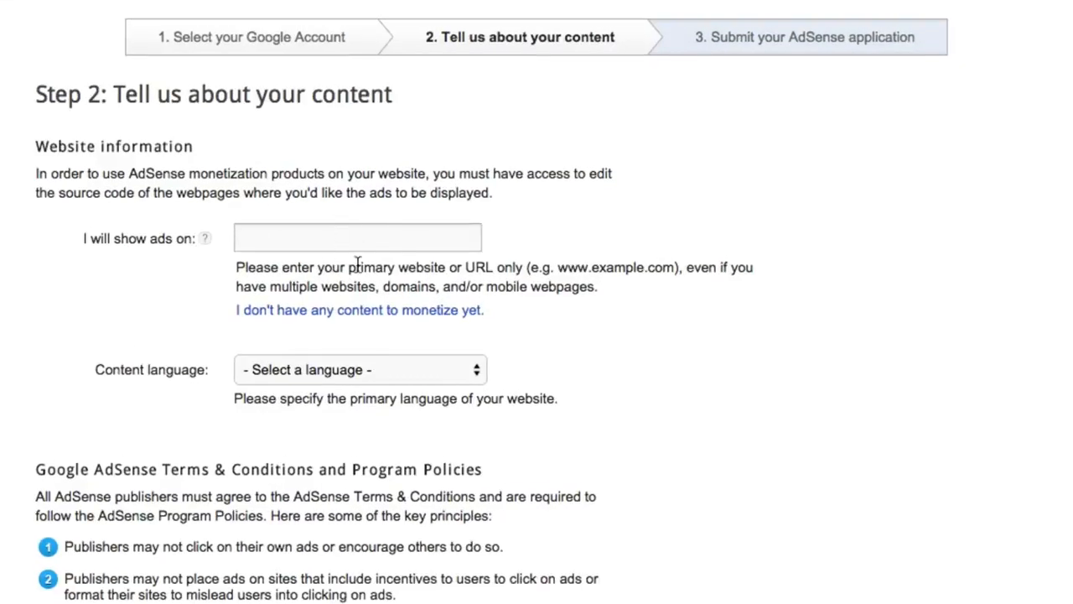
{"action": "mouse_move", "coordinate": [315, 255]}
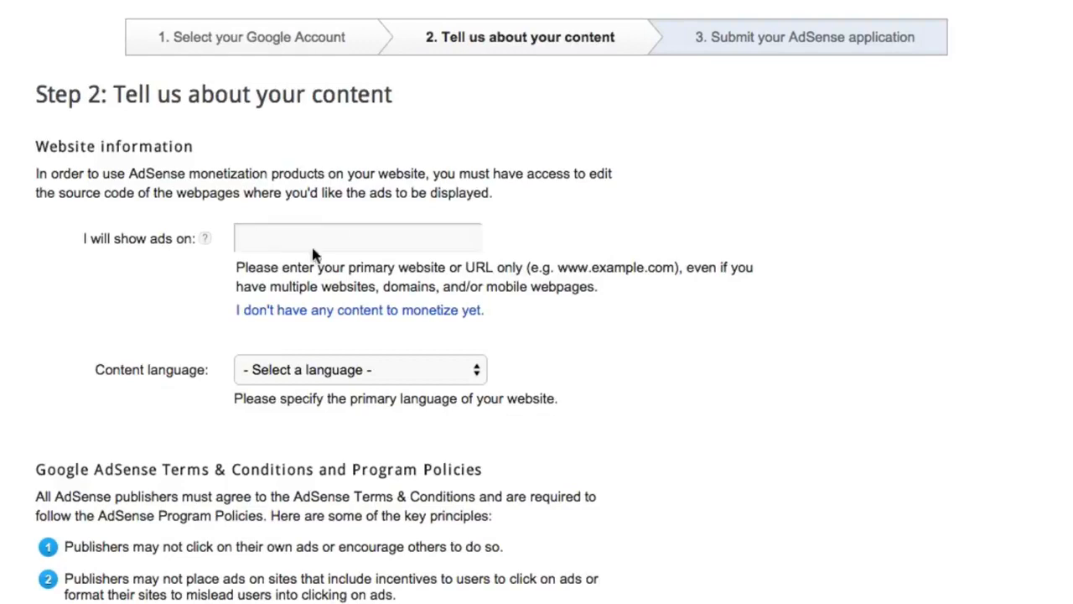
Enter a YouTube channel URL in the 'I will show ads on' field, then select it for removal.
{"action": "left_click", "coordinate": [357, 238]}
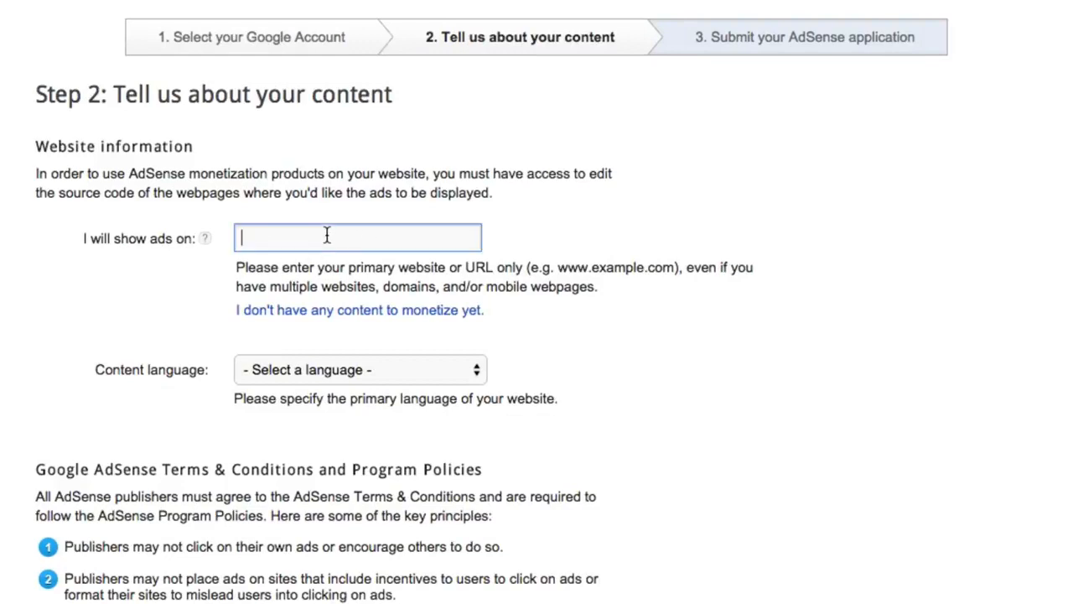
{"action": "mouse_move", "coordinate": [421, 211]}
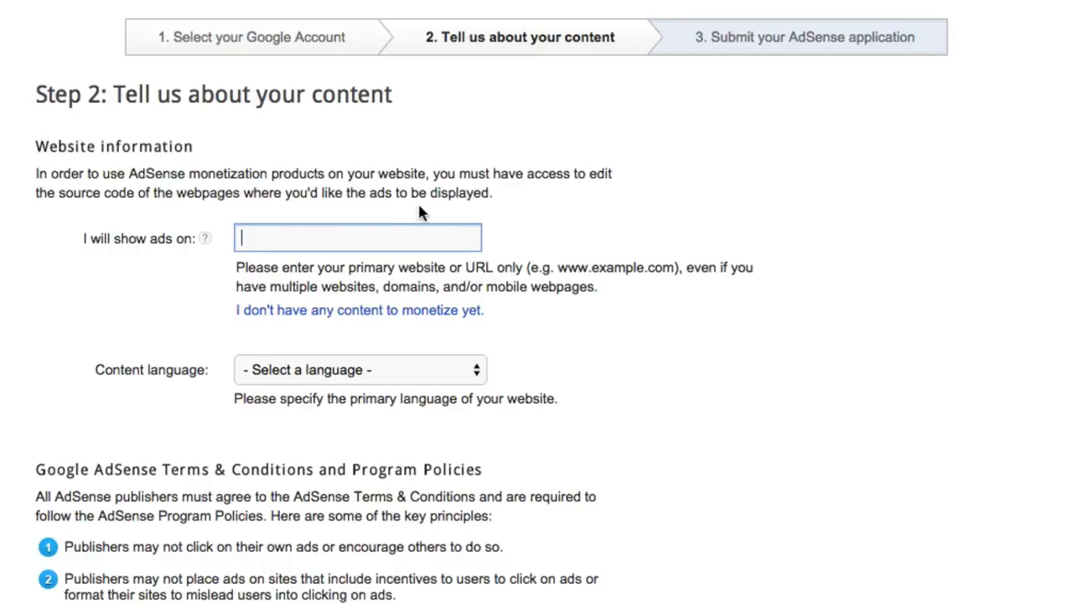
{"action": "mouse_move", "coordinate": [285, 228]}
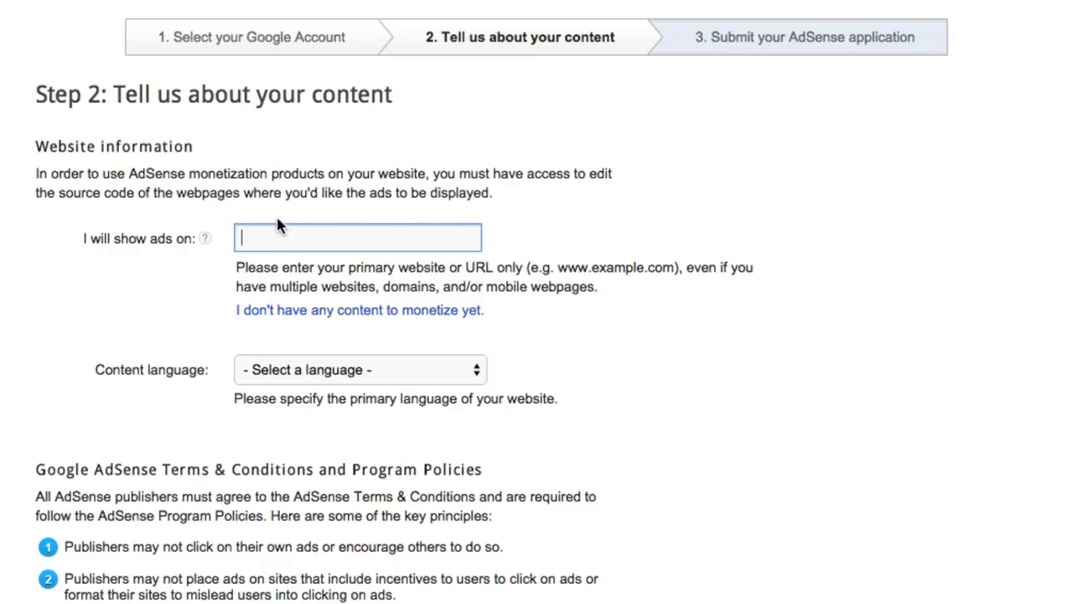
{"action": "mouse_move", "coordinate": [272, 228]}
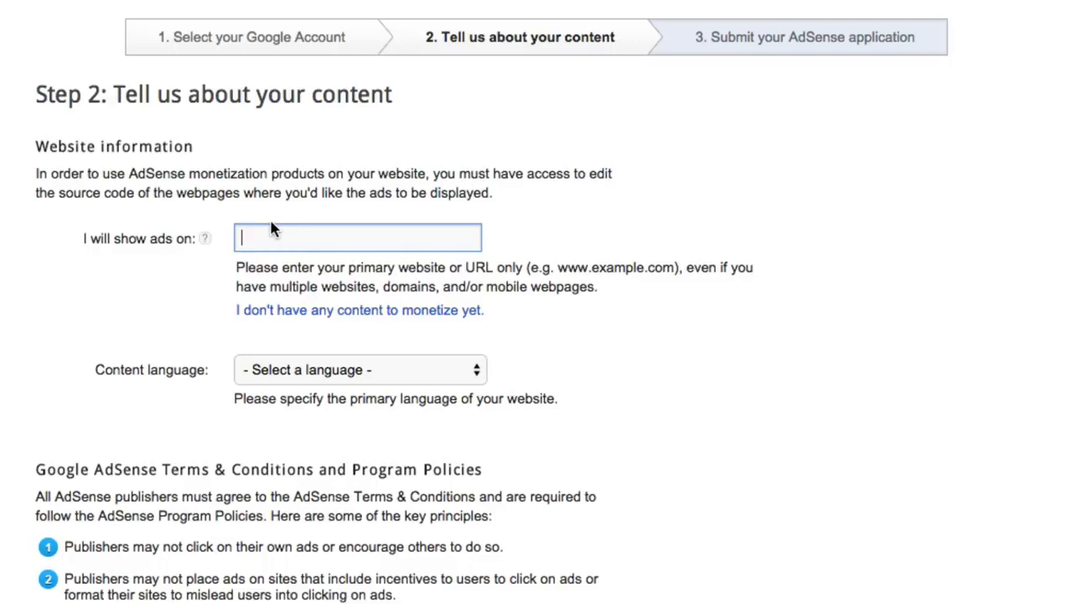
{"action": "type", "text": "www"}
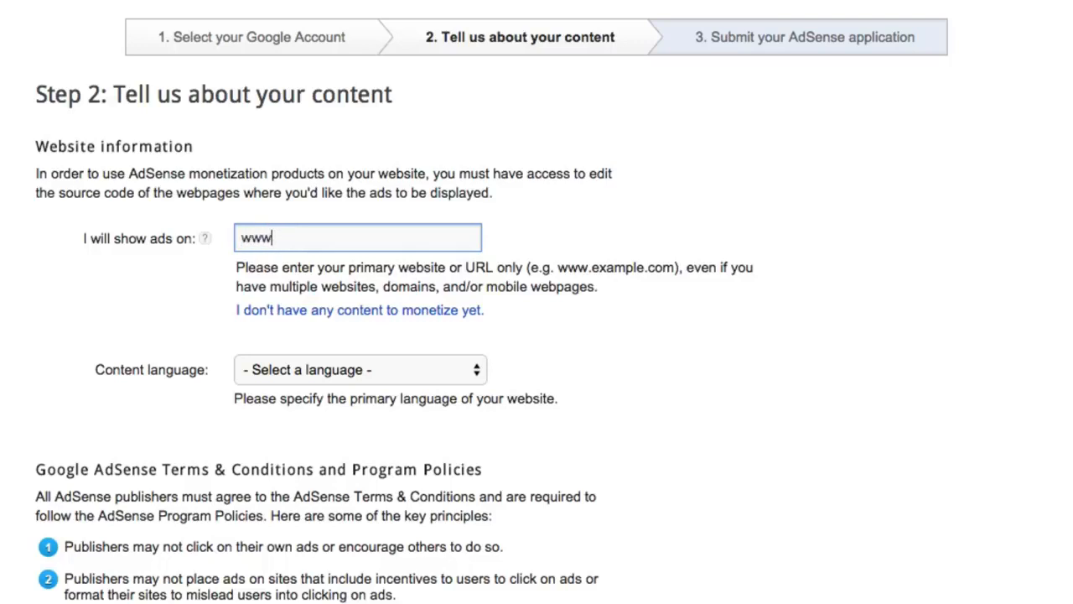
{"action": "type", "text": ".youtub"}
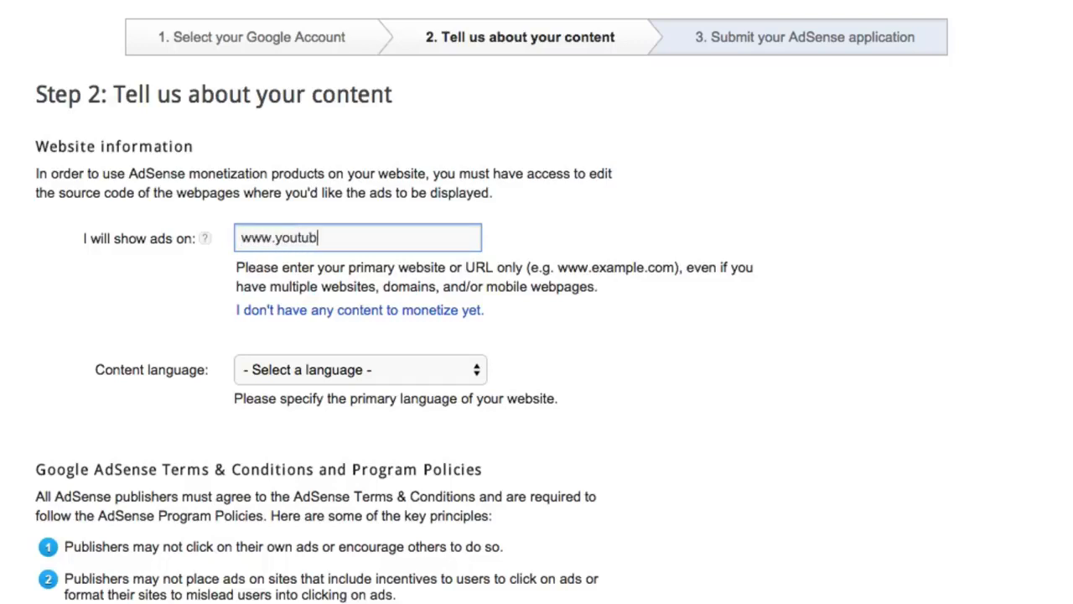
{"action": "type", "text": "e.com/youtubename"}
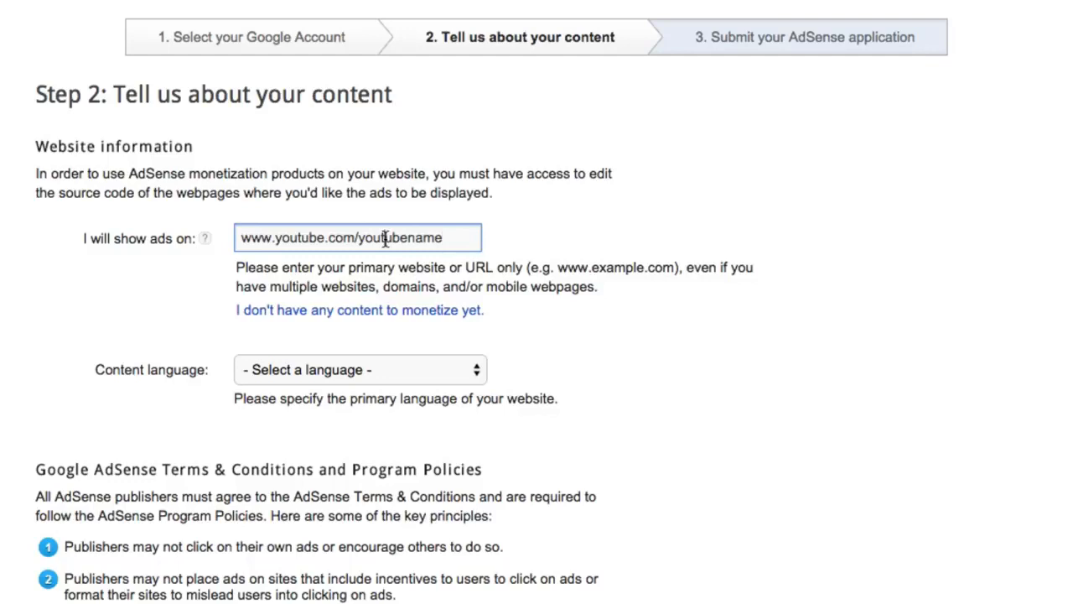
{"action": "triple_click", "coordinate": [359, 238]}
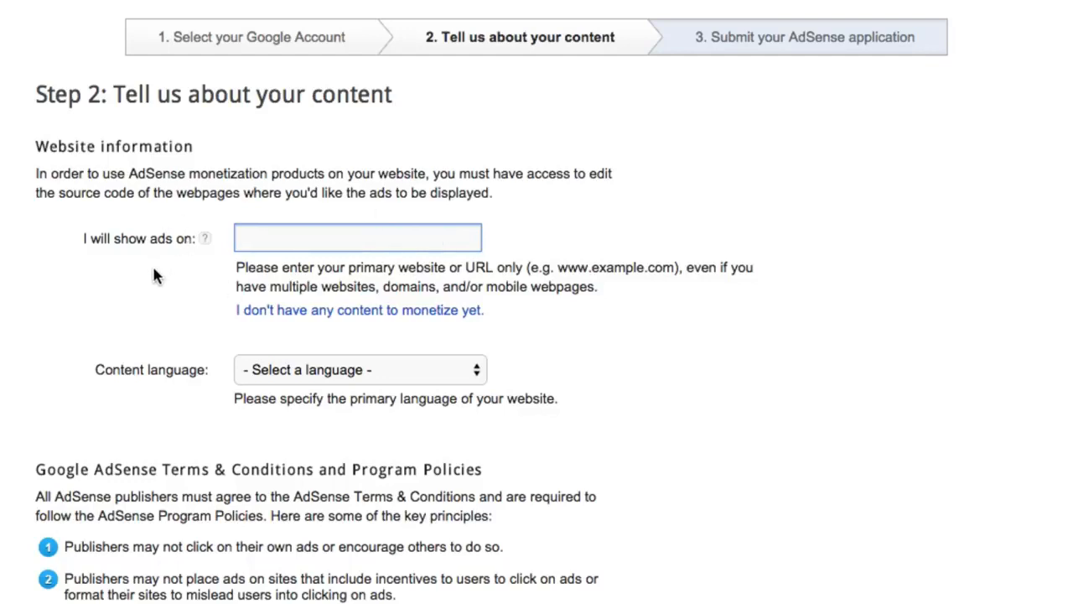
{"action": "mouse_move", "coordinate": [231, 339]}
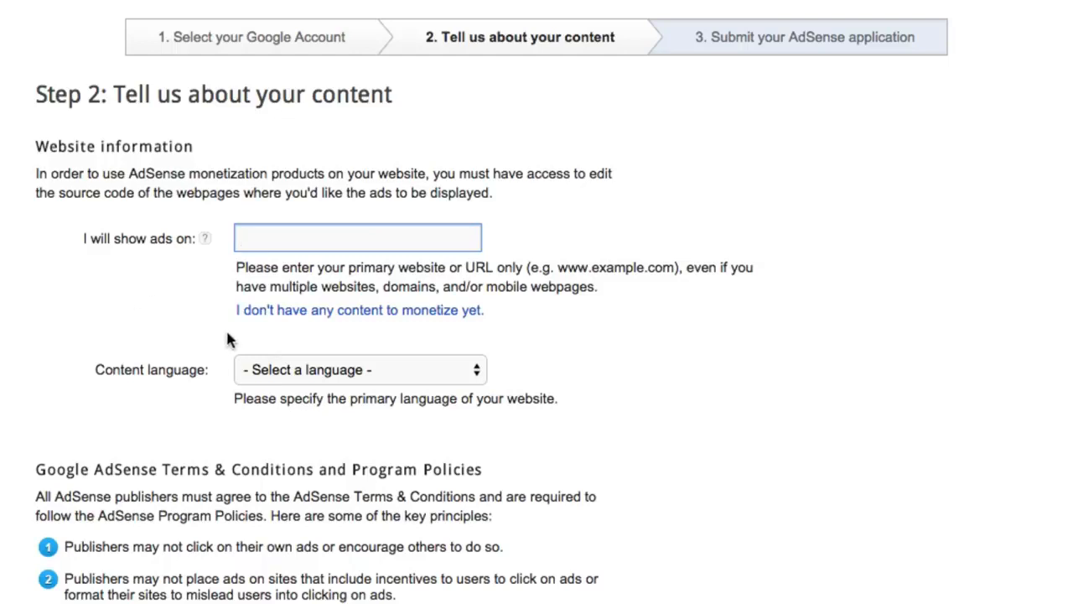
{"action": "mouse_move", "coordinate": [270, 332]}
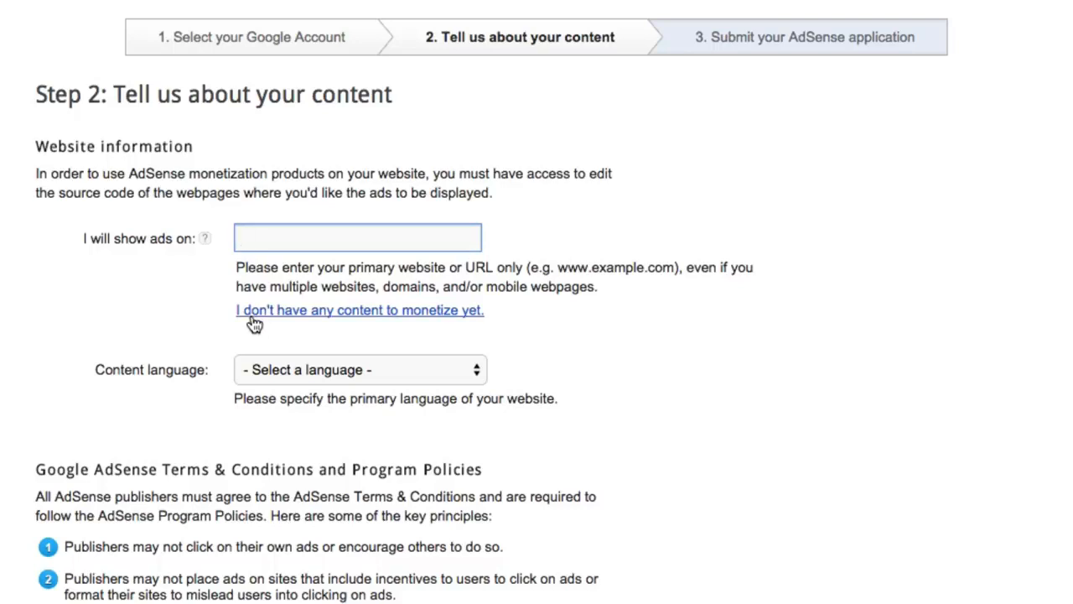
{"action": "mouse_move", "coordinate": [500, 310]}
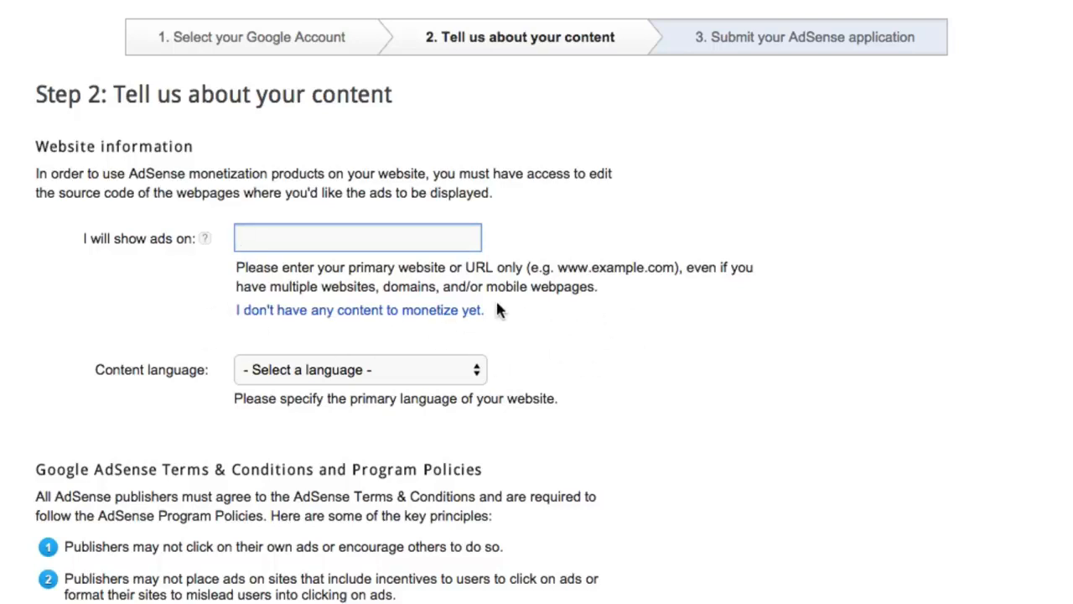
{"action": "mouse_move", "coordinate": [327, 325]}
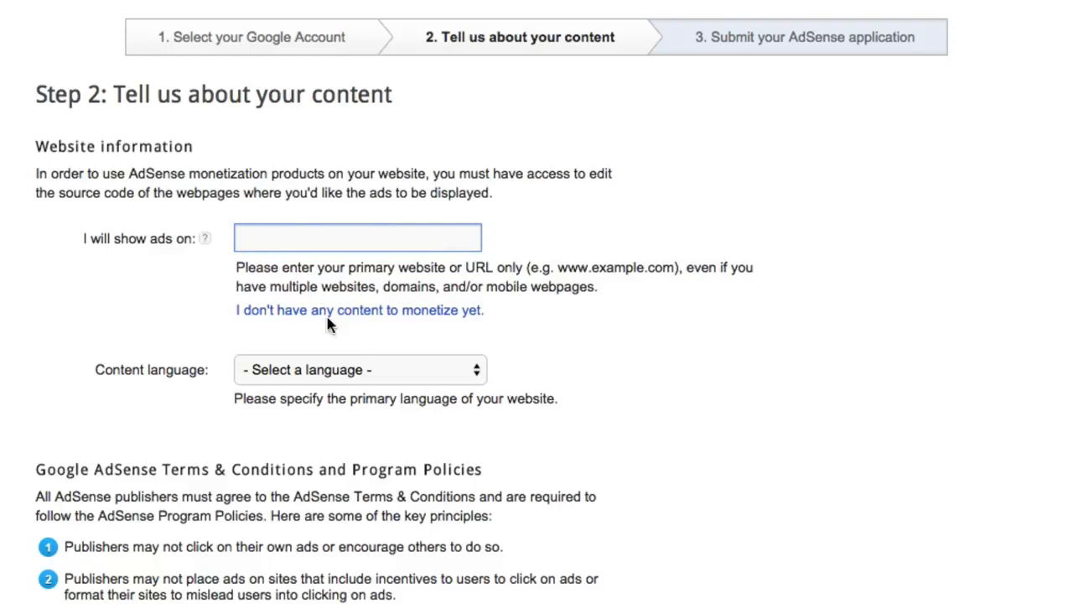
{"action": "mouse_move", "coordinate": [81, 322]}
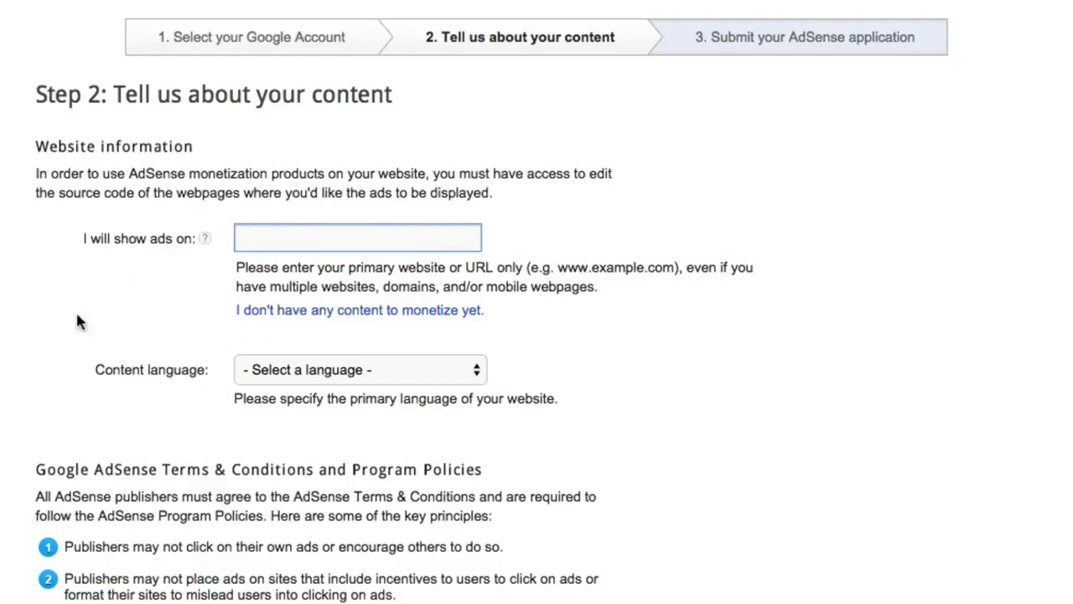
{"action": "mouse_move", "coordinate": [114, 362]}
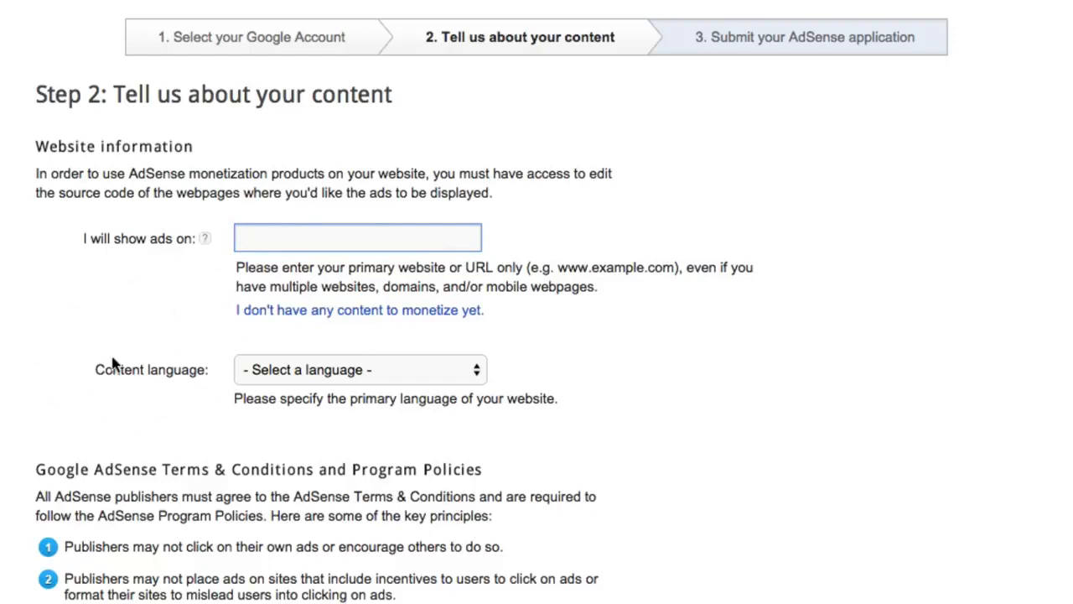
Choose English - English as the content language on the Step 2 form.
{"action": "scroll", "scroll_direction": "down", "scroll_amount": 3}
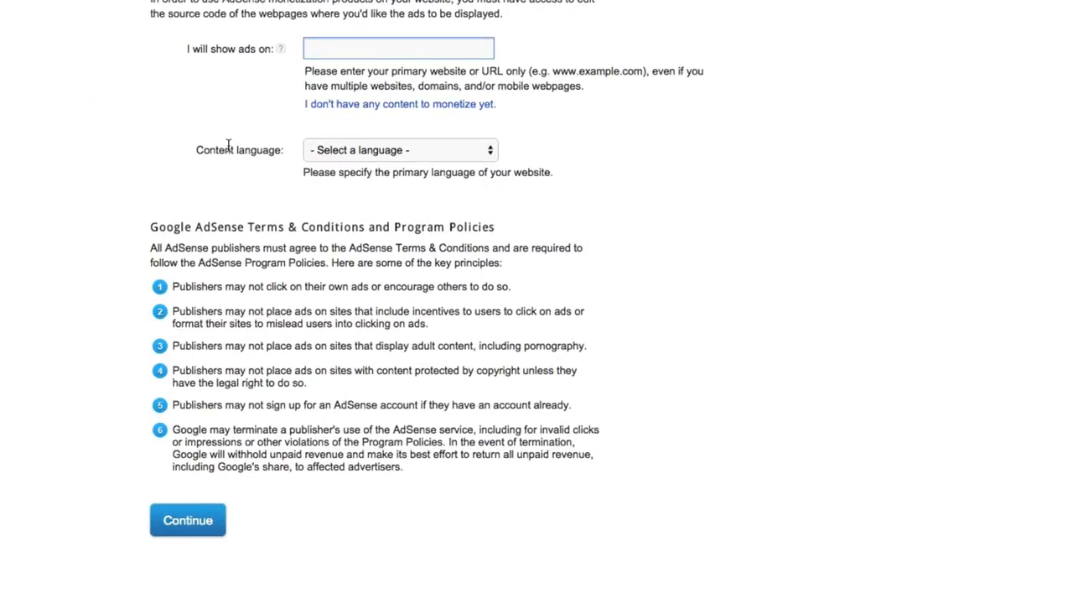
{"action": "left_click", "coordinate": [399, 150]}
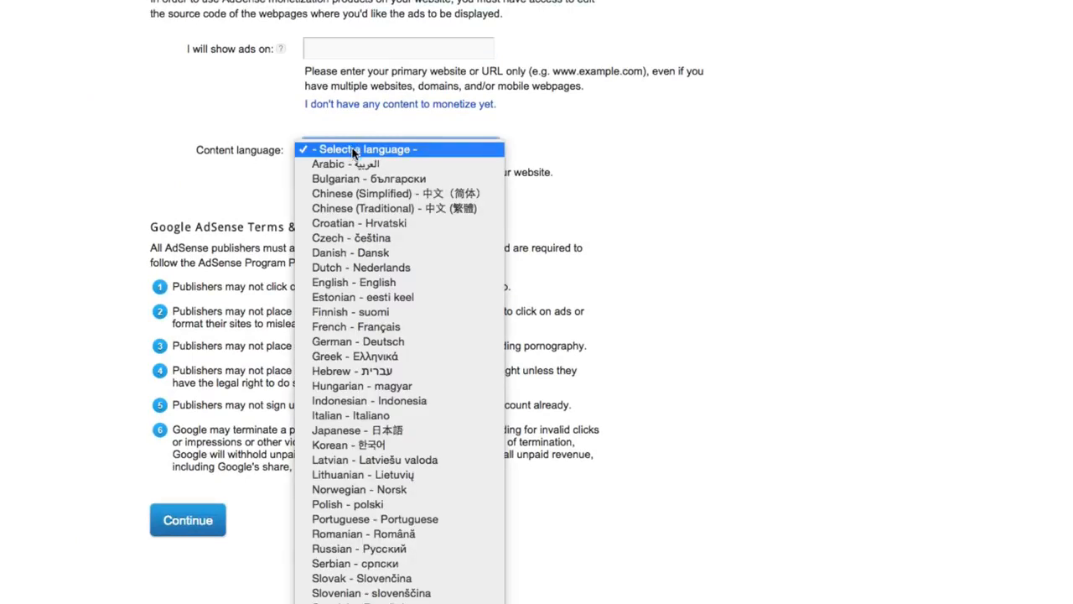
{"action": "mouse_move", "coordinate": [351, 416]}
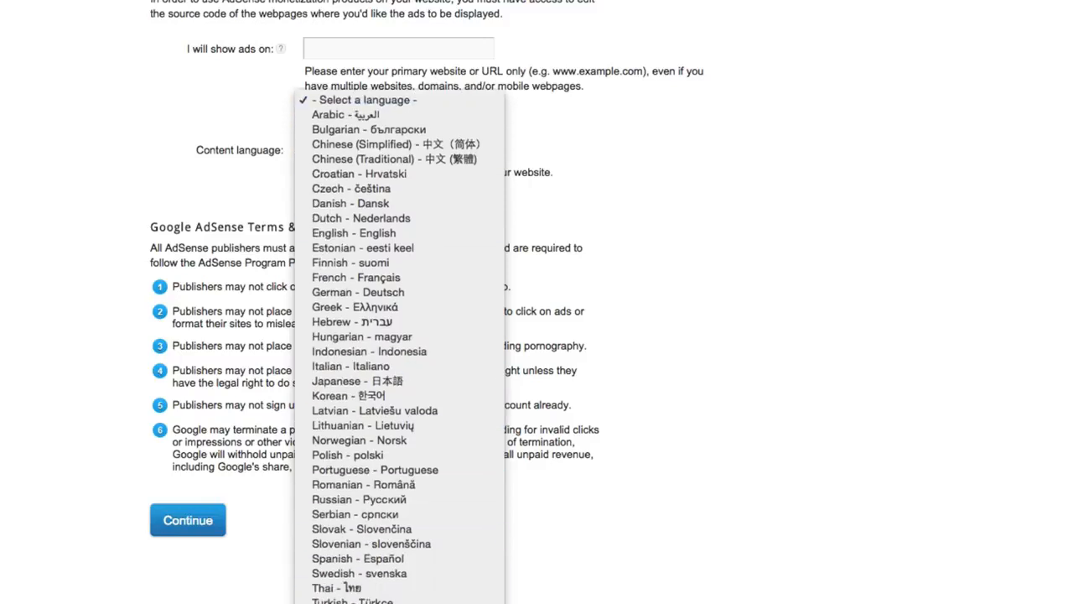
{"action": "mouse_move", "coordinate": [359, 291]}
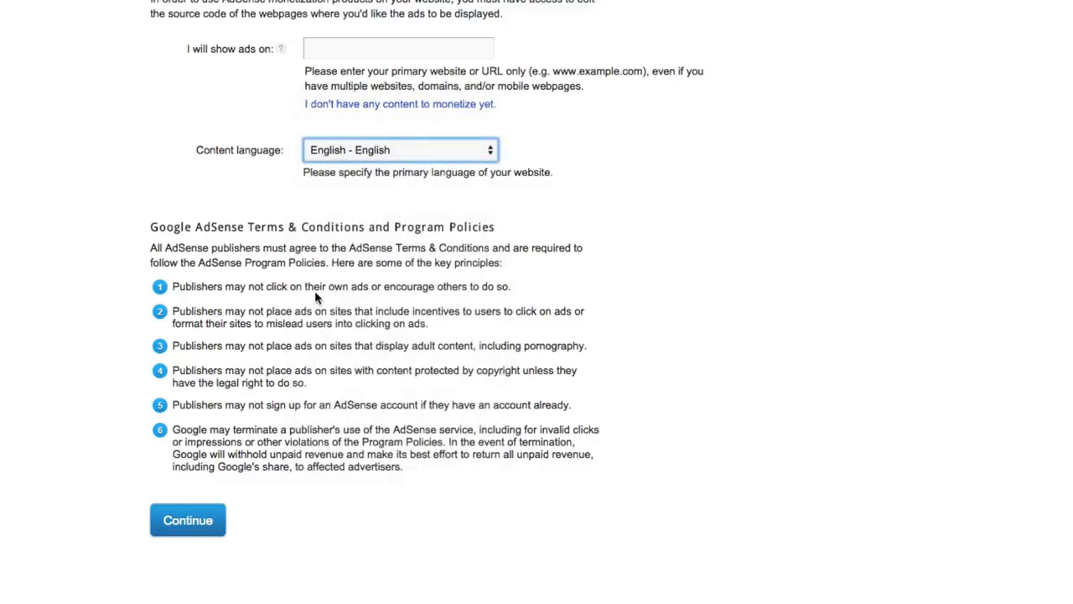
{"action": "scroll", "scroll_direction": "up", "scroll_amount": 3}
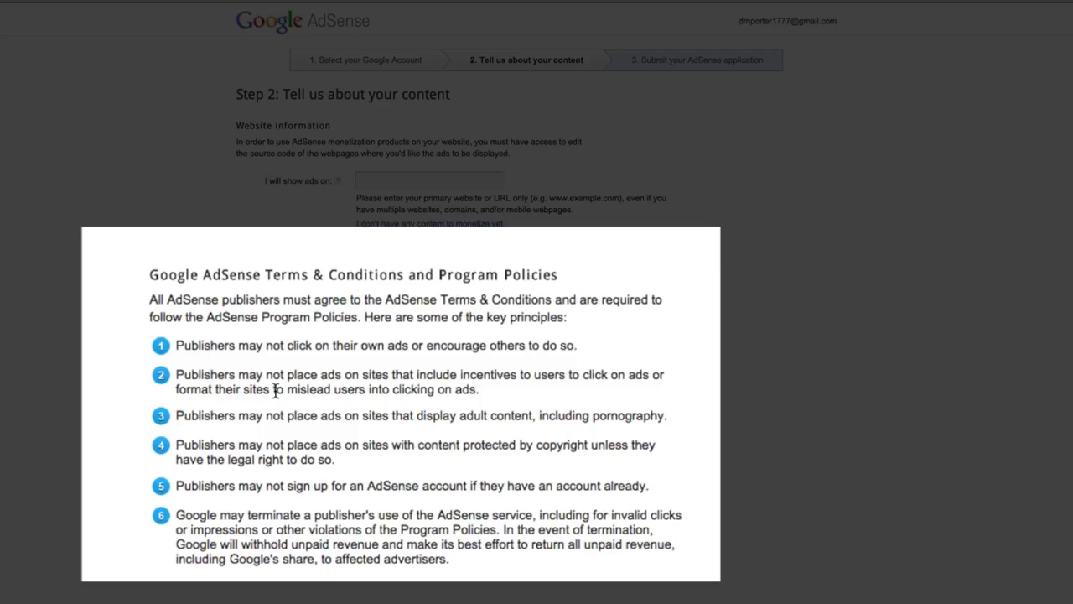
{"action": "mouse_move", "coordinate": [278, 405]}
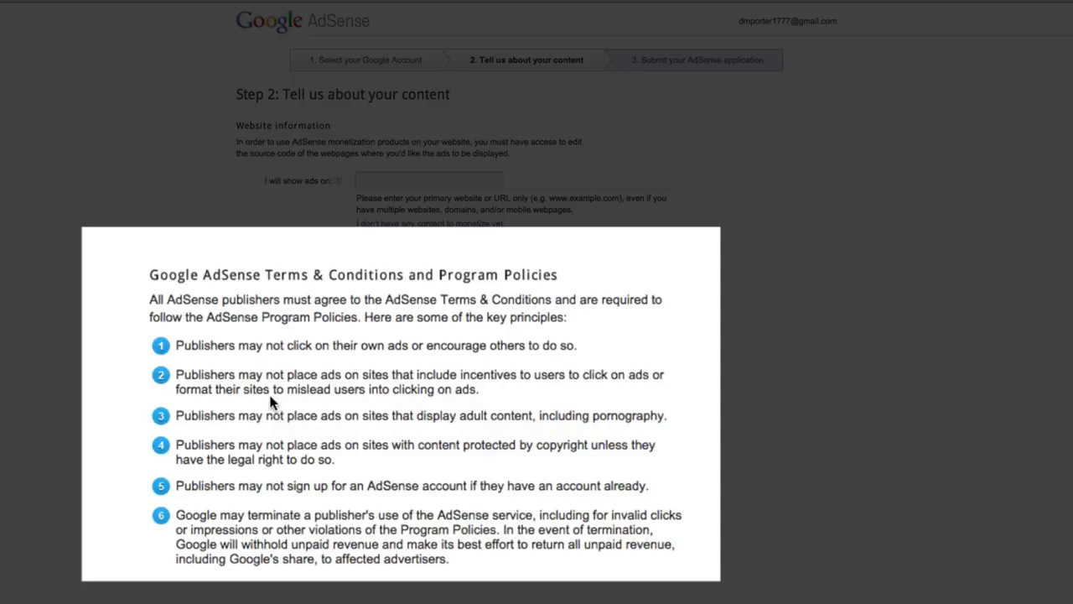
{"action": "mouse_move", "coordinate": [251, 416]}
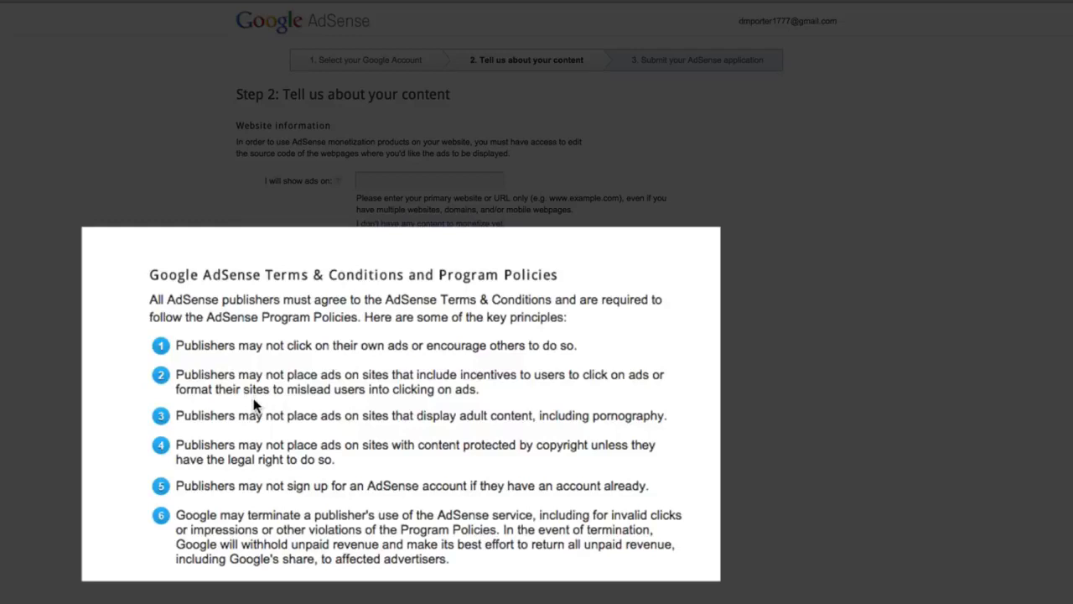
{"action": "mouse_move", "coordinate": [247, 392]}
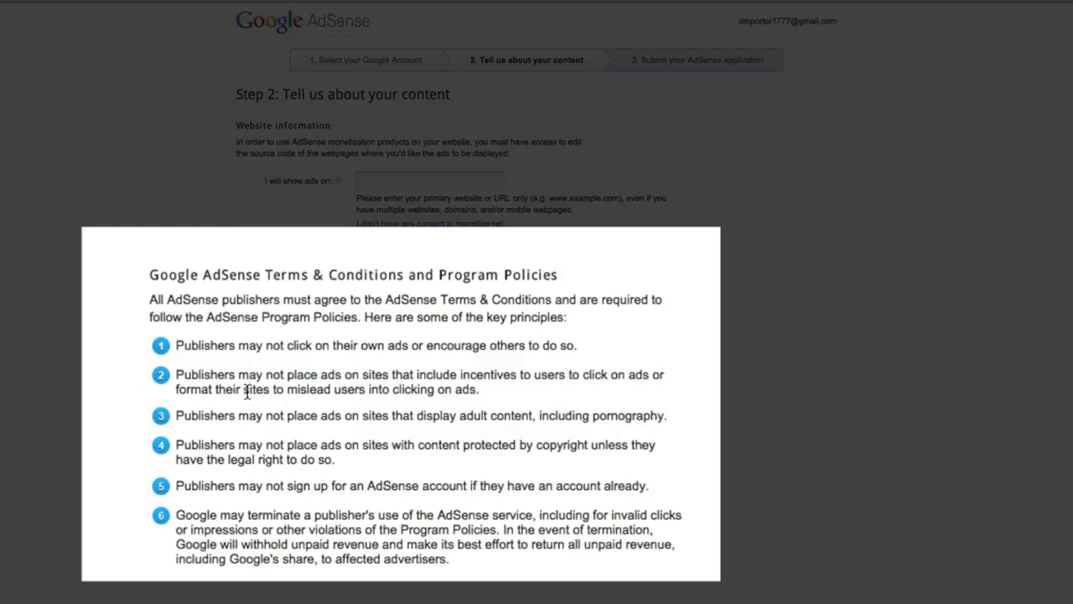
{"action": "mouse_move", "coordinate": [262, 369]}
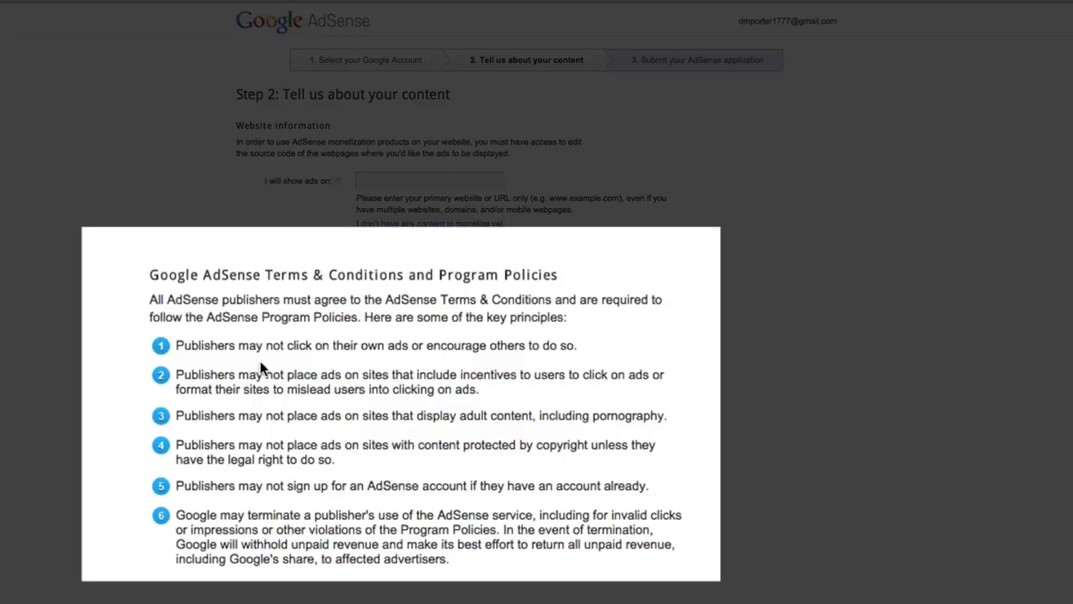
{"action": "mouse_move", "coordinate": [258, 367]}
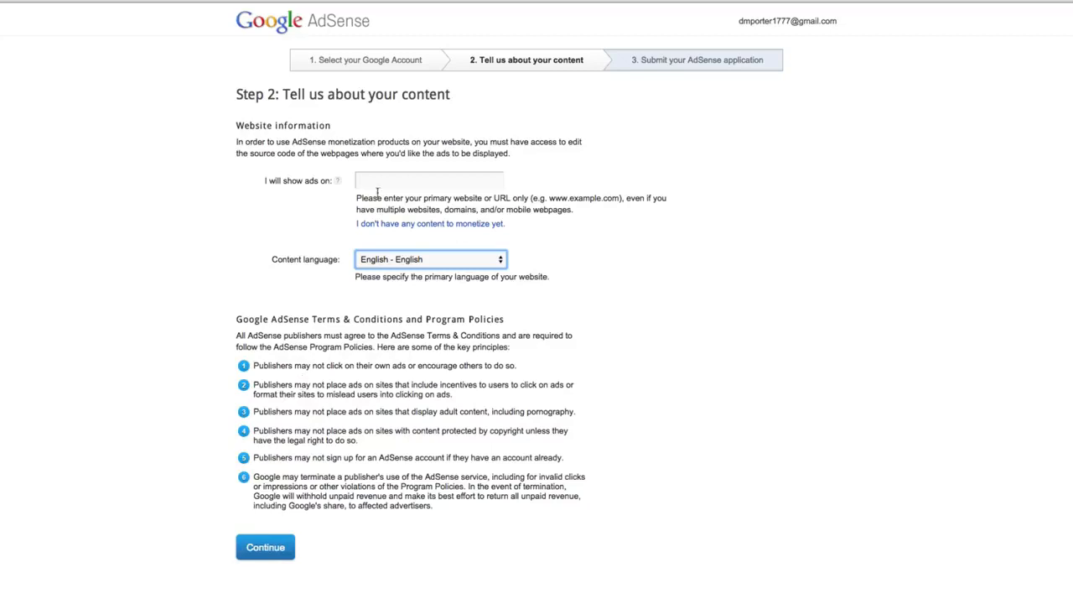
{"action": "left_click", "coordinate": [430, 181]}
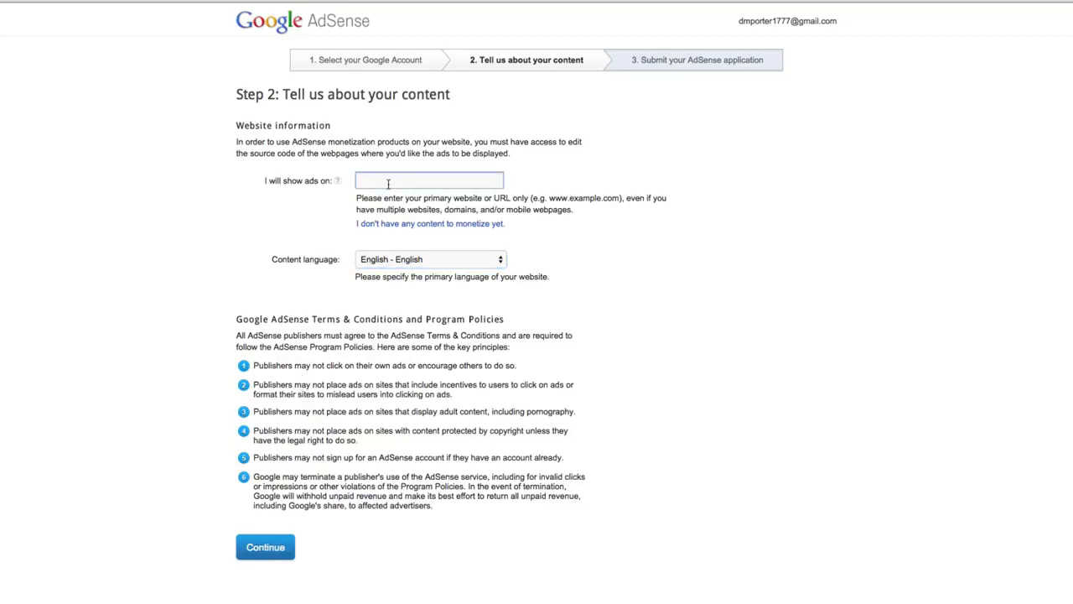
{"action": "type", "text": "www."}
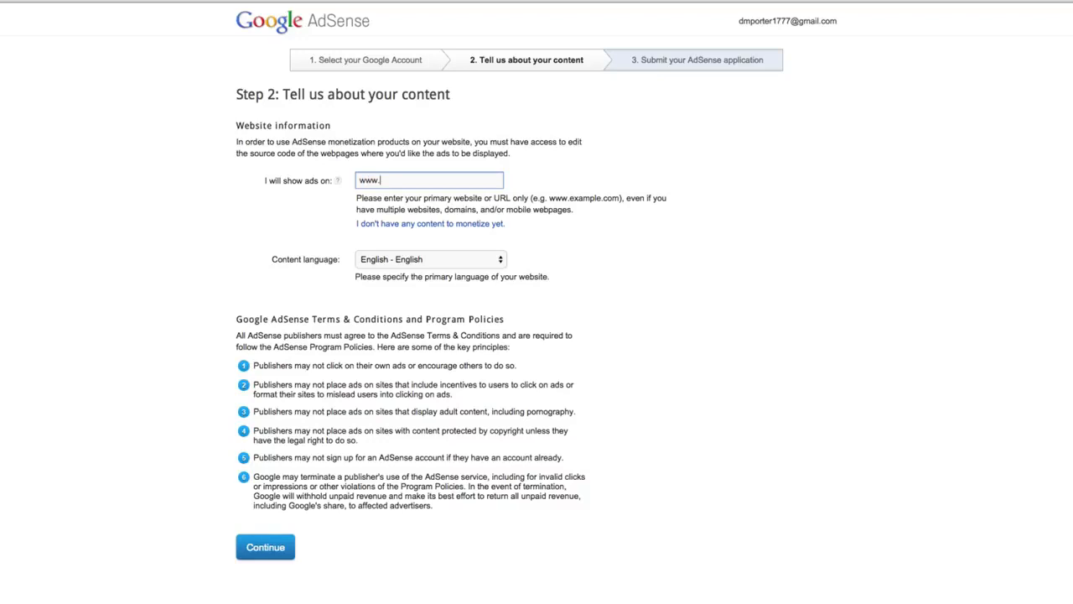
{"action": "type", "text": "gur"}
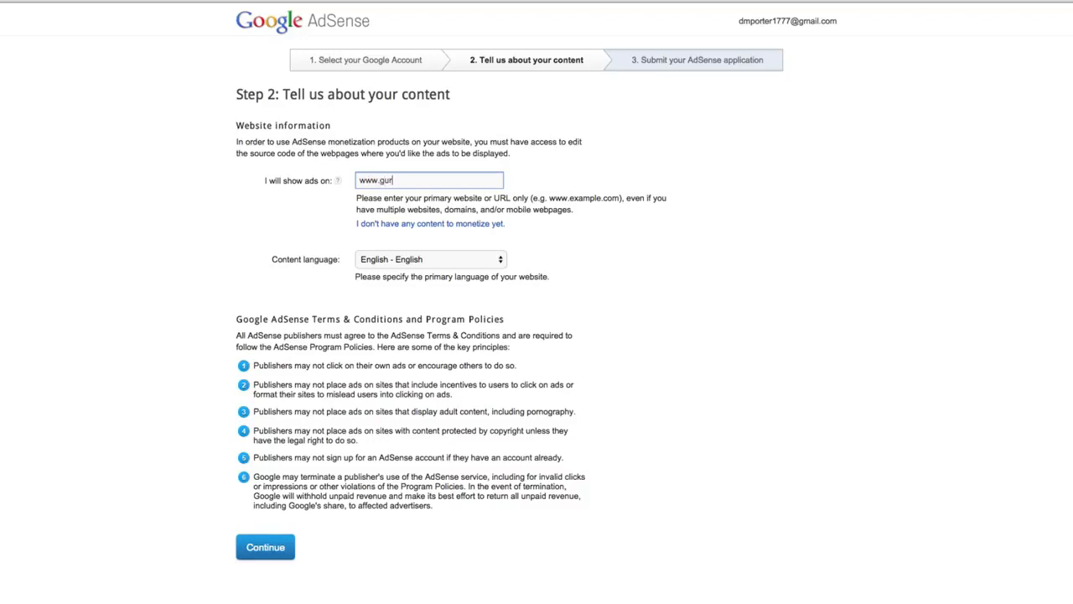
{"action": "type", "text": "ugaming"}
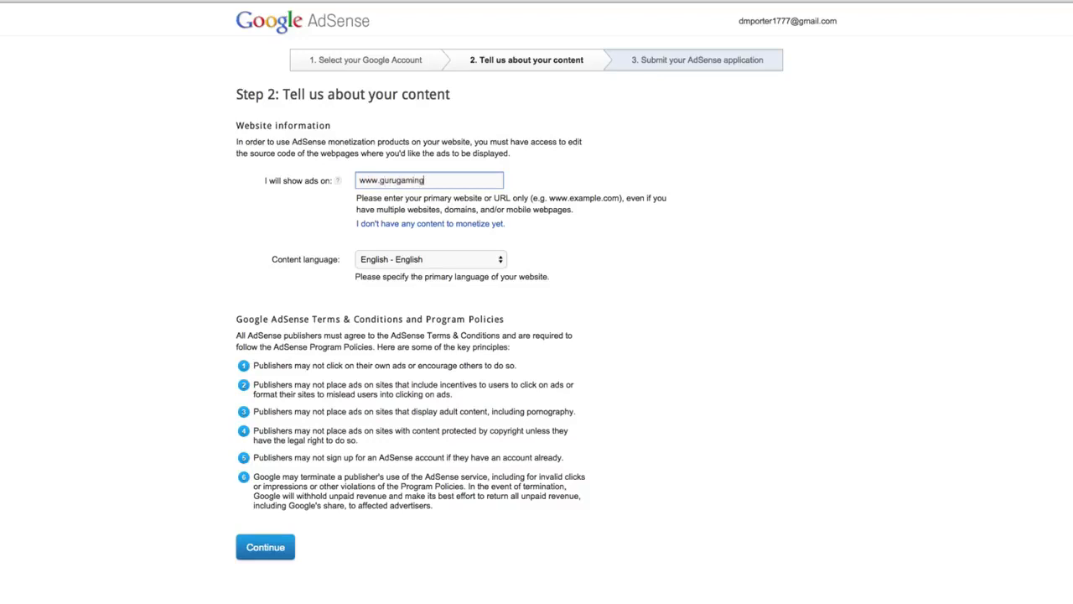
{"action": "type", "text": ".com"}
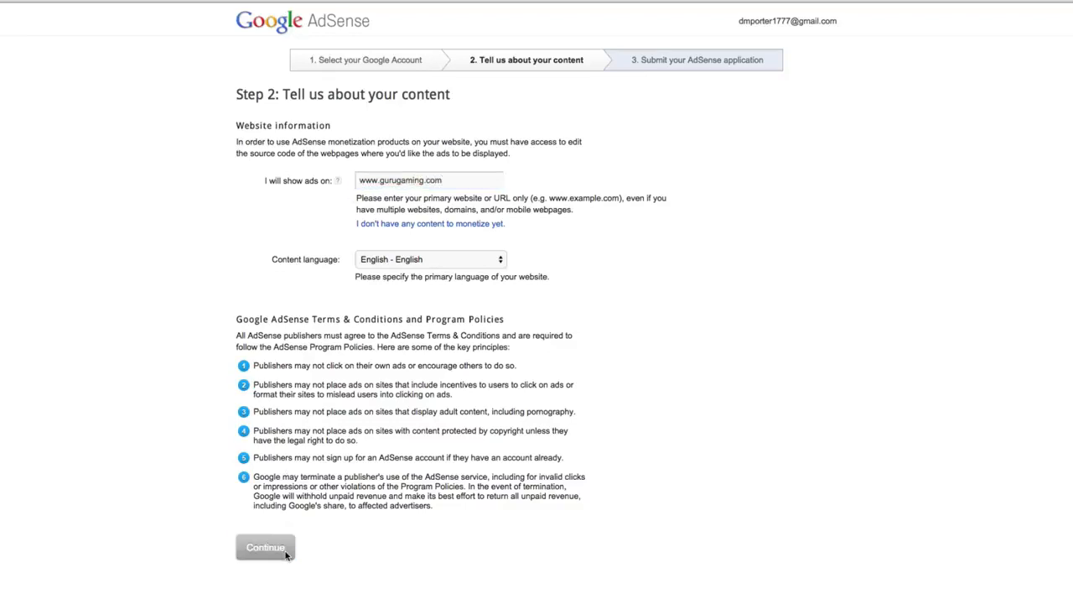
{"action": "left_click", "coordinate": [265, 547]}
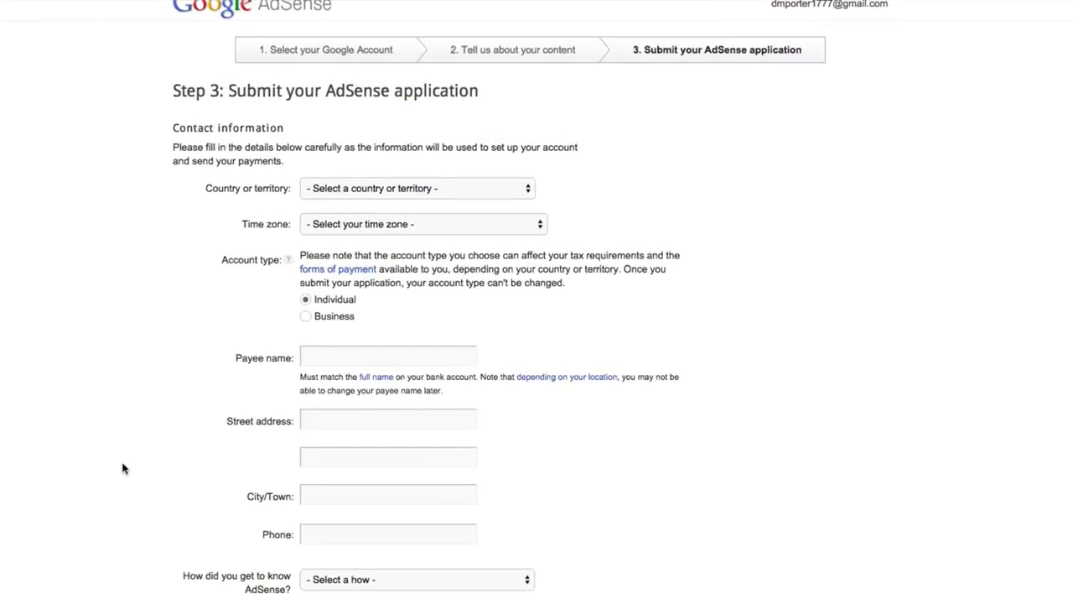
Choose United States as the country on the contact form and scroll to Submit my application.
{"action": "scroll", "scroll_direction": "down", "scroll_amount": 3}
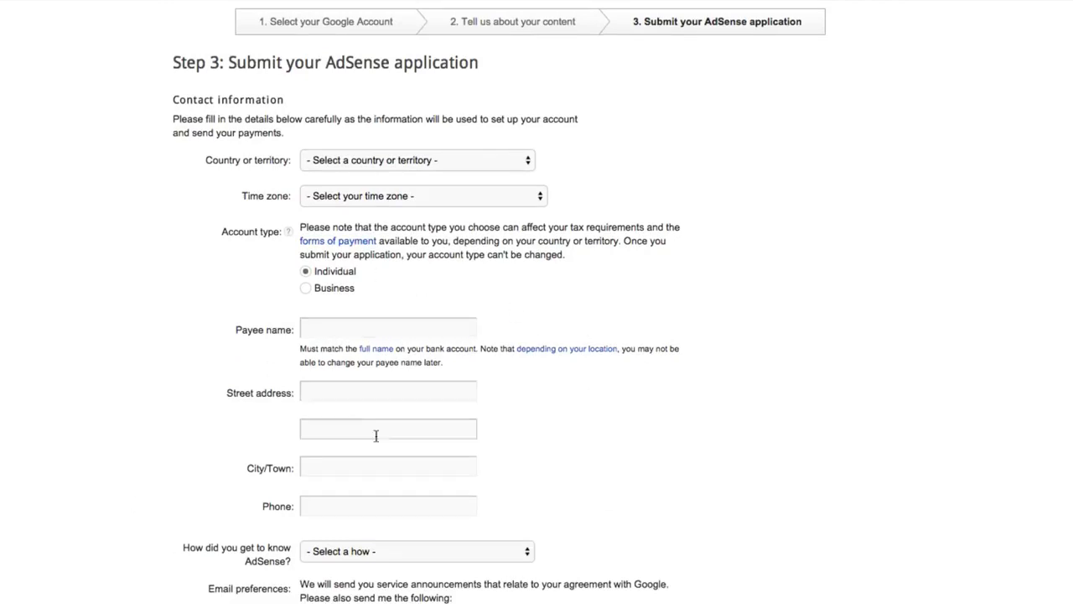
{"action": "scroll", "scroll_direction": "up", "scroll_amount": 3}
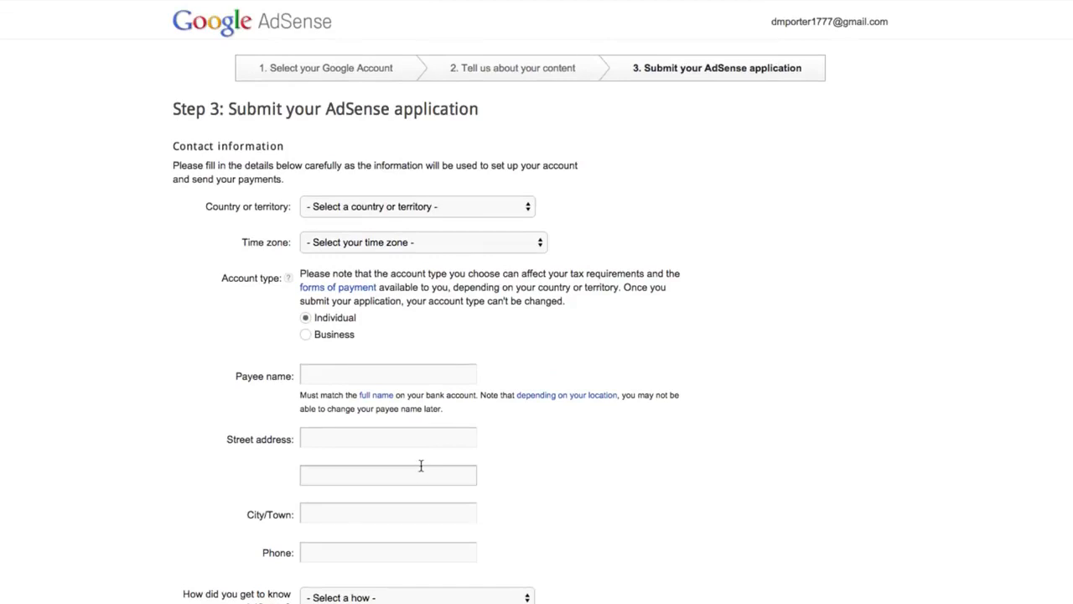
{"action": "mouse_move", "coordinate": [420, 466]}
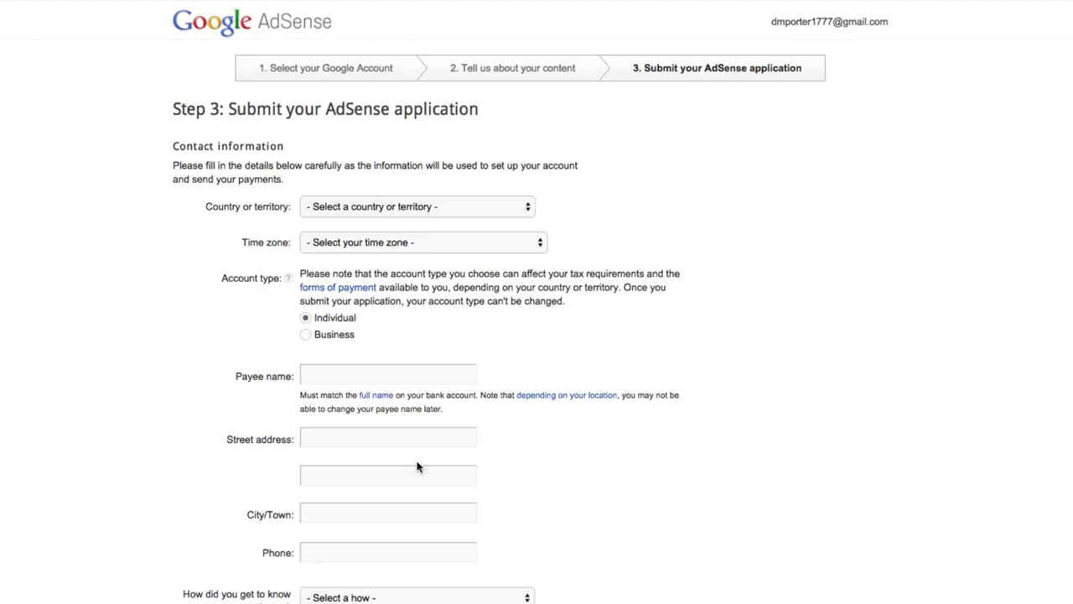
{"action": "left_click", "coordinate": [416, 206]}
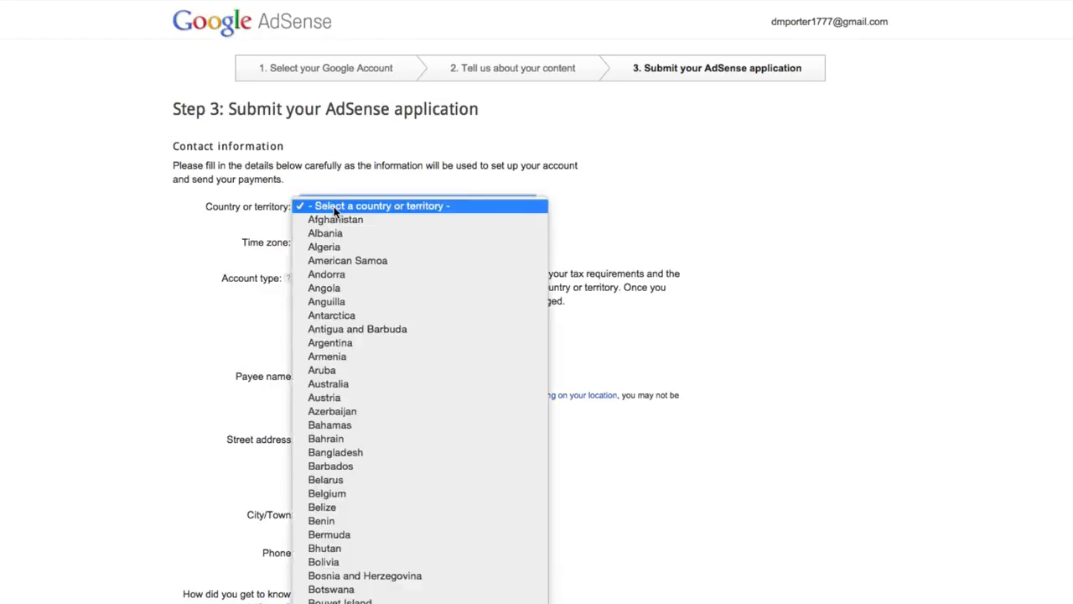
{"action": "scroll", "scroll_direction": "down", "scroll_amount": 3}
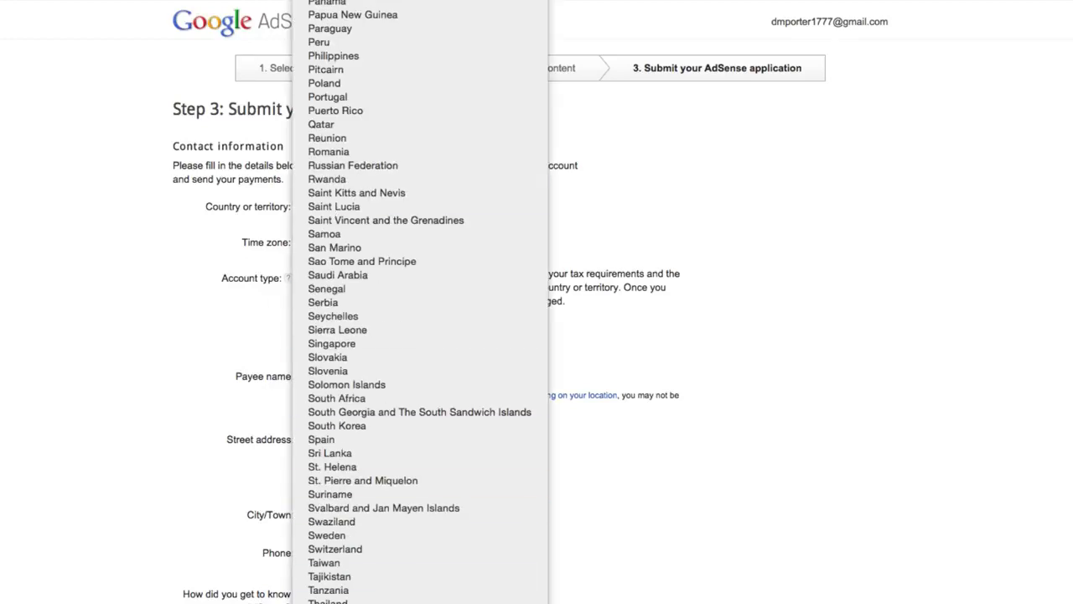
{"action": "left_click", "coordinate": [416, 206]}
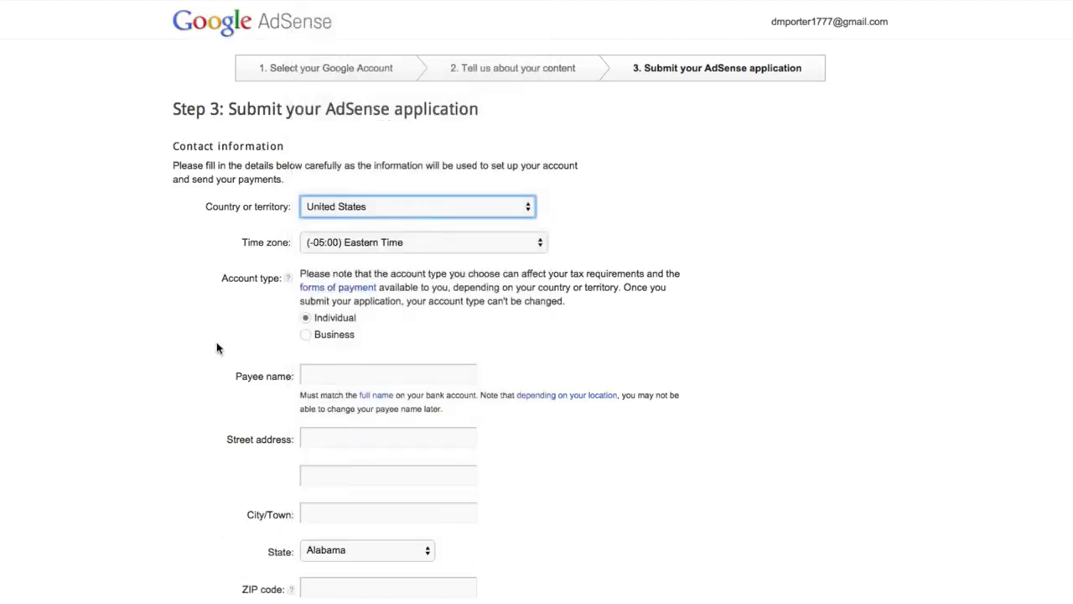
{"action": "mouse_move", "coordinate": [231, 261]}
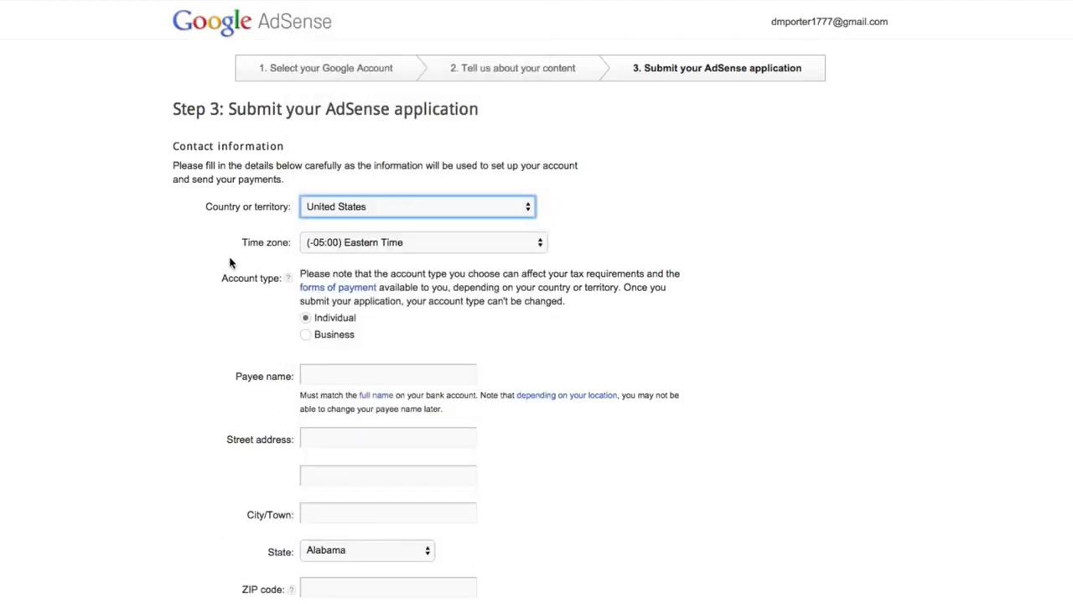
{"action": "mouse_move", "coordinate": [322, 351]}
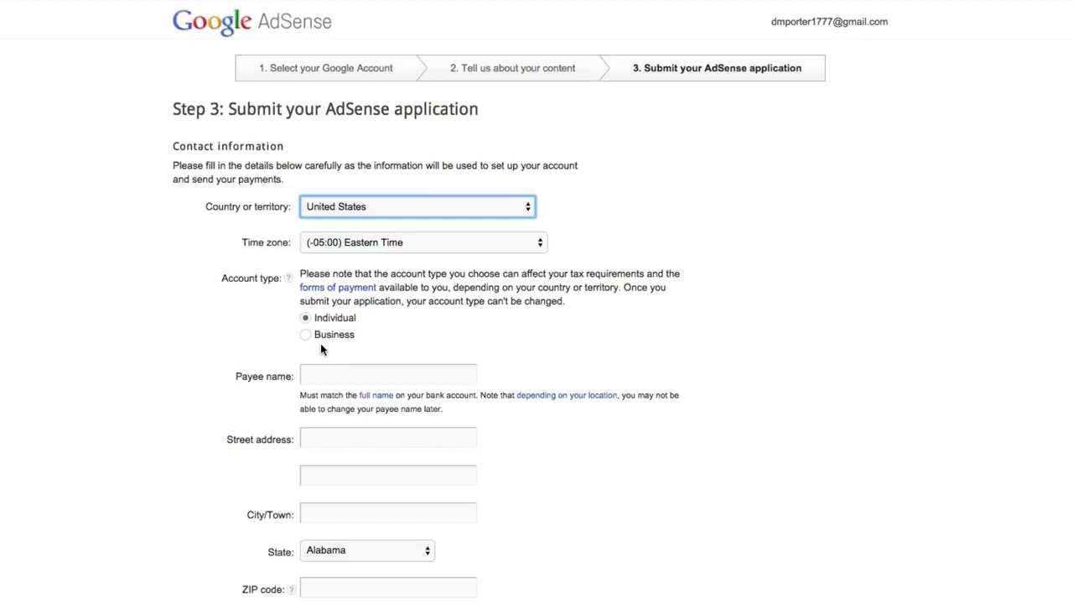
{"action": "mouse_move", "coordinate": [317, 326]}
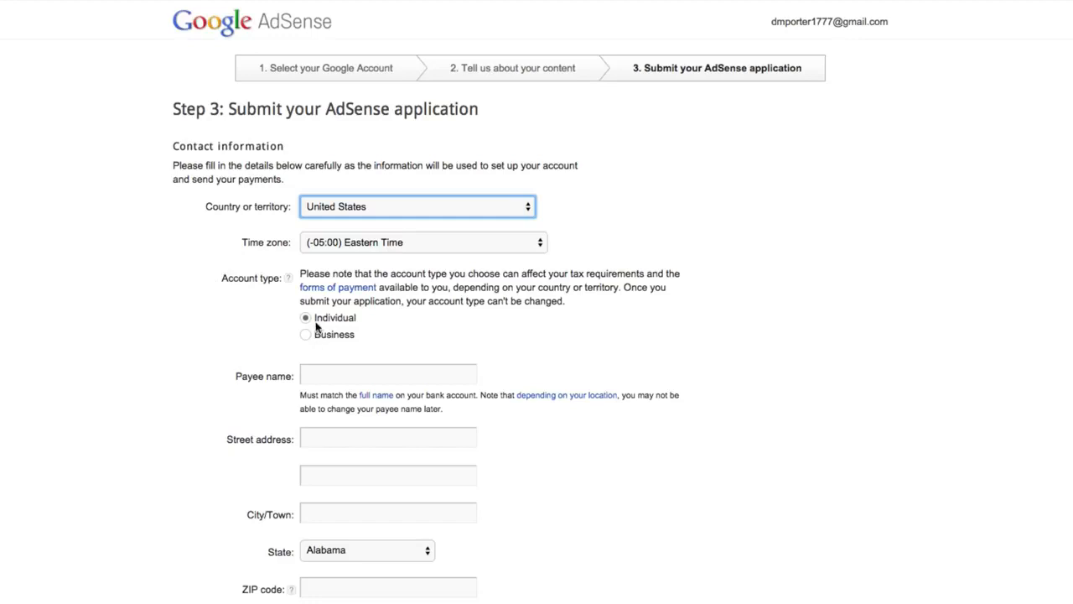
{"action": "mouse_move", "coordinate": [325, 366]}
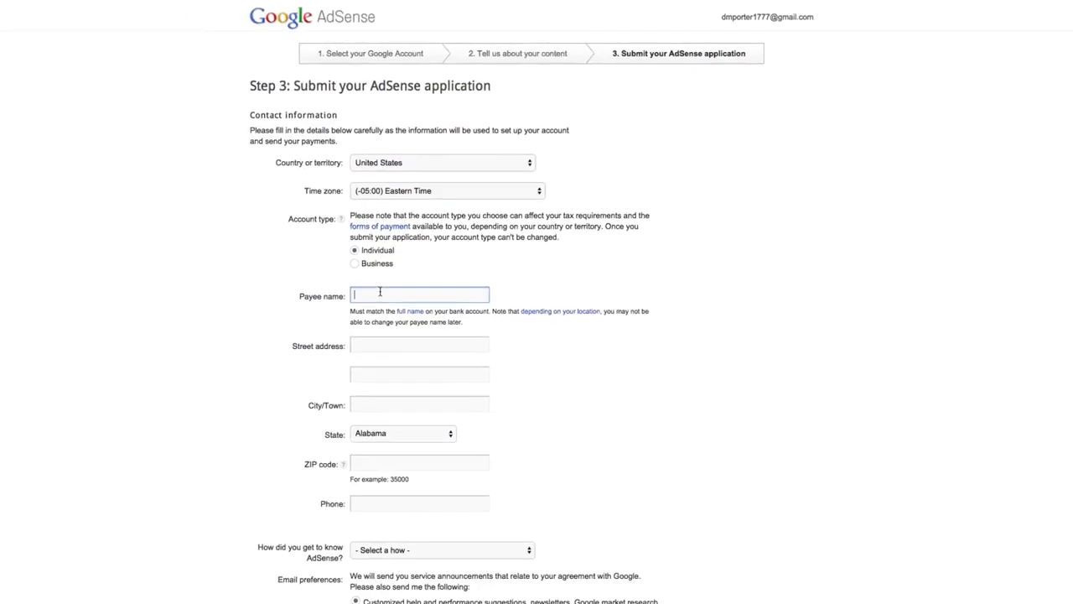
{"action": "mouse_move", "coordinate": [419, 373]}
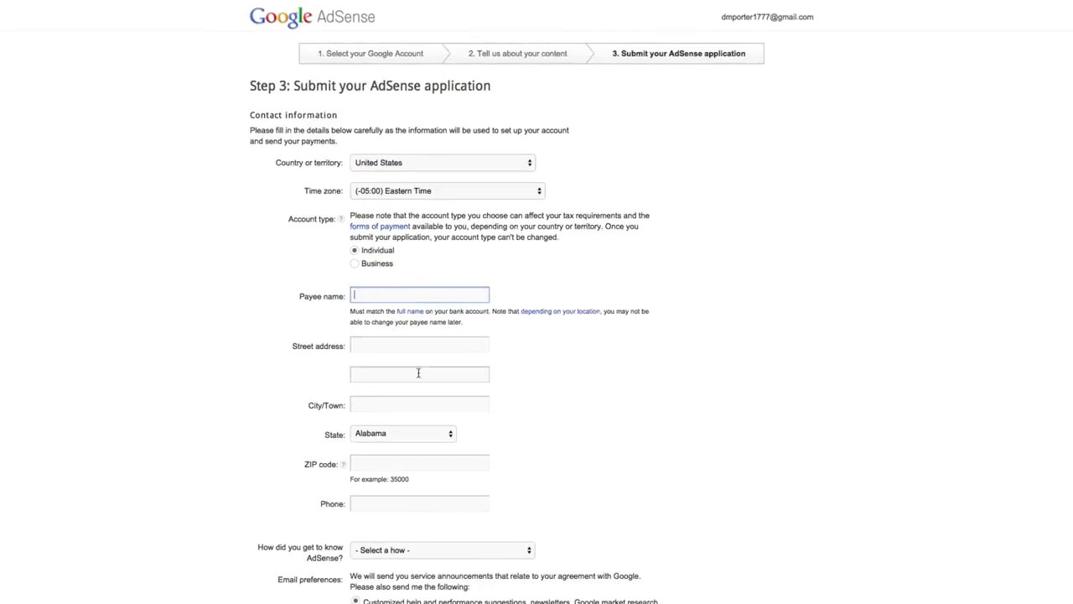
{"action": "scroll", "scroll_direction": "down", "scroll_amount": 3}
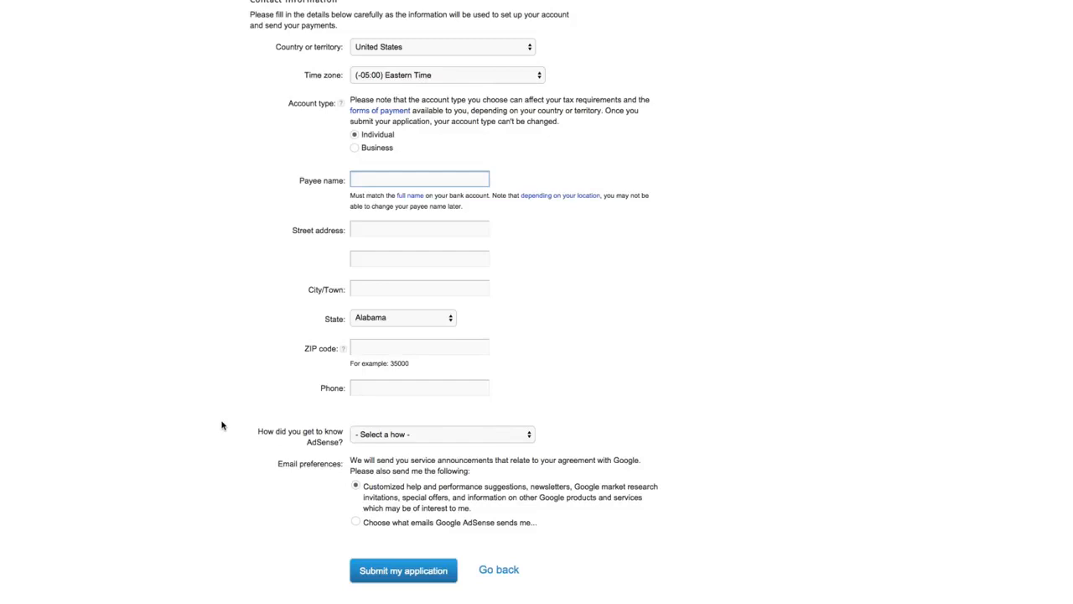
{"action": "mouse_move", "coordinate": [394, 582]}
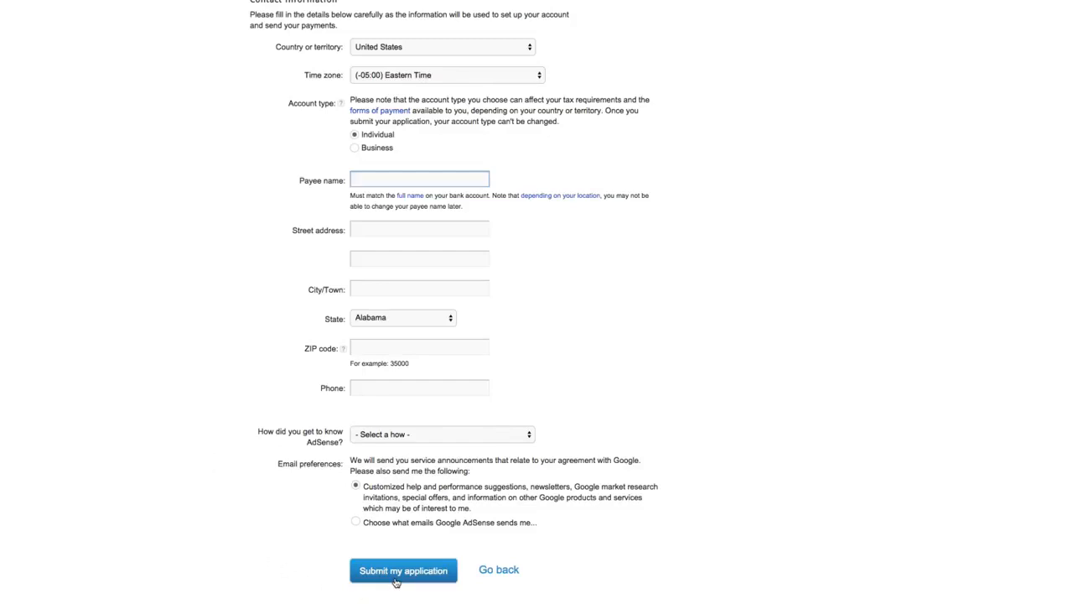
{"action": "left_click", "coordinate": [403, 571]}
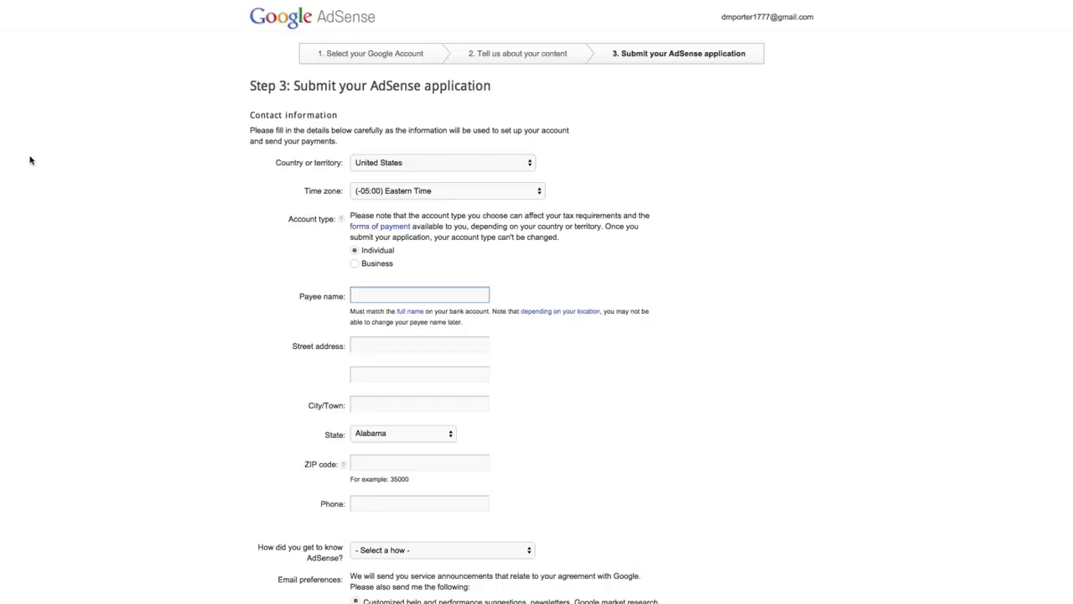
{"action": "scroll", "scroll_direction": "down", "scroll_amount": 3}
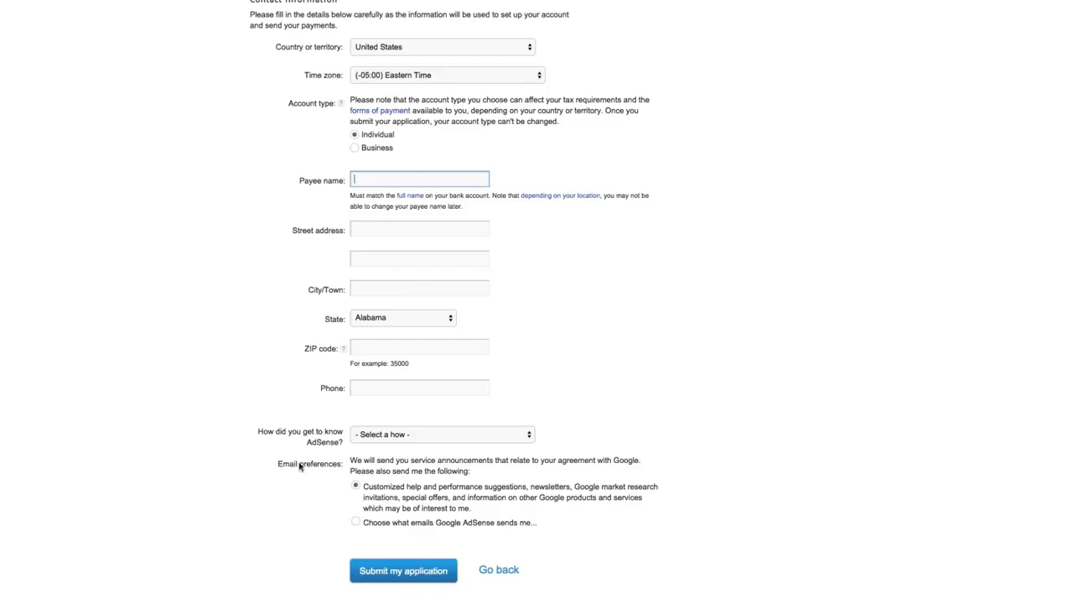
{"action": "scroll", "scroll_direction": "up", "scroll_amount": 3}
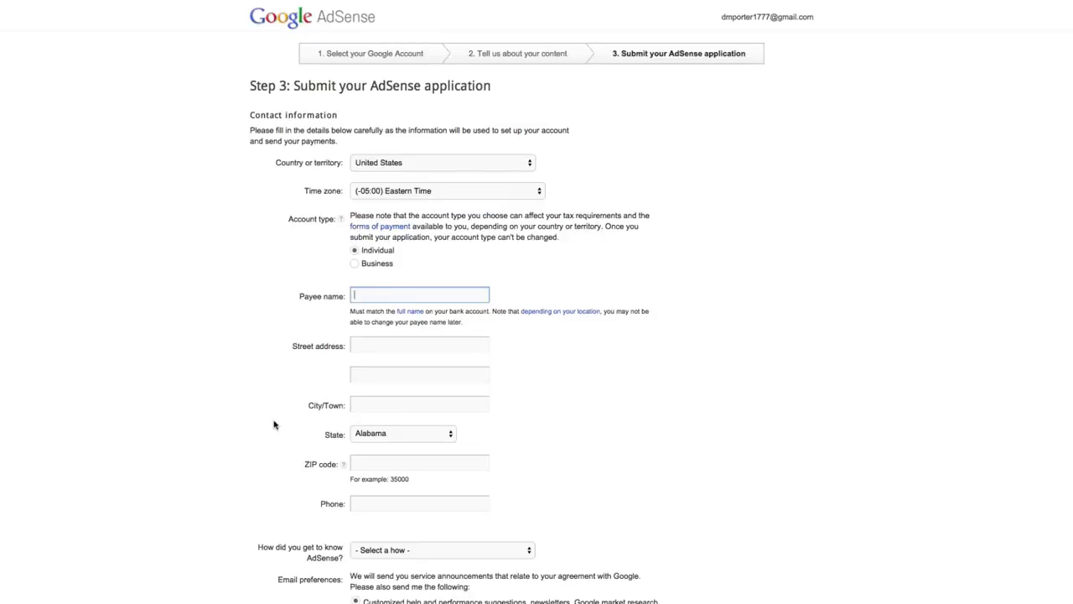
{"action": "scroll", "scroll_direction": "down", "scroll_amount": 3}
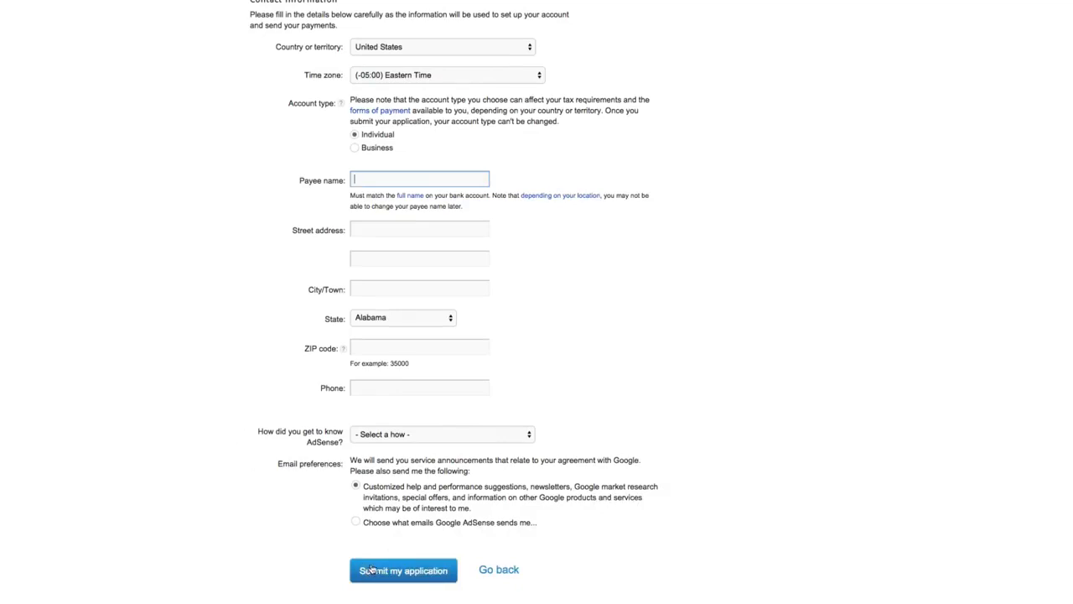
{"action": "scroll", "scroll_direction": "up", "scroll_amount": 3}
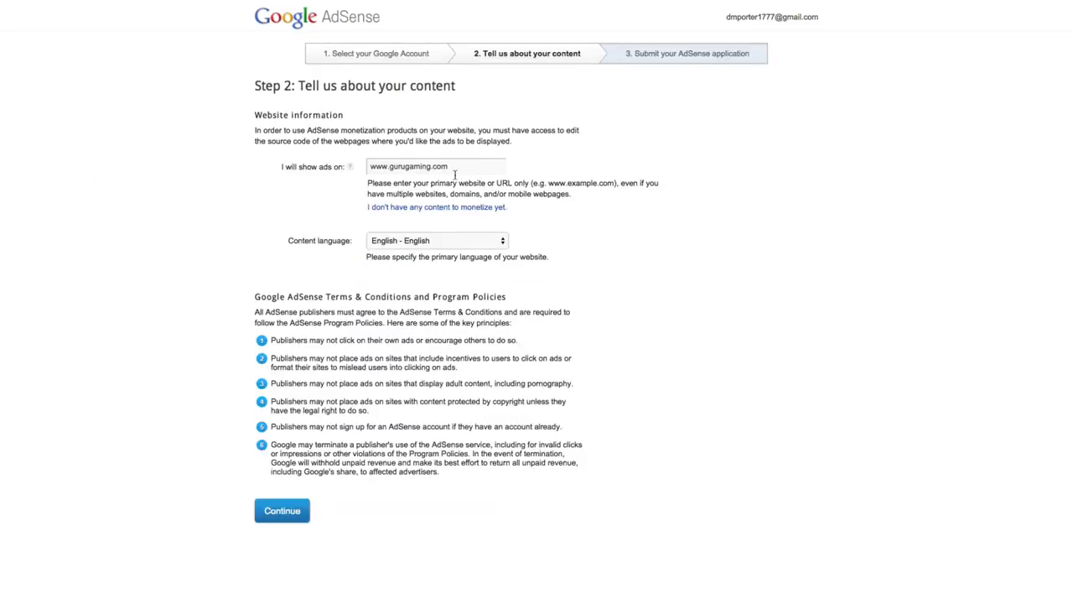
{"action": "mouse_move", "coordinate": [399, 156]}
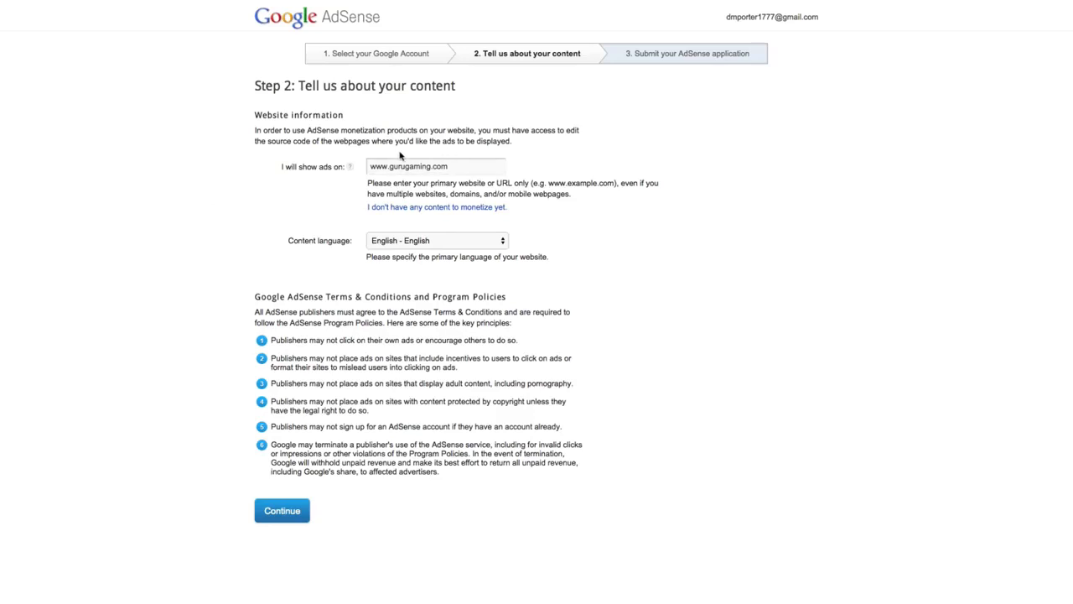
{"action": "left_click", "coordinate": [436, 166]}
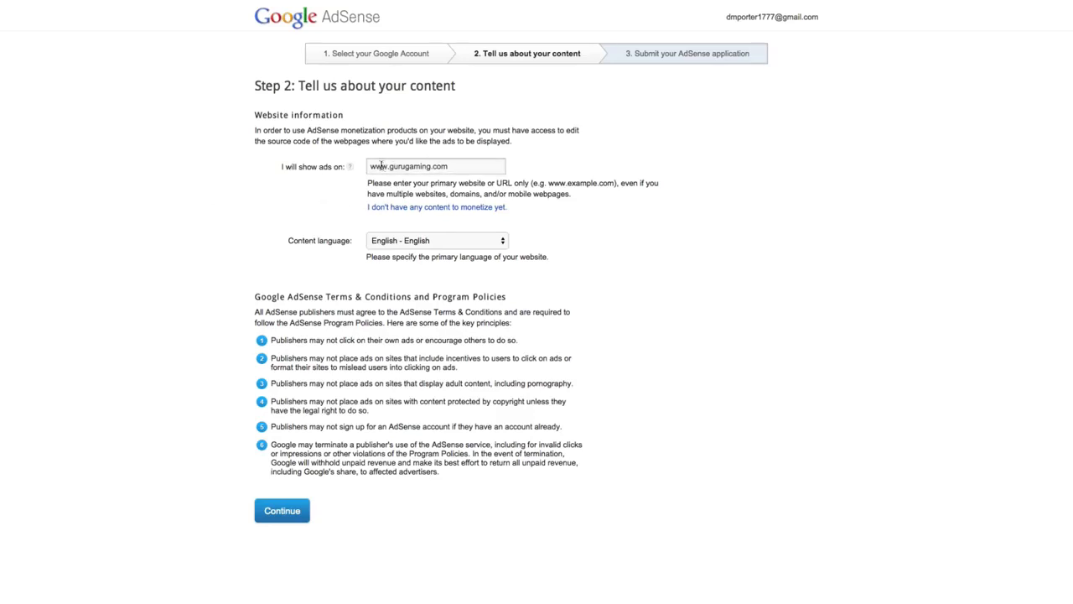
{"action": "mouse_move", "coordinate": [312, 194]}
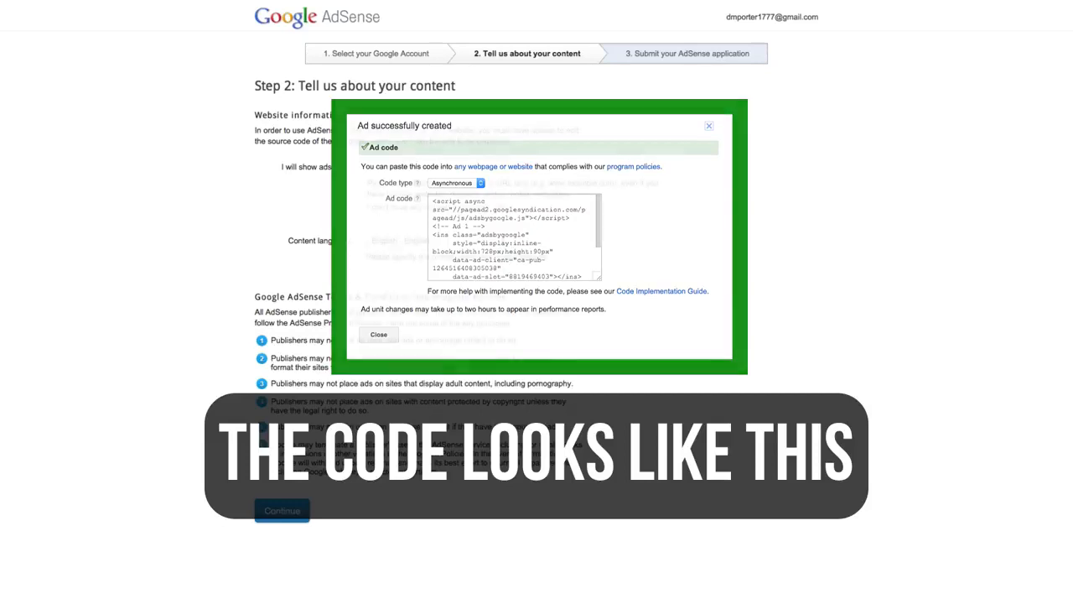
Continue past the contact information step and review the form down to the AdSense dashboard.
{"action": "left_click", "coordinate": [379, 335]}
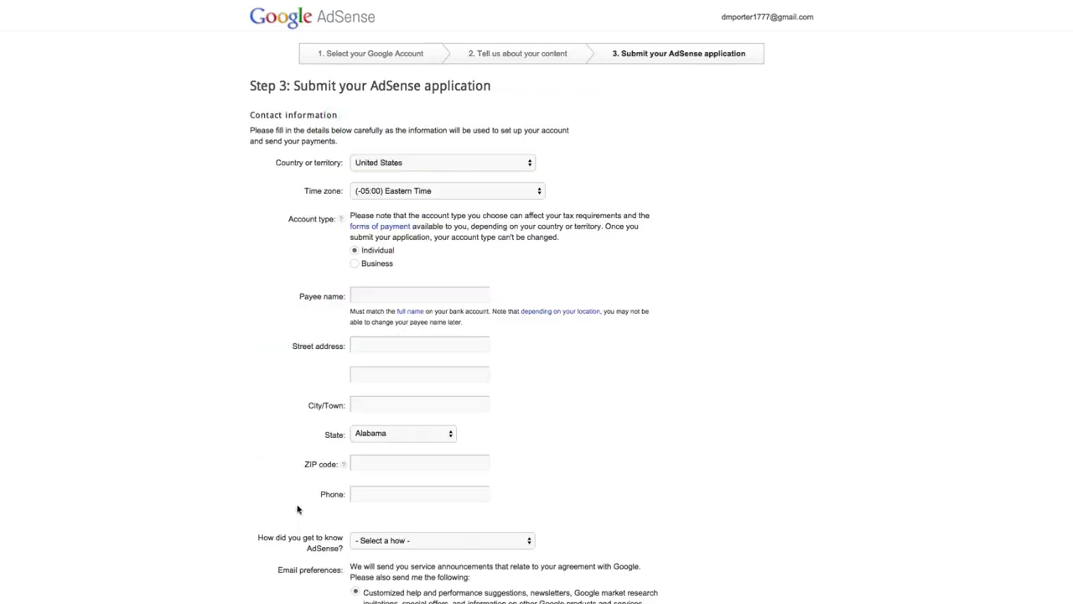
{"action": "scroll", "scroll_direction": "down", "scroll_amount": 3}
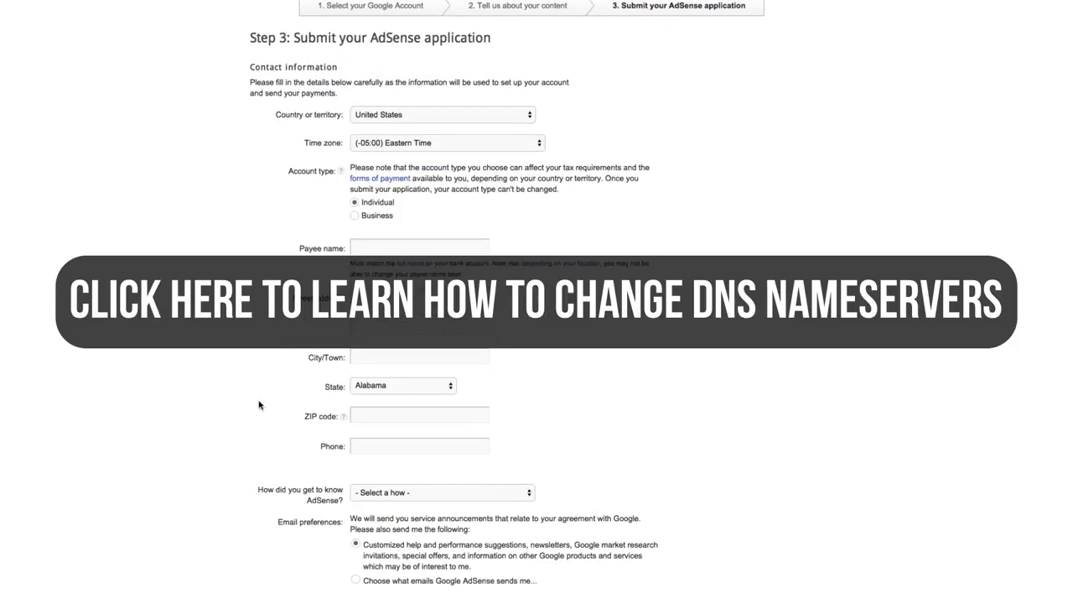
{"action": "mouse_move", "coordinate": [259, 397]}
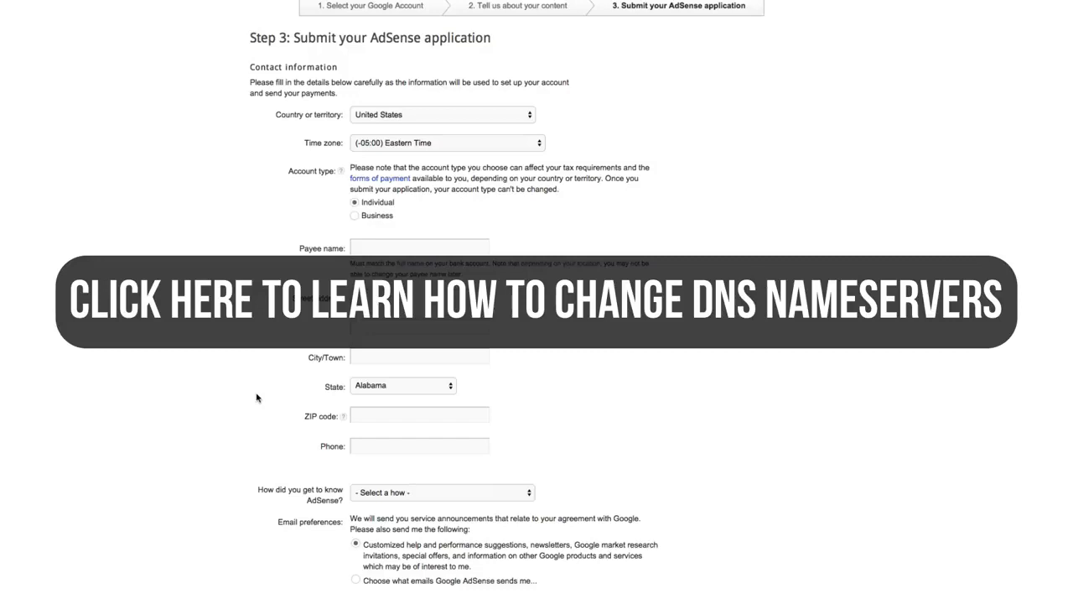
{"action": "scroll", "scroll_direction": "up", "scroll_amount": 3}
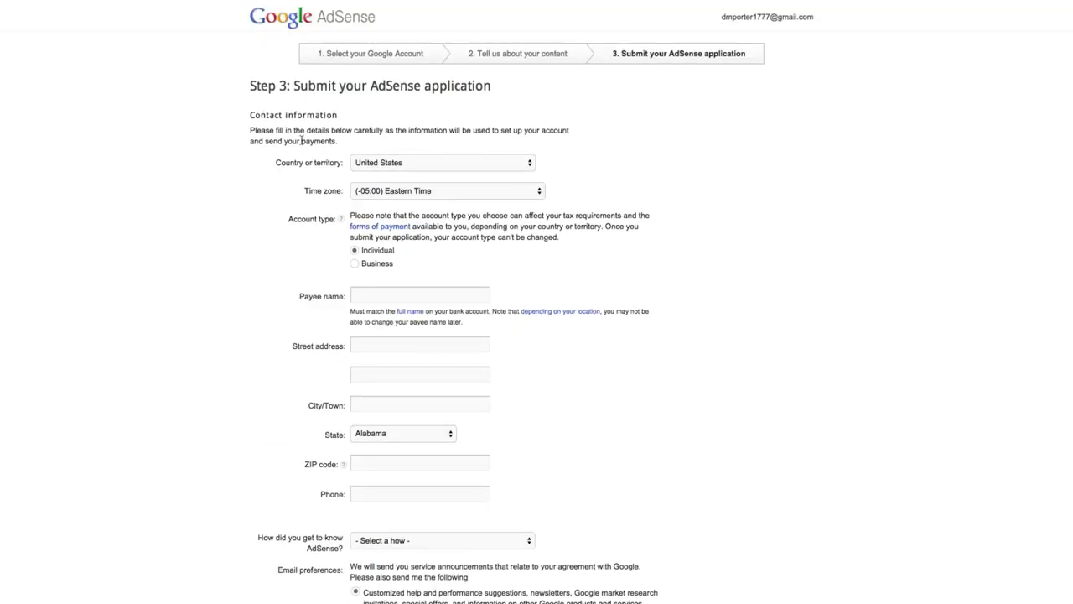
{"action": "scroll", "scroll_direction": "down", "scroll_amount": 3}
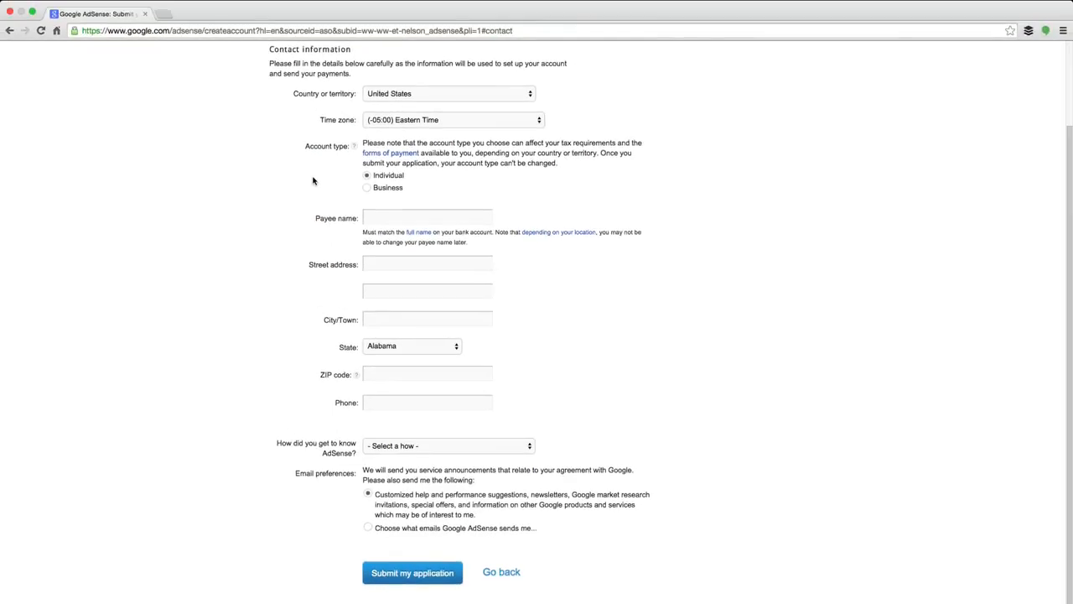
{"action": "mouse_move", "coordinate": [292, 181]}
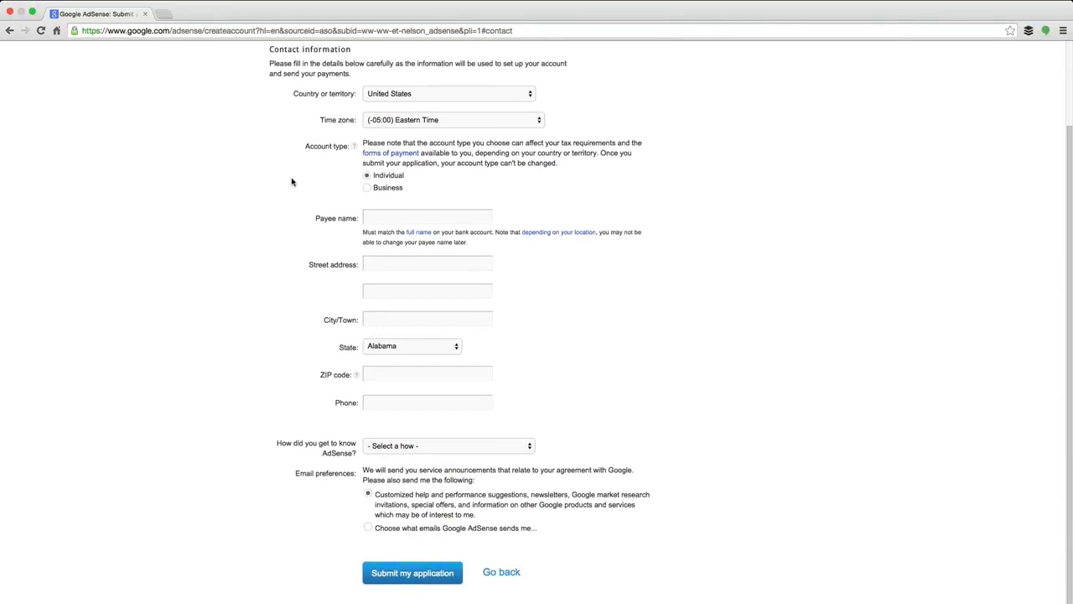
{"action": "mouse_move", "coordinate": [255, 255]}
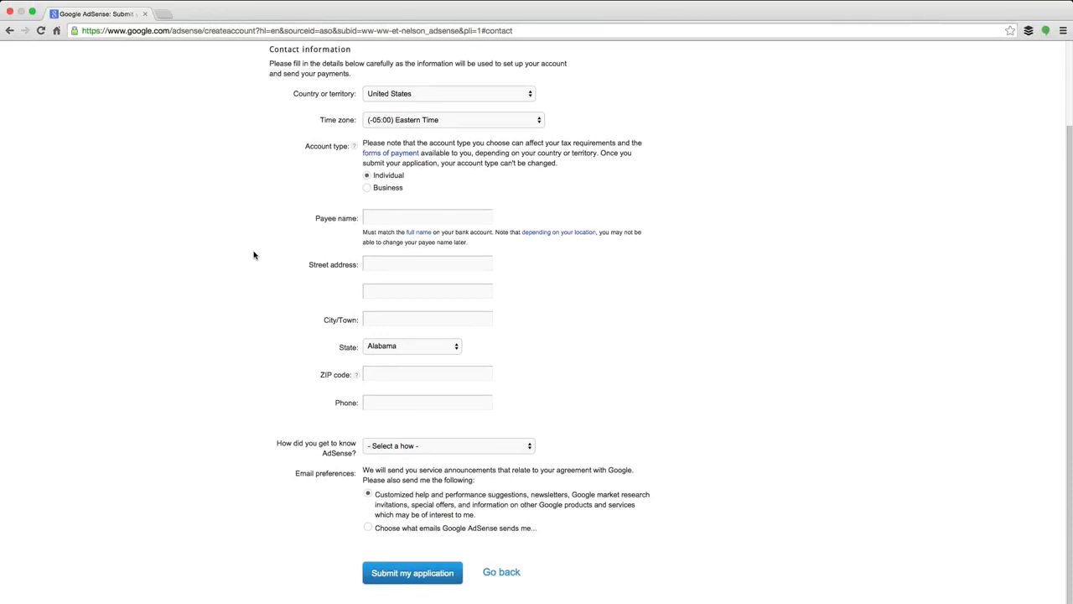
{"action": "scroll", "scroll_direction": "up", "scroll_amount": 3}
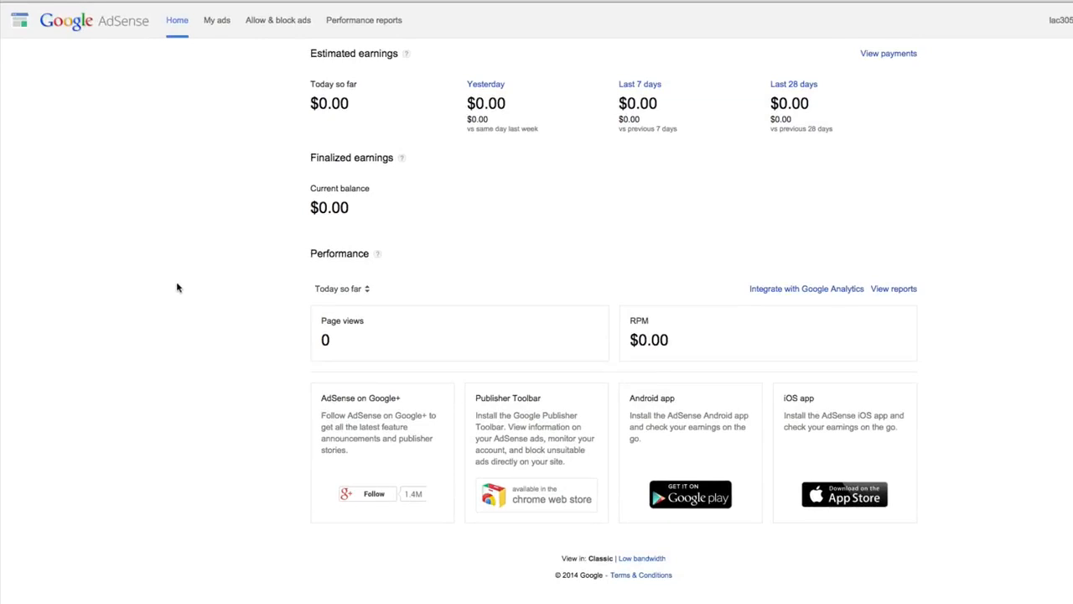
{"action": "mouse_move", "coordinate": [302, 310]}
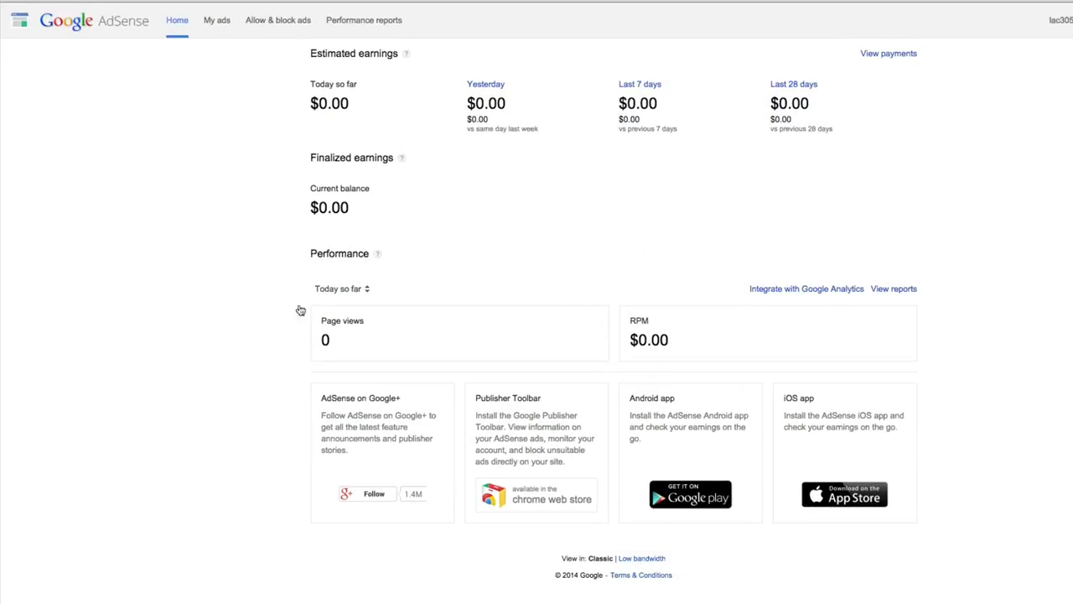
{"action": "mouse_move", "coordinate": [143, 339]}
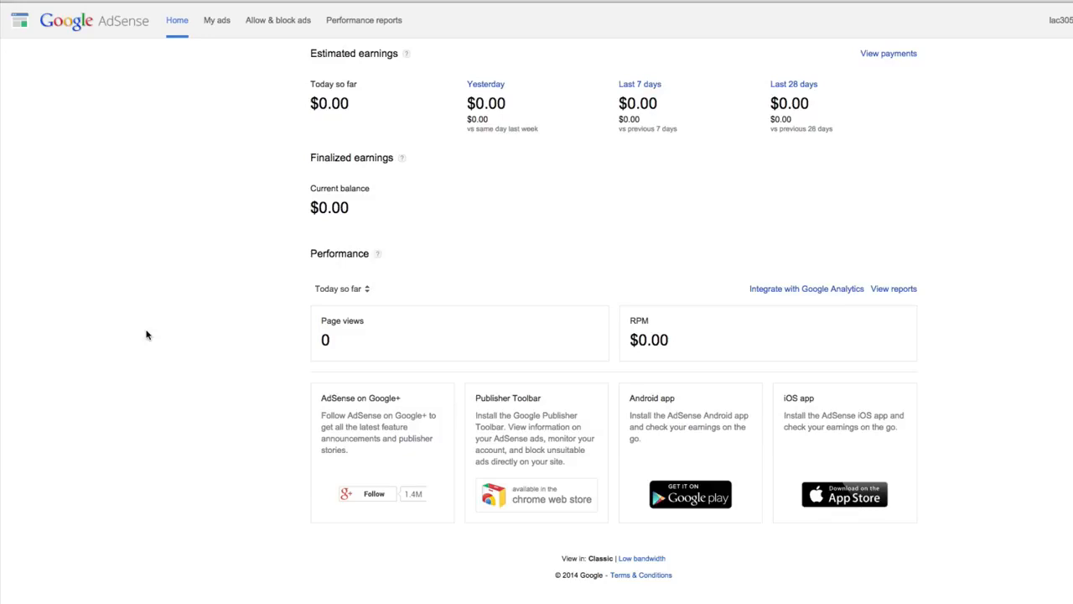
{"action": "mouse_move", "coordinate": [428, 201]}
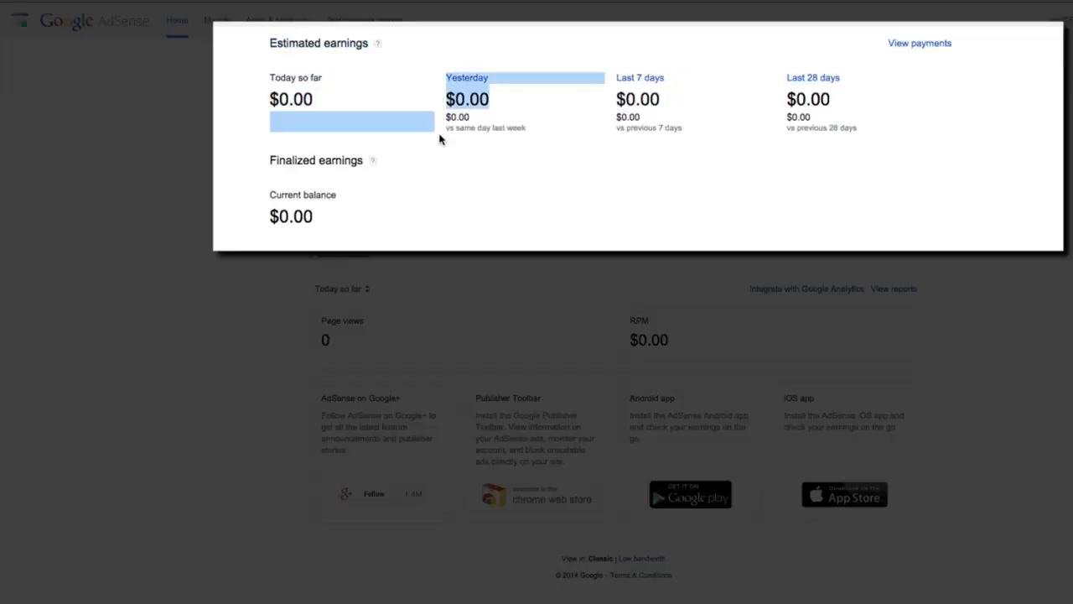
{"action": "mouse_move", "coordinate": [780, 134]}
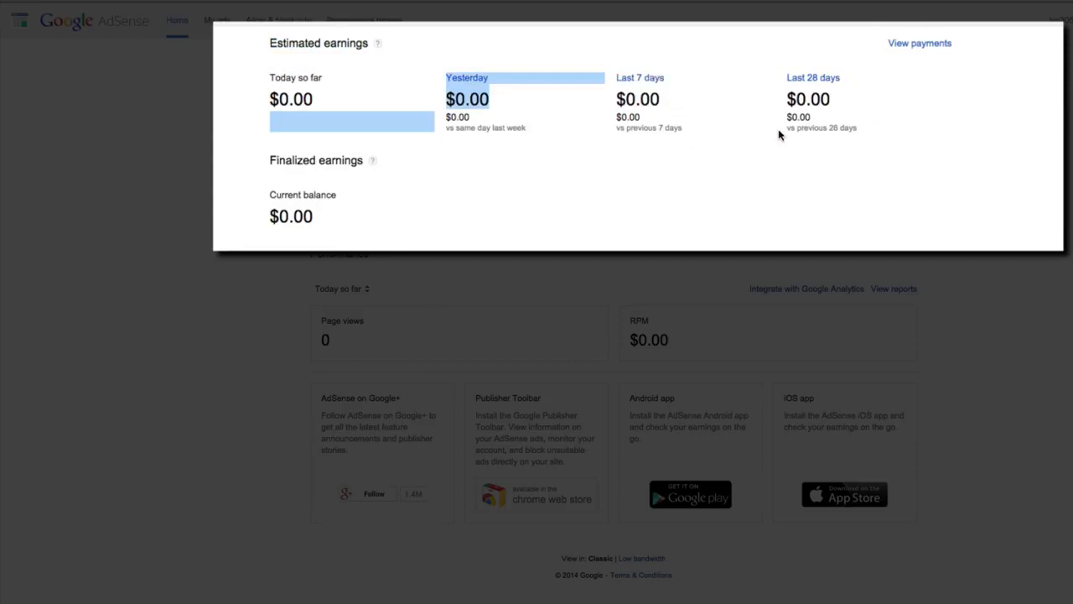
{"action": "mouse_move", "coordinate": [264, 193]}
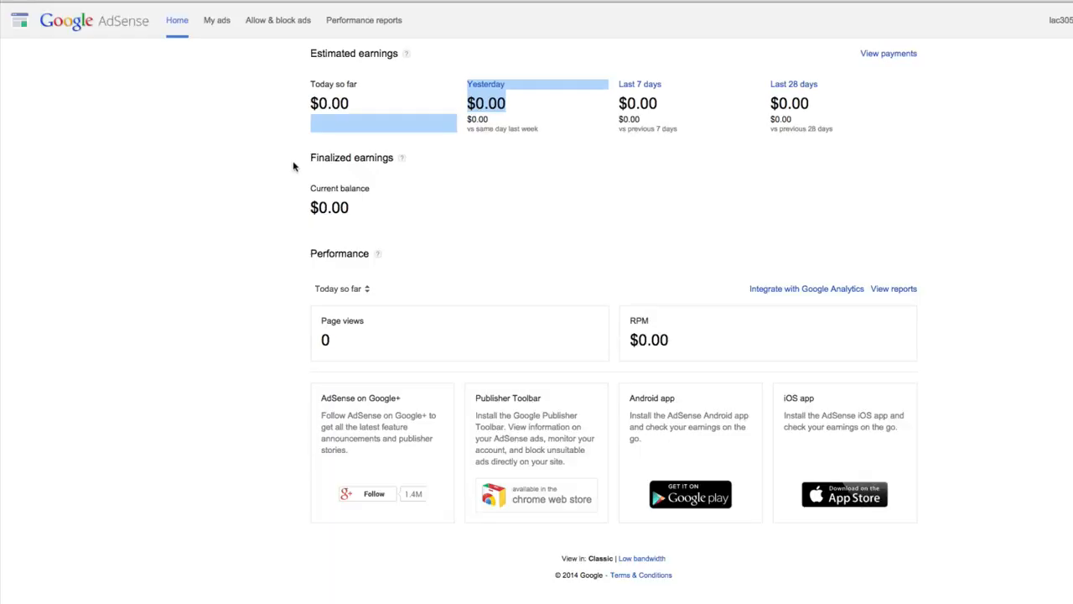
{"action": "mouse_move", "coordinate": [259, 171]}
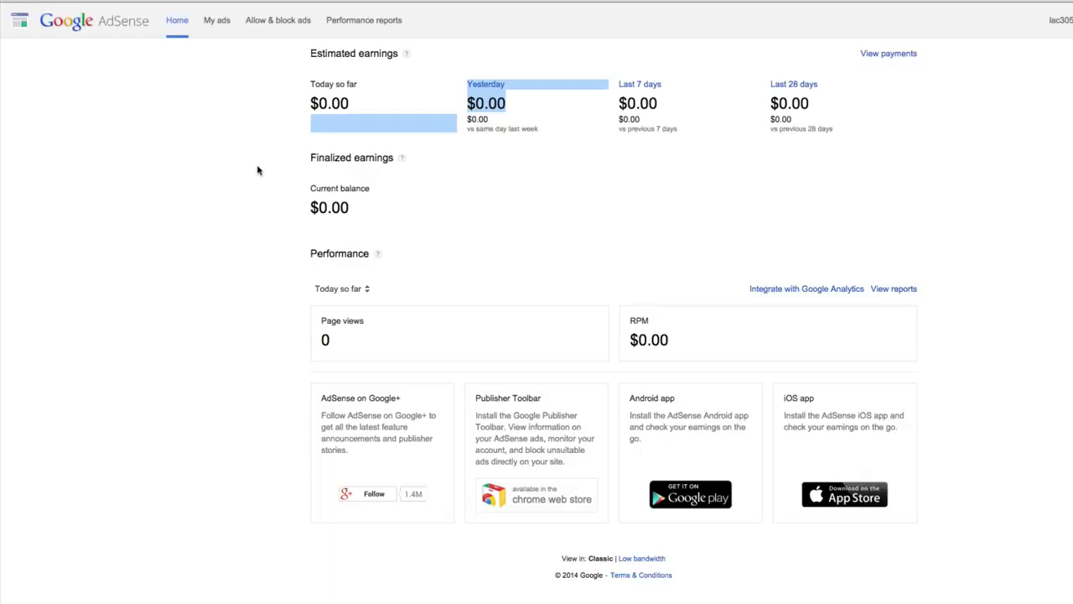
{"action": "mouse_move", "coordinate": [221, 62]}
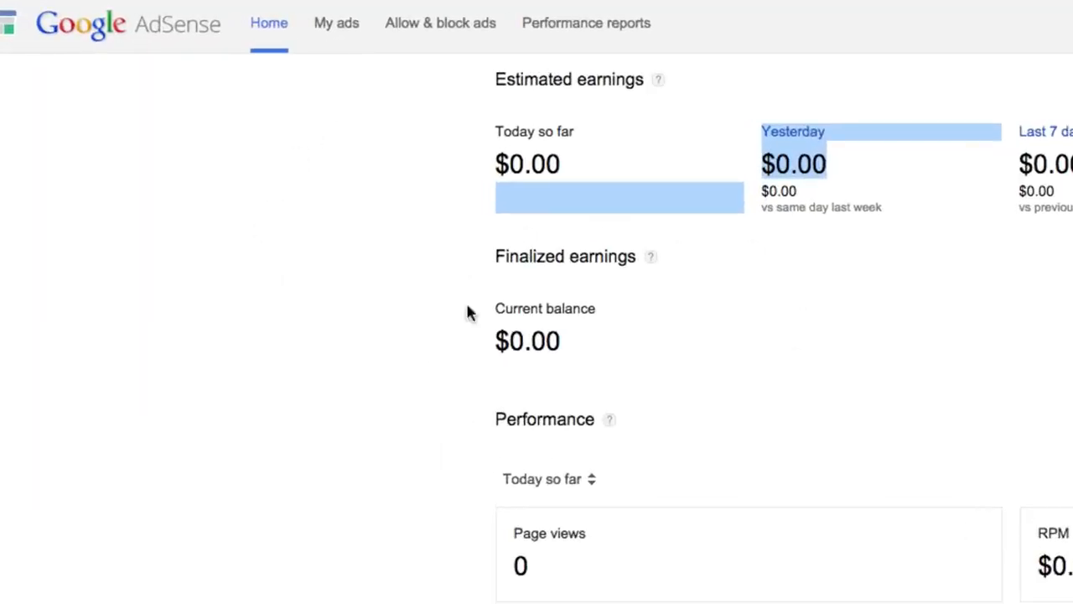
{"action": "mouse_move", "coordinate": [337, 24]}
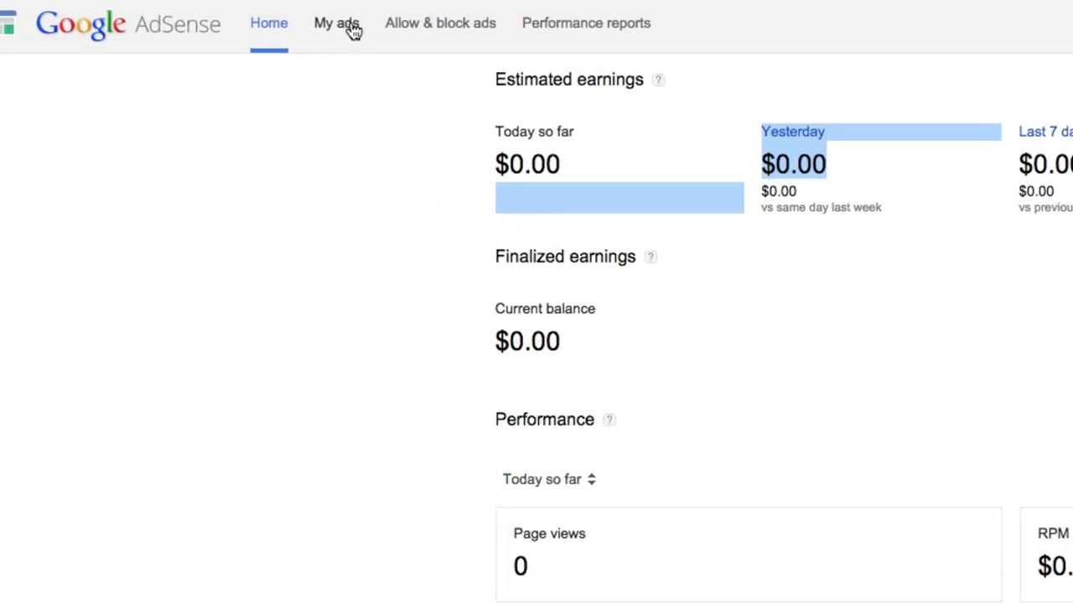
Go to My ads to show the empty Ad units list.
{"action": "left_click", "coordinate": [336, 23]}
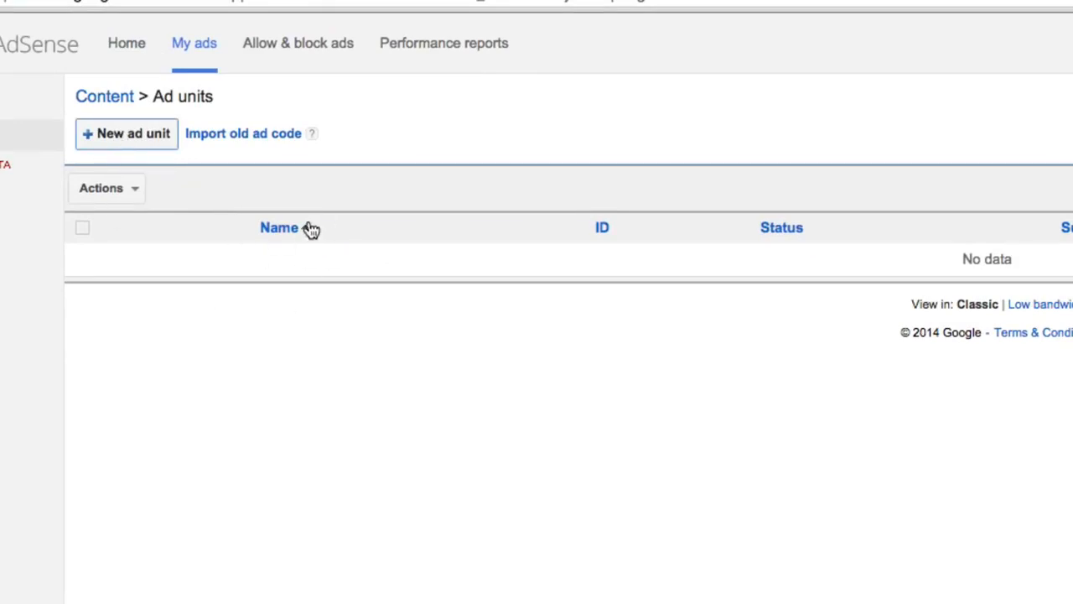
Start a new ad unit with the 728 x 90 Leaderboard size and Text & display ads.
{"action": "left_click", "coordinate": [125, 134]}
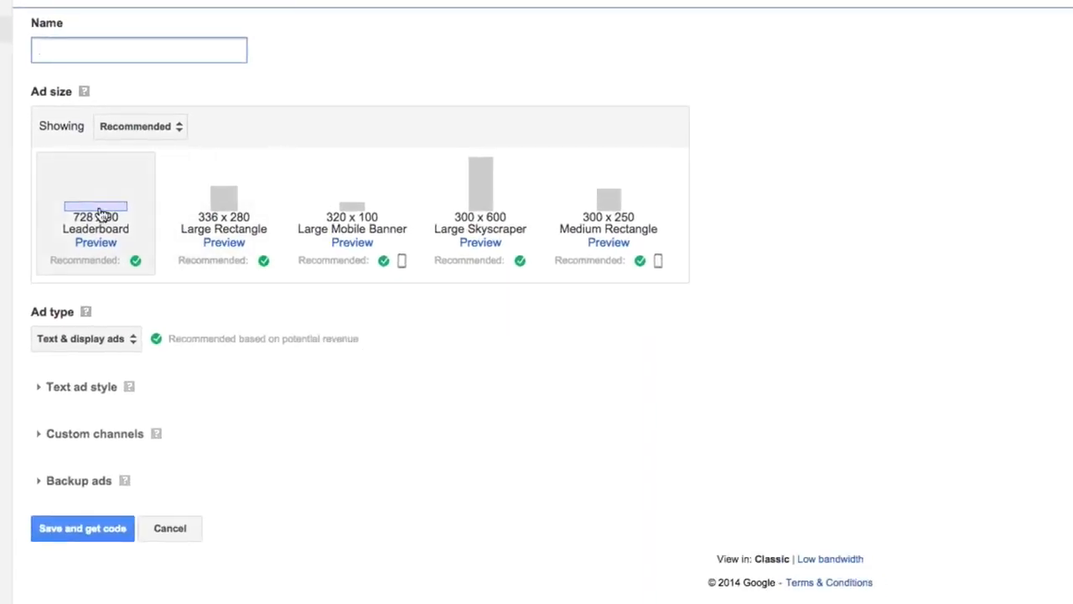
{"action": "mouse_move", "coordinate": [302, 198]}
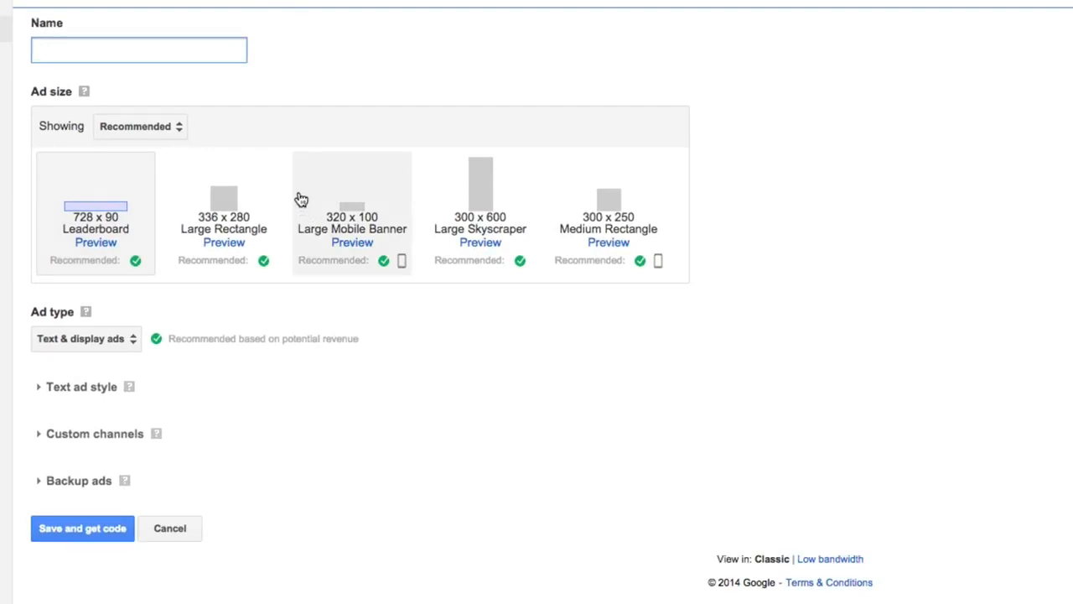
{"action": "left_click", "coordinate": [225, 241]}
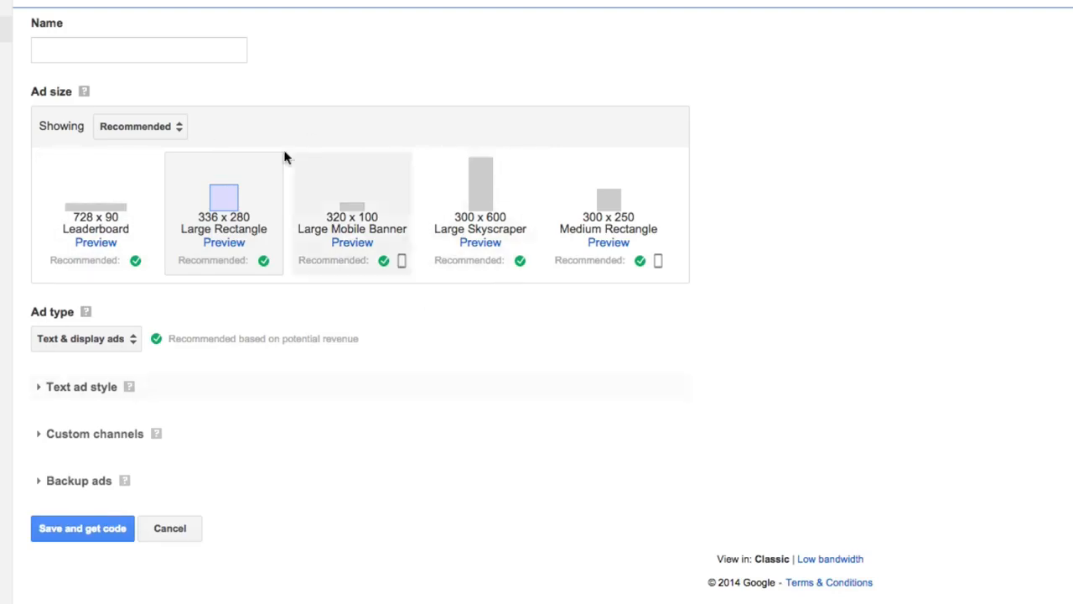
{"action": "left_click", "coordinate": [96, 209]}
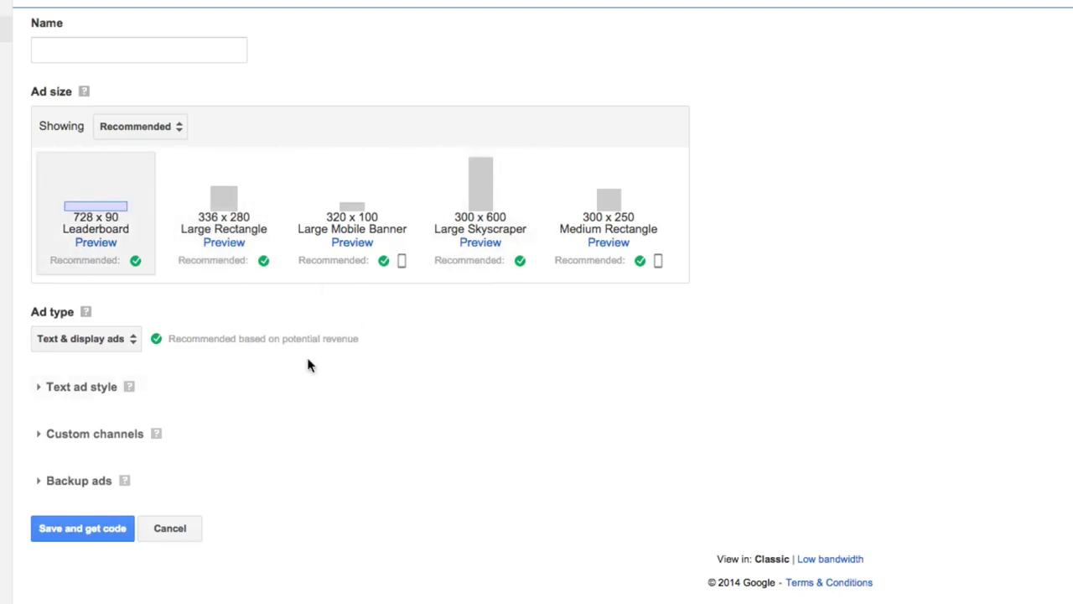
{"action": "left_click", "coordinate": [84, 338]}
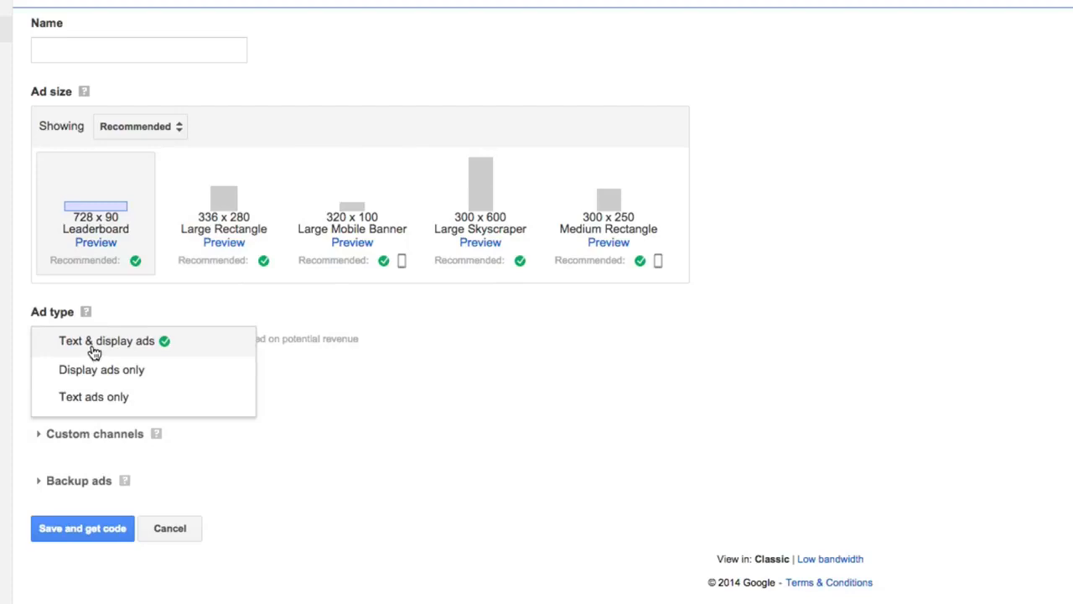
{"action": "left_click", "coordinate": [107, 341]}
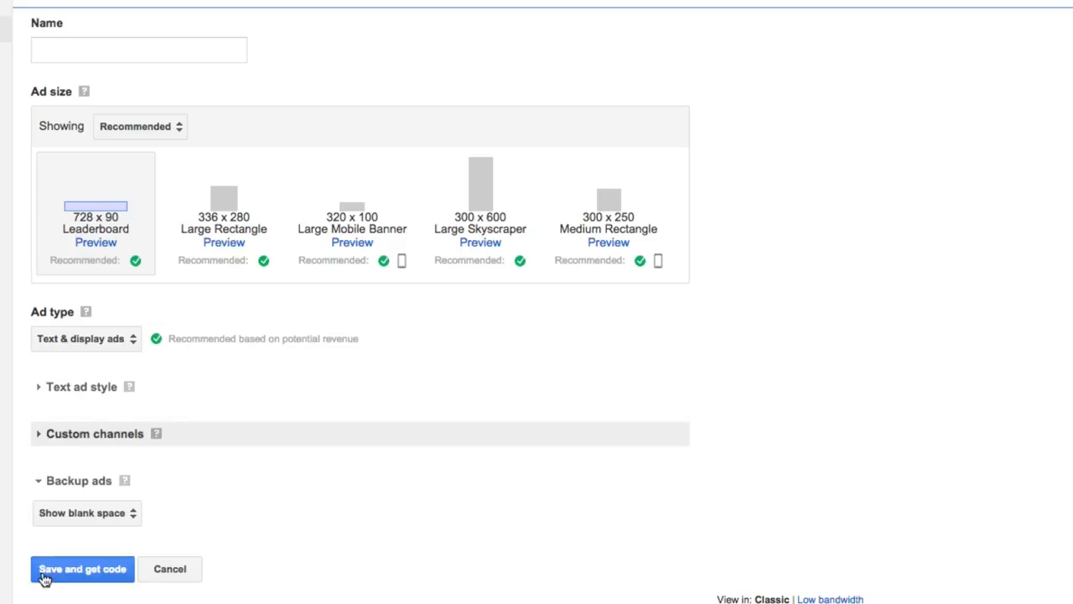
Name the new ad unit 'Ad 1' after a first save attempt.
{"action": "left_click", "coordinate": [80, 569]}
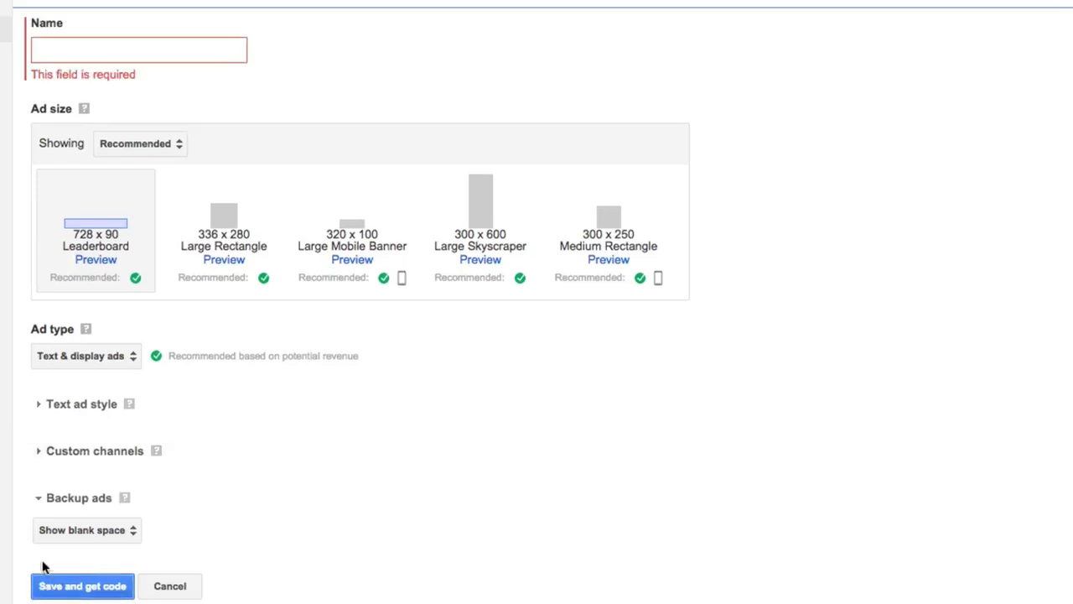
{"action": "left_click", "coordinate": [137, 49]}
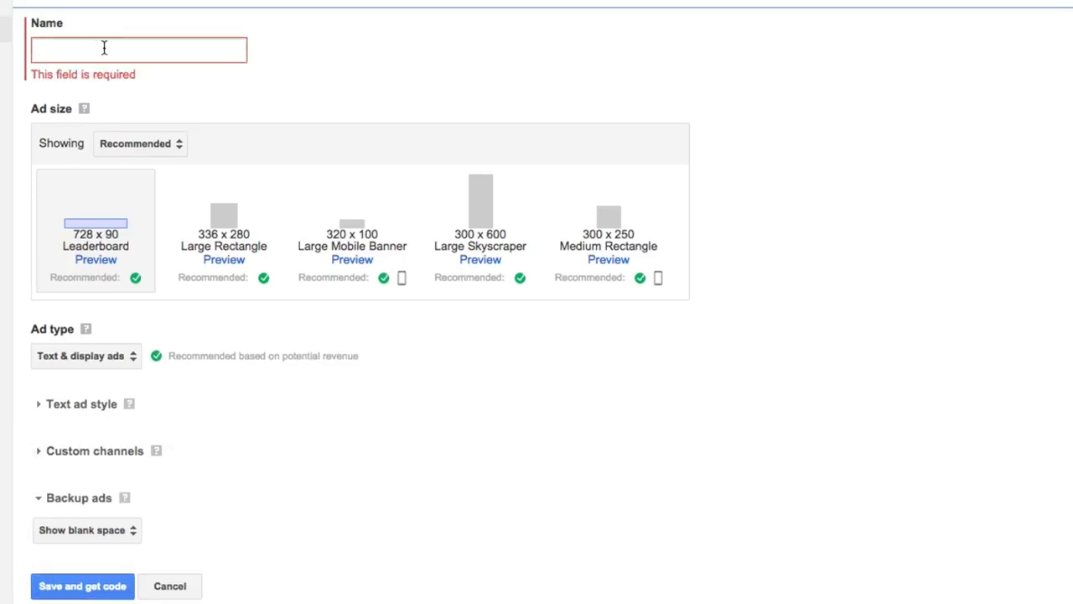
{"action": "type", "text": "Ad 1"}
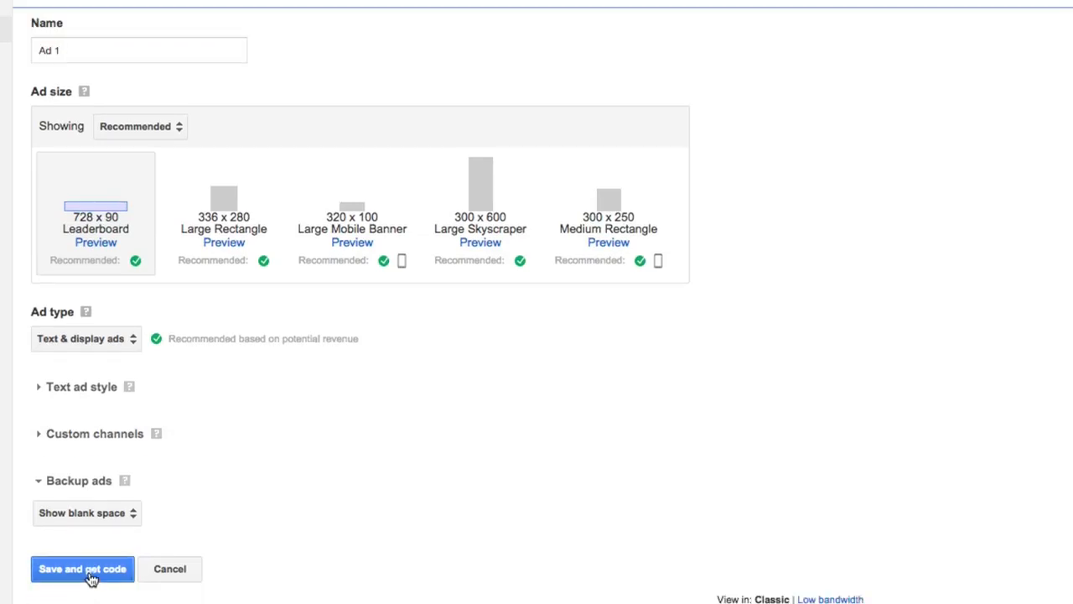
Save Ad 1, select its ad code, dismiss the confirmation and switch to YouTube.
{"action": "left_click", "coordinate": [82, 569]}
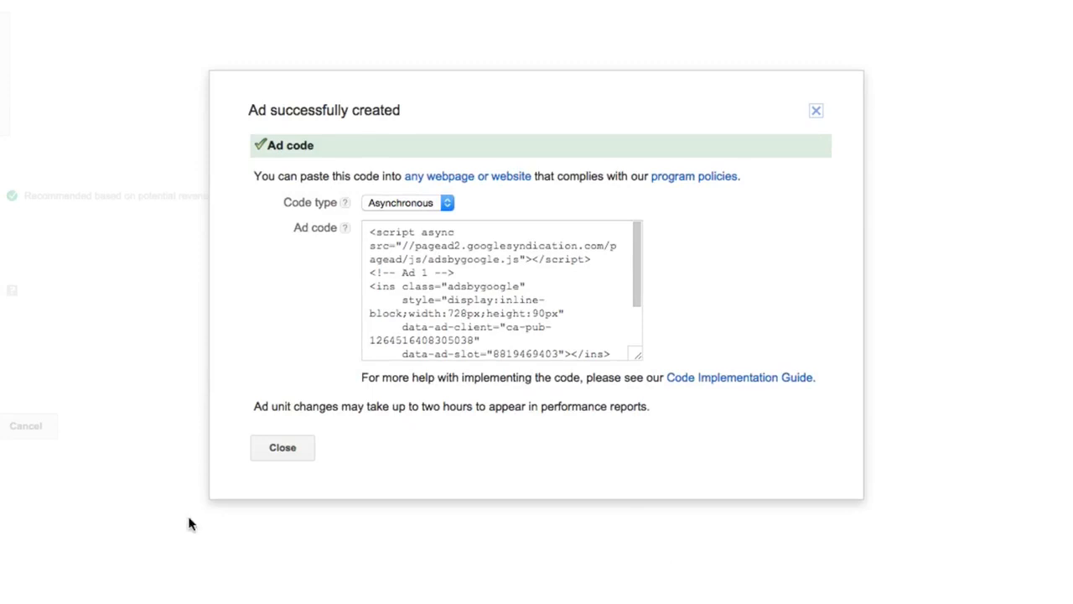
{"action": "mouse_move", "coordinate": [306, 100]}
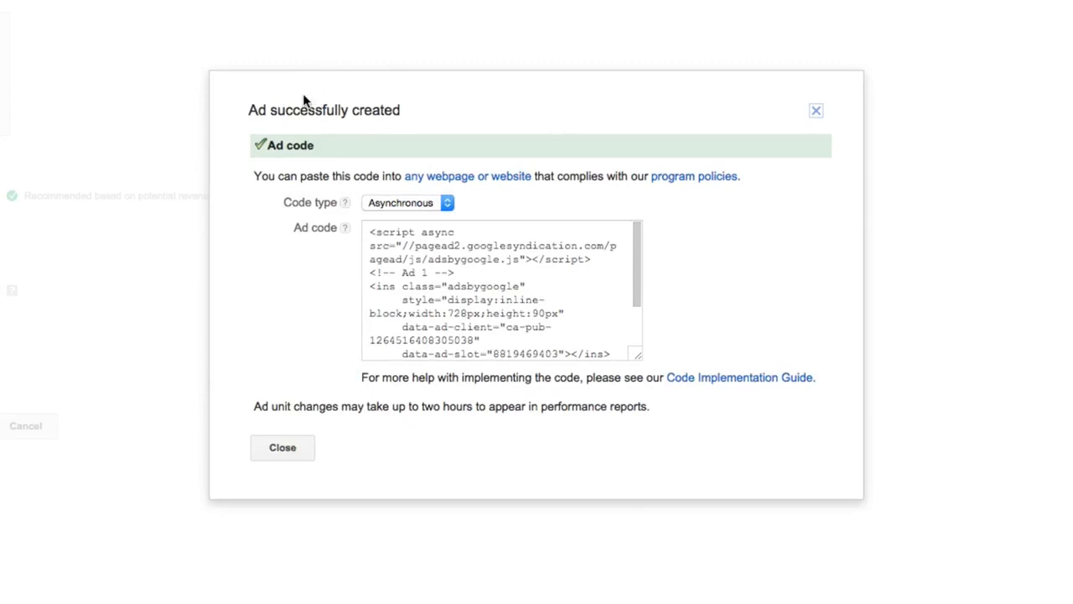
{"action": "triple_click", "coordinate": [500, 289]}
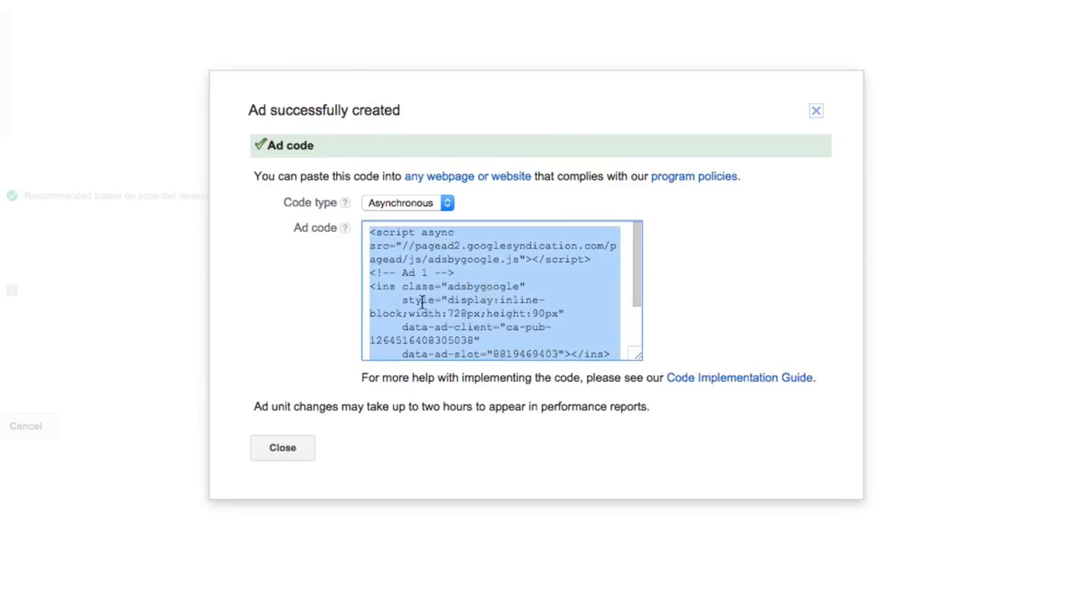
{"action": "mouse_move", "coordinate": [258, 343]}
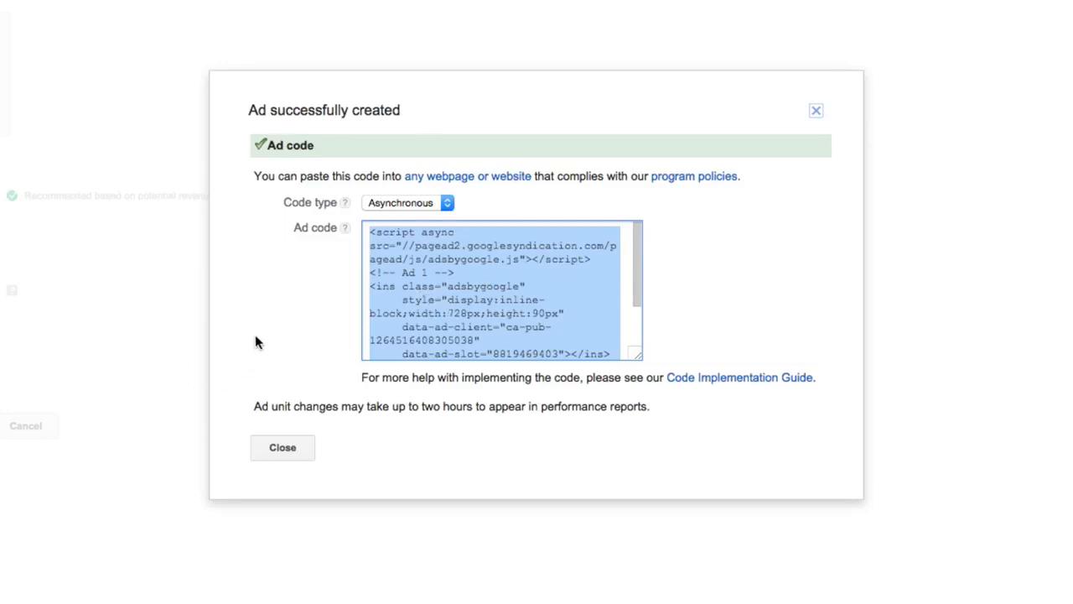
{"action": "mouse_move", "coordinate": [252, 303]}
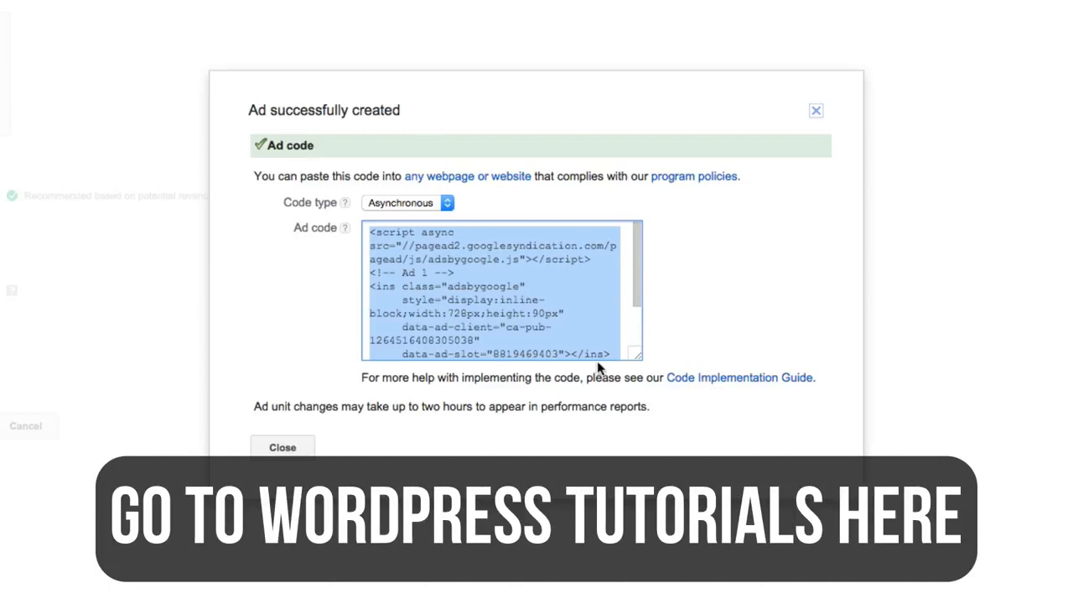
{"action": "mouse_move", "coordinate": [453, 261]}
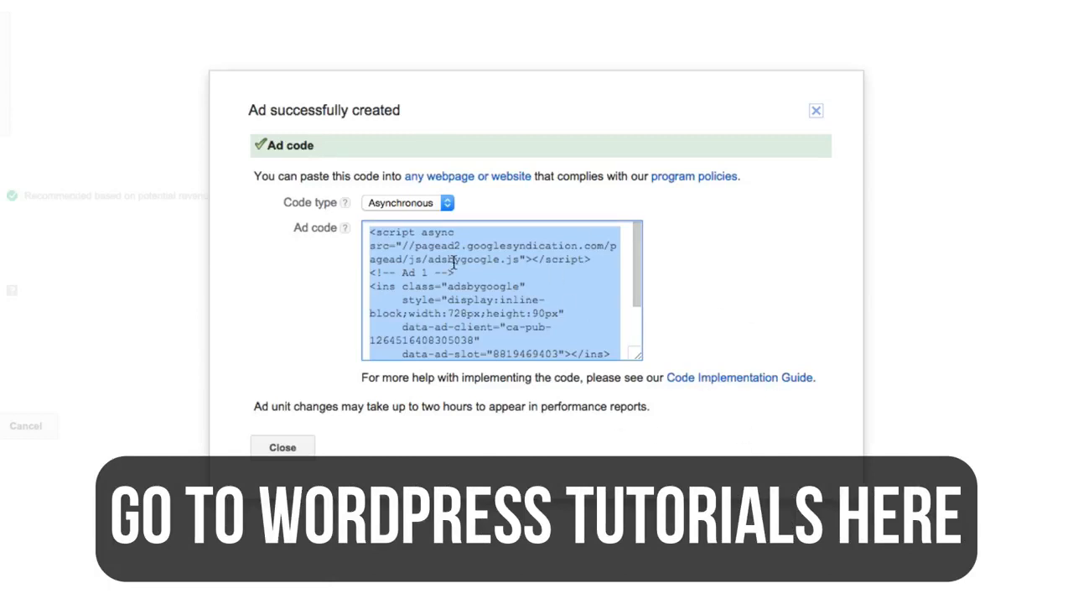
{"action": "mouse_move", "coordinate": [366, 428]}
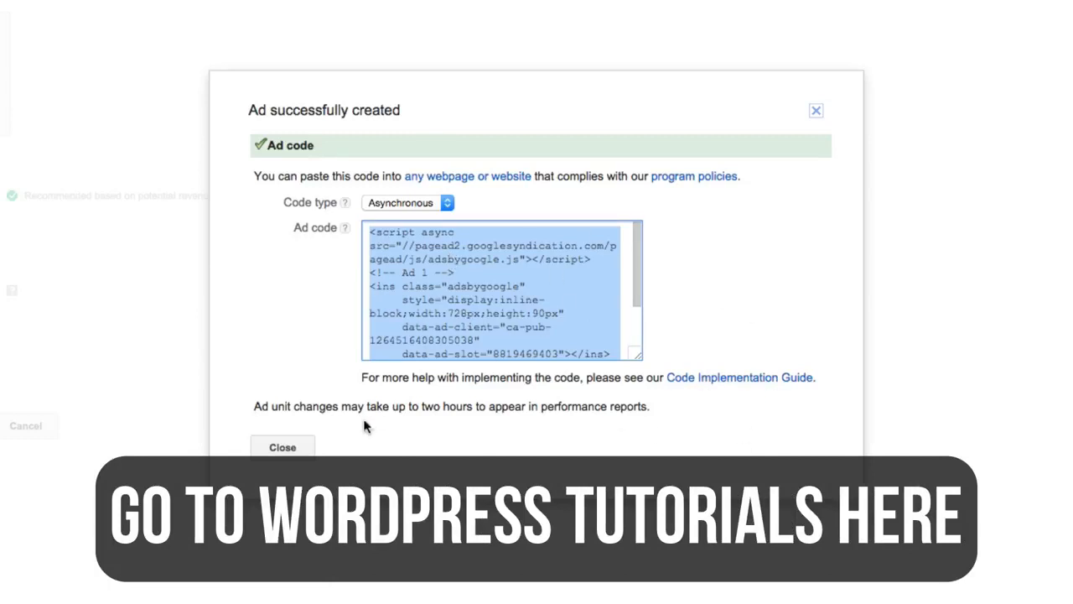
{"action": "left_click", "coordinate": [282, 446]}
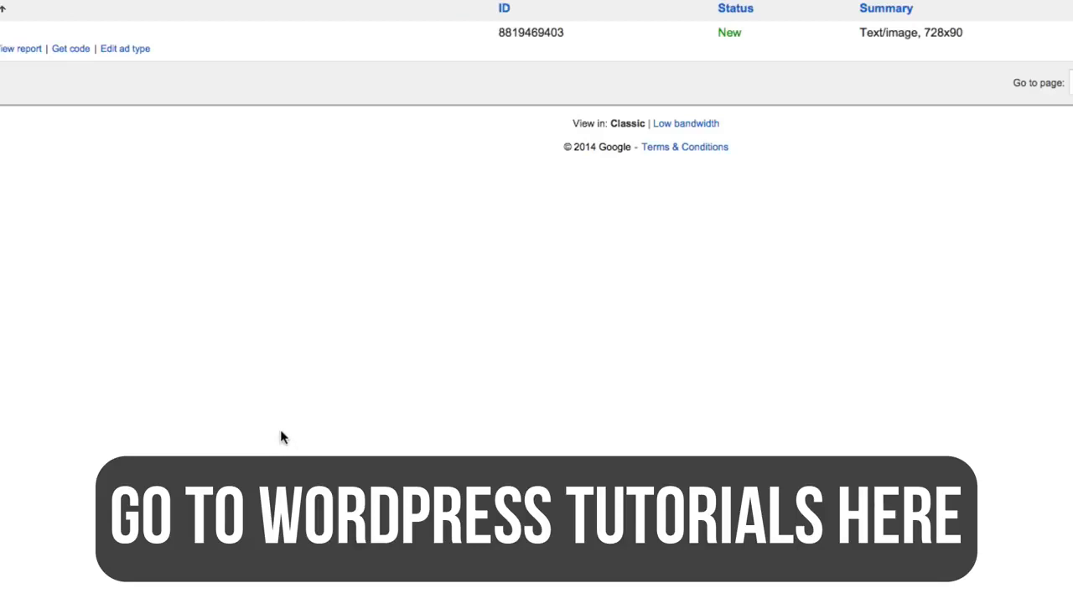
{"action": "left_click", "coordinate": [204, 12]}
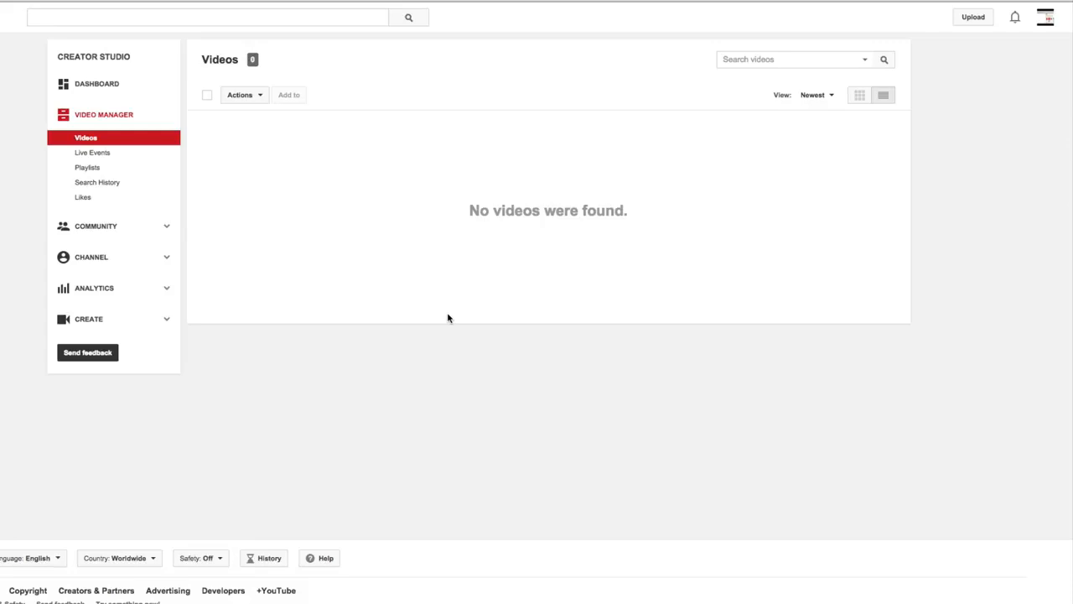
{"action": "mouse_move", "coordinate": [141, 143]}
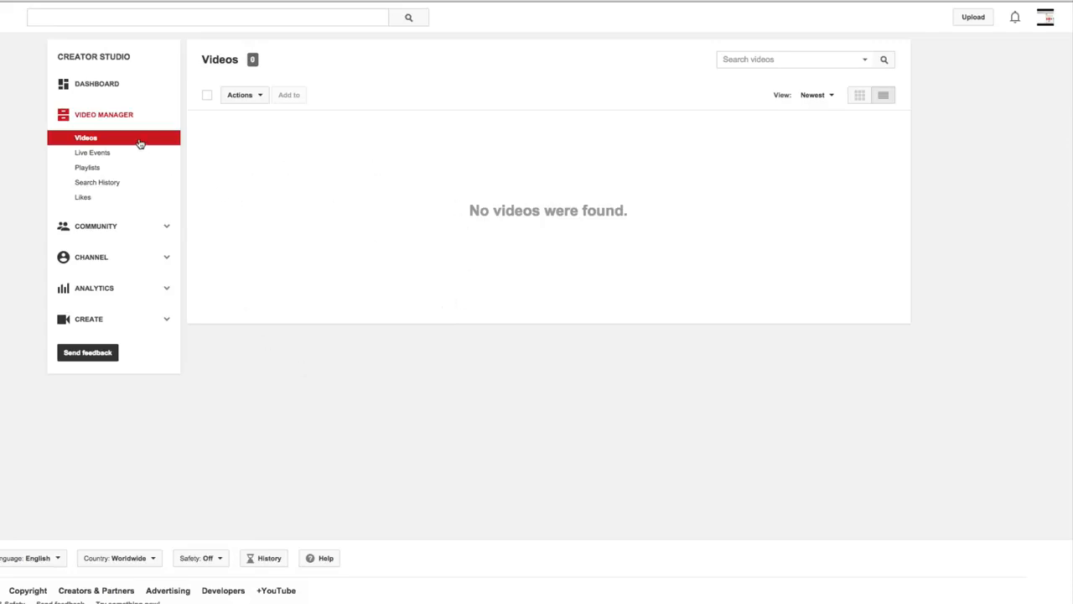
{"action": "mouse_move", "coordinate": [1048, 21]}
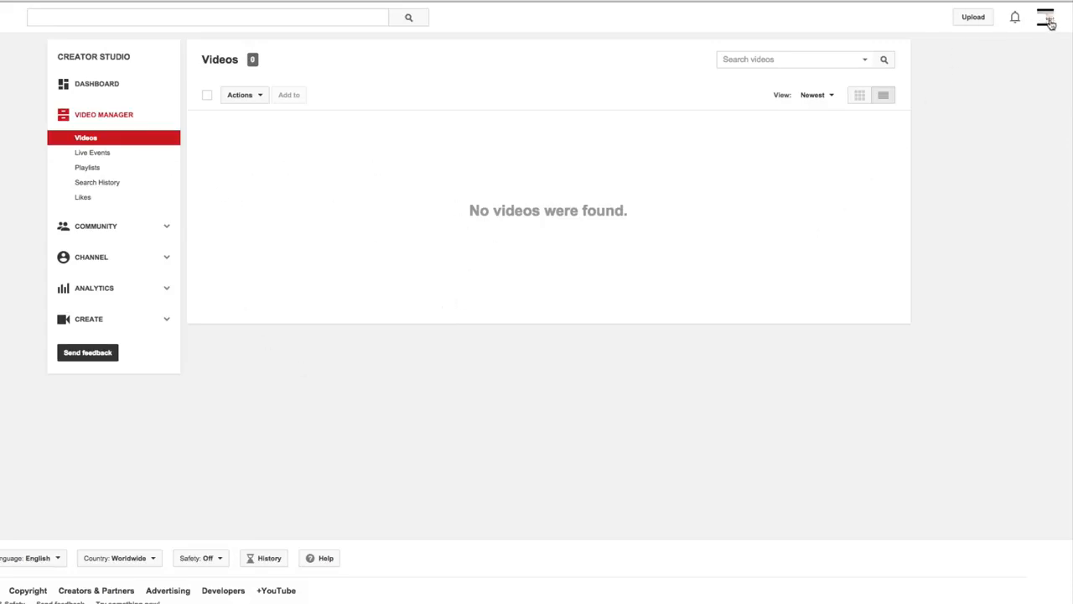
Go to Creator Studio from the account menu and open the Channel status and features page.
{"action": "left_click", "coordinate": [1047, 17]}
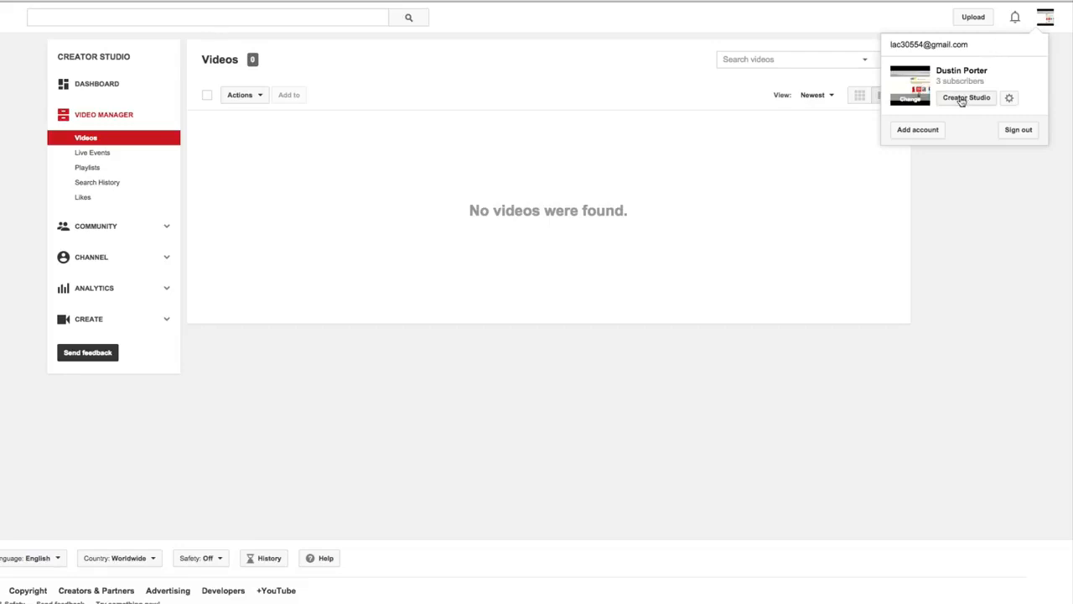
{"action": "left_click", "coordinate": [966, 98]}
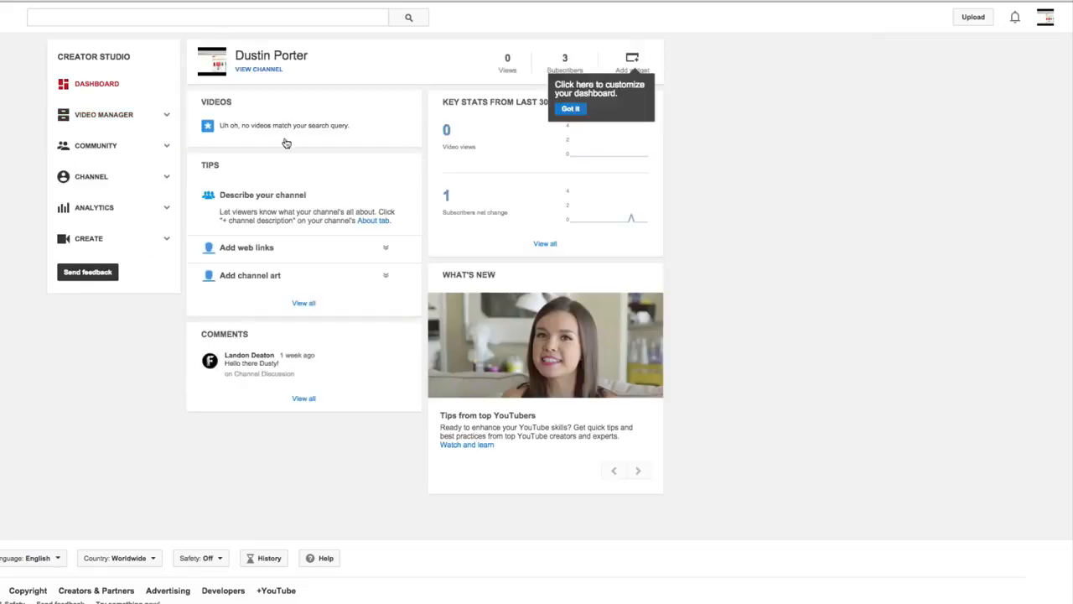
{"action": "mouse_move", "coordinate": [117, 124]}
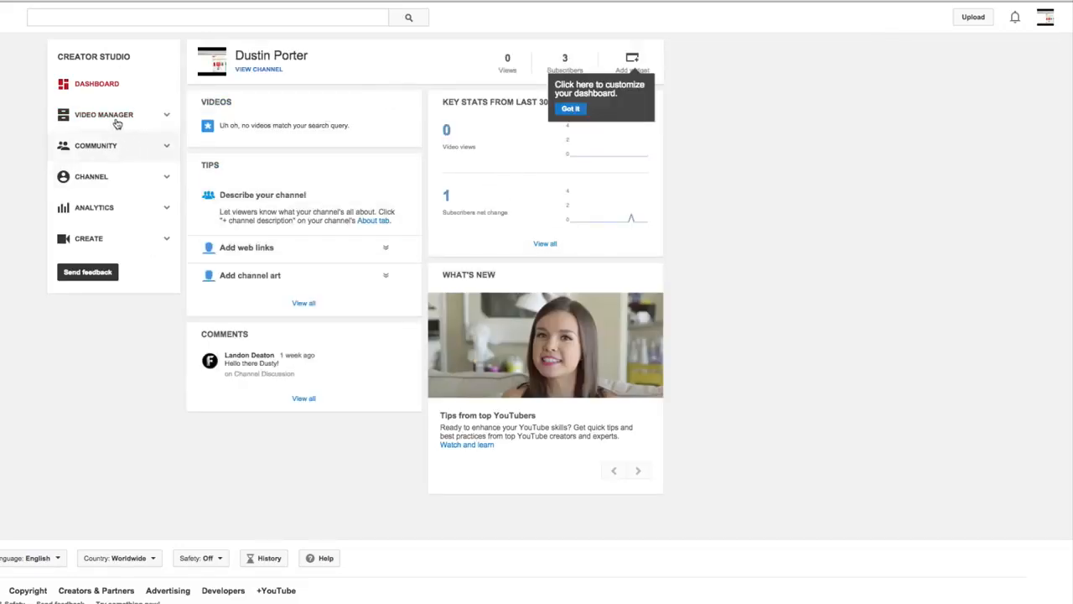
{"action": "mouse_move", "coordinate": [176, 183]}
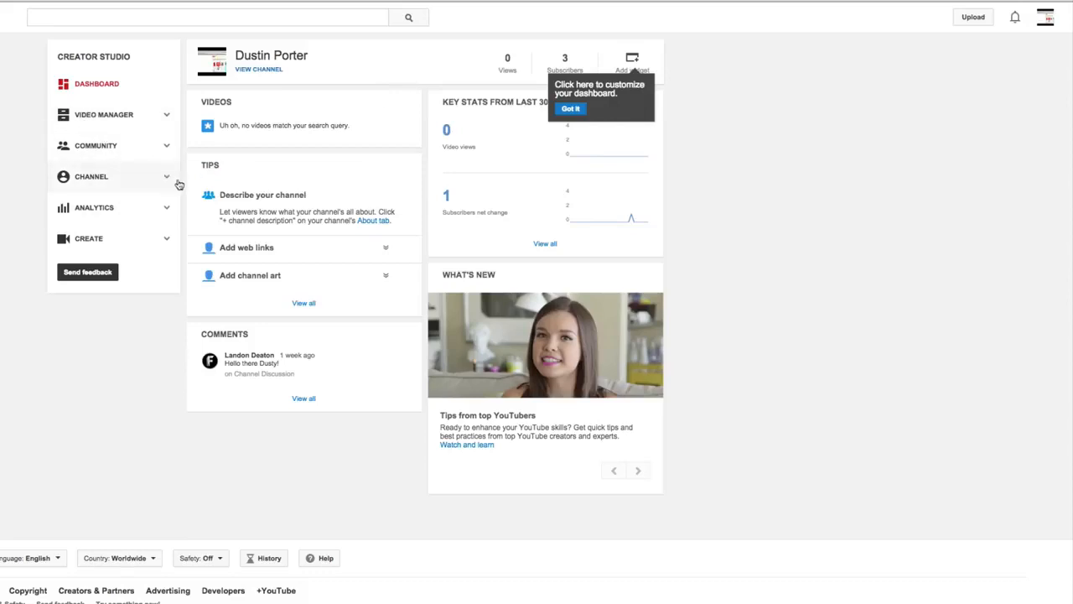
{"action": "mouse_move", "coordinate": [92, 184]}
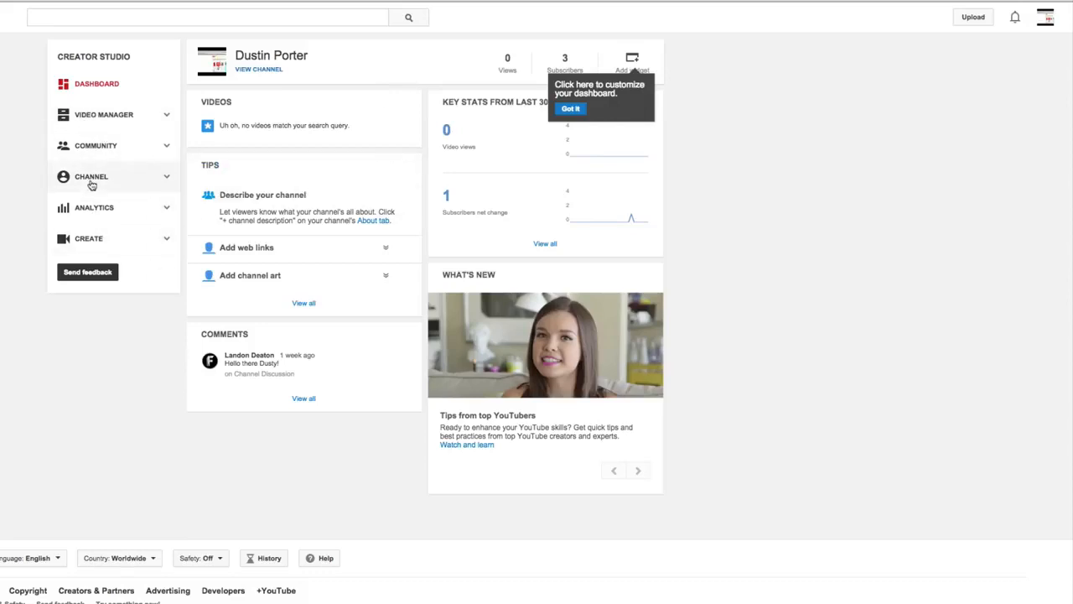
{"action": "left_click", "coordinate": [90, 176]}
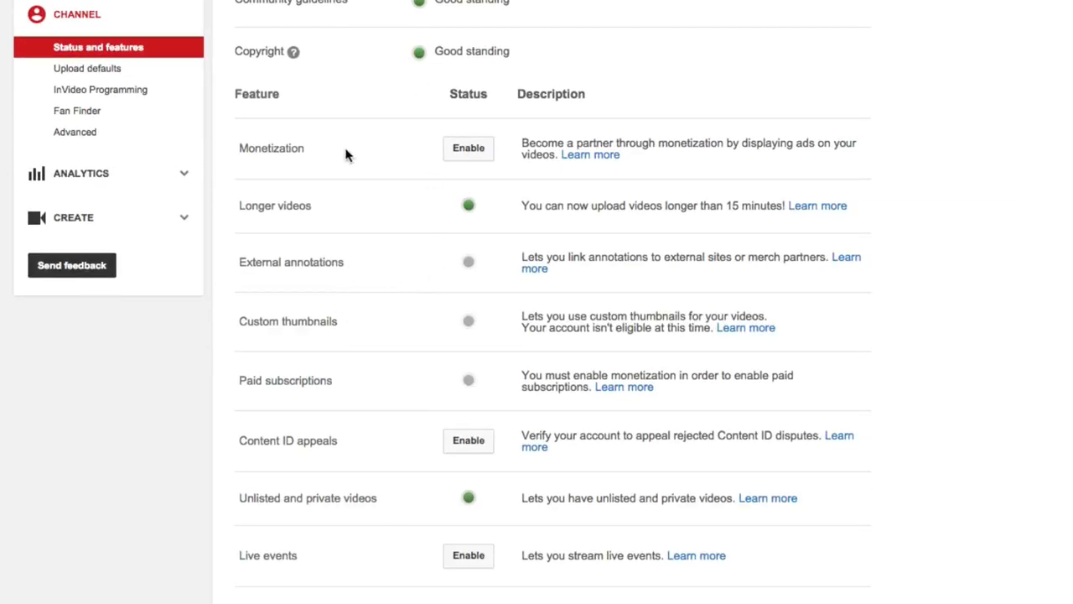
Start enabling Monetization from the channel's Status and features list.
{"action": "scroll", "scroll_direction": "up", "scroll_amount": 3}
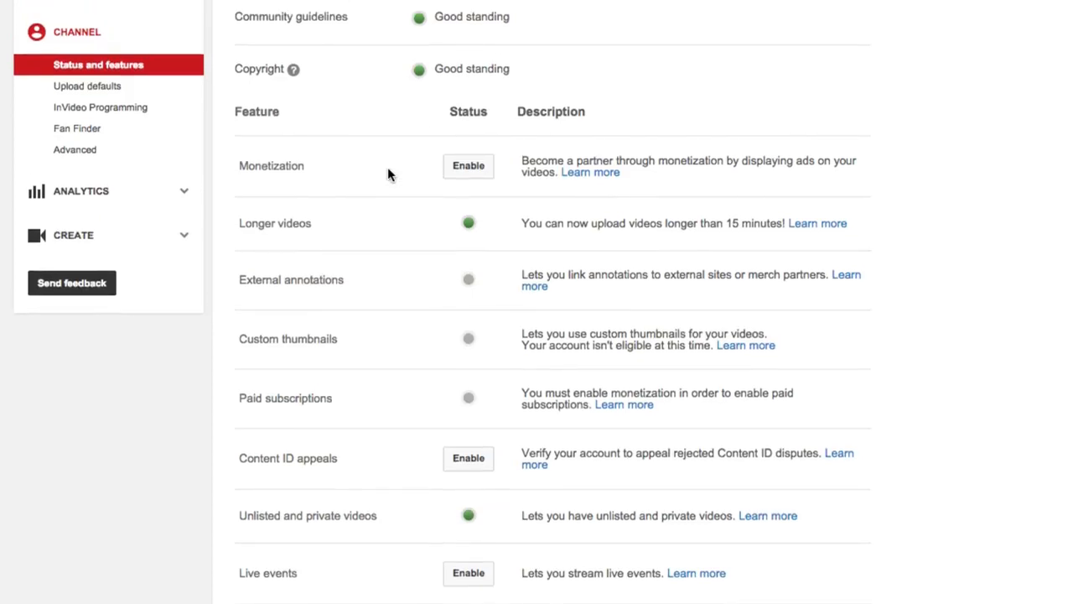
{"action": "scroll", "scroll_direction": "down", "scroll_amount": 3}
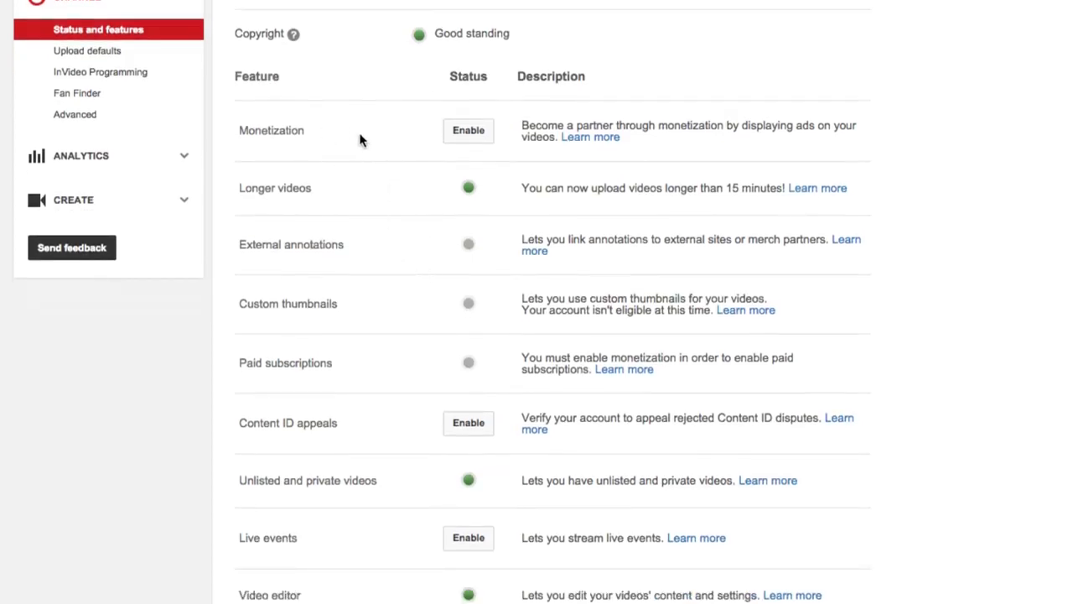
{"action": "mouse_move", "coordinate": [259, 146]}
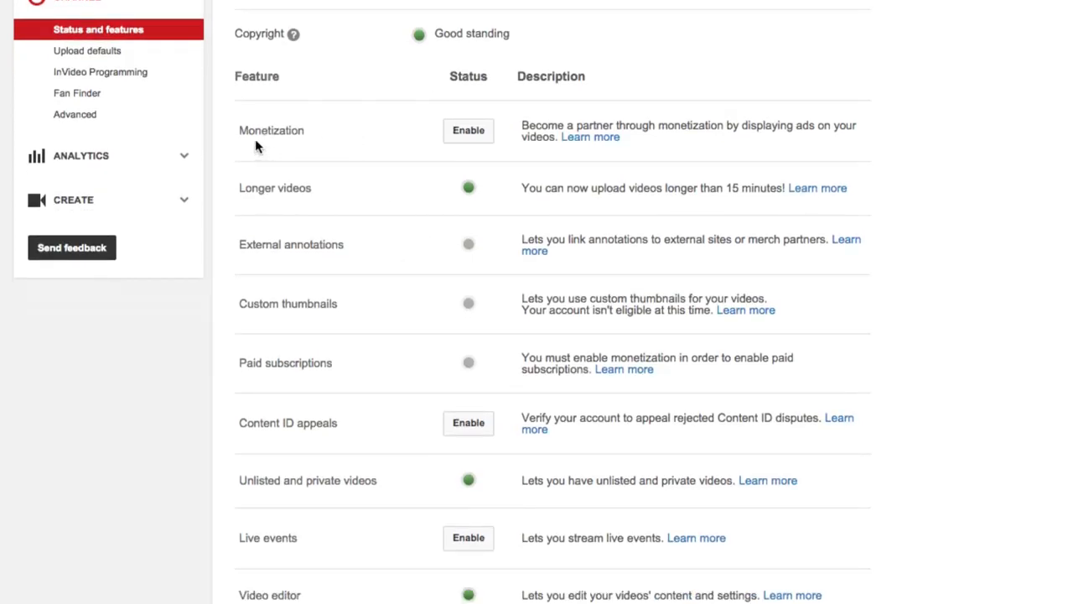
{"action": "mouse_move", "coordinate": [310, 179]}
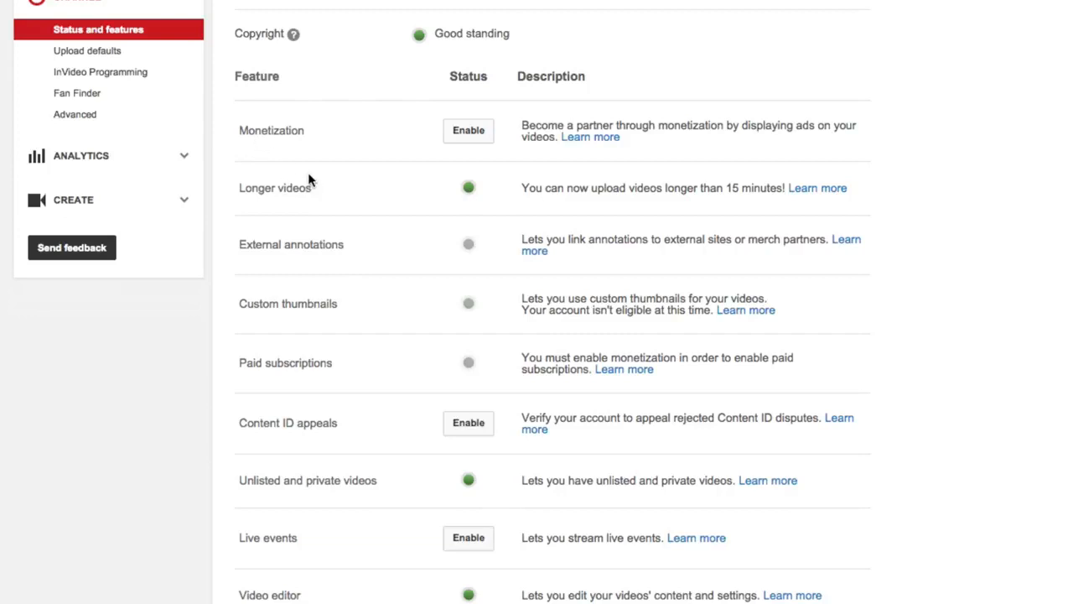
{"action": "mouse_move", "coordinate": [302, 171]}
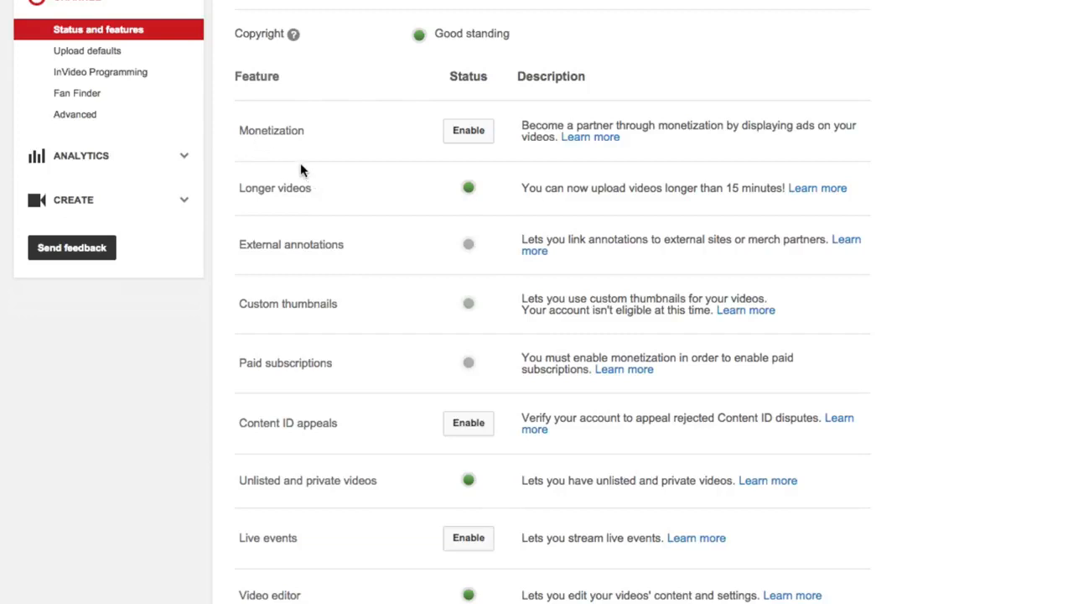
{"action": "mouse_move", "coordinate": [315, 101]}
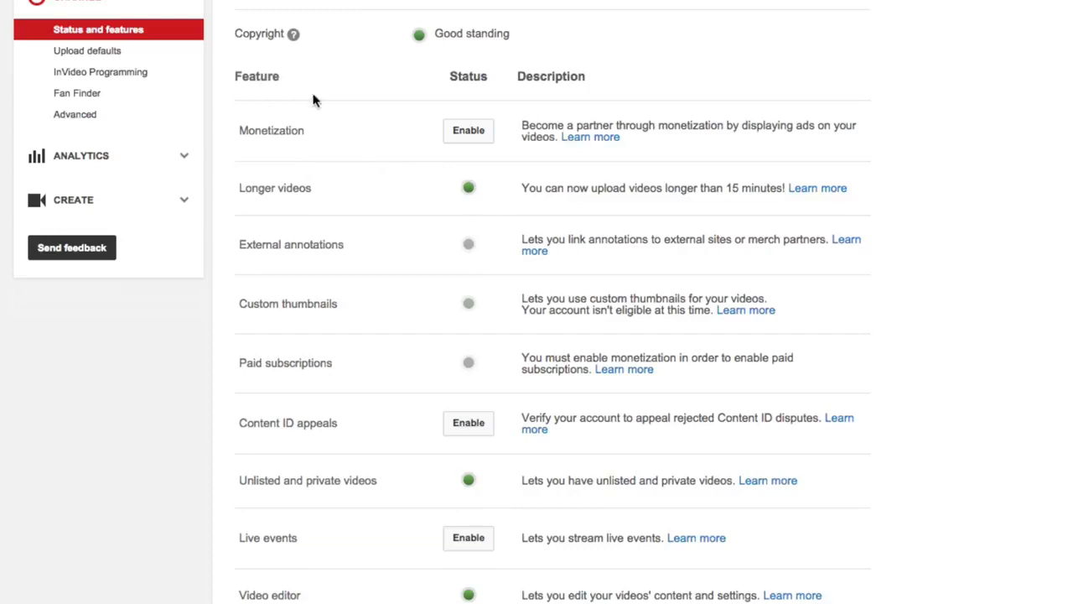
{"action": "scroll", "scroll_direction": "up", "scroll_amount": 3}
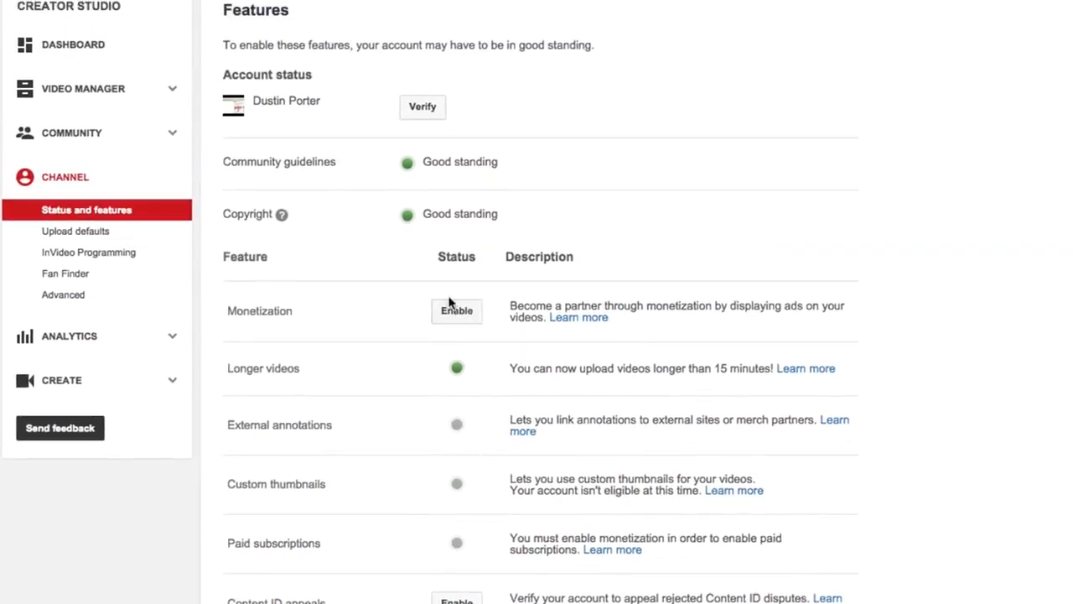
{"action": "left_click", "coordinate": [457, 310]}
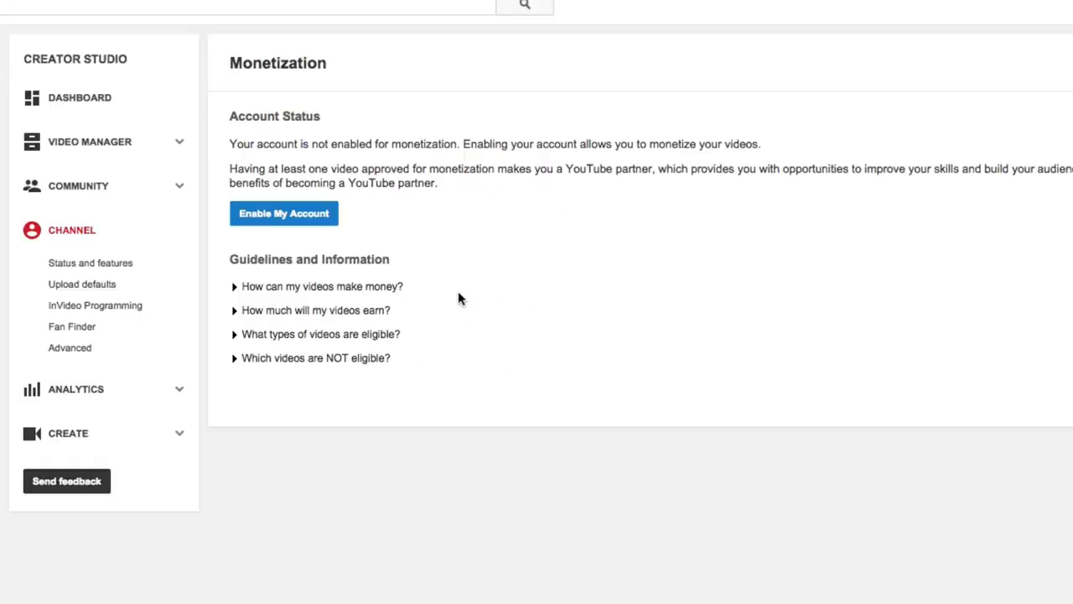
{"action": "mouse_move", "coordinate": [413, 305]}
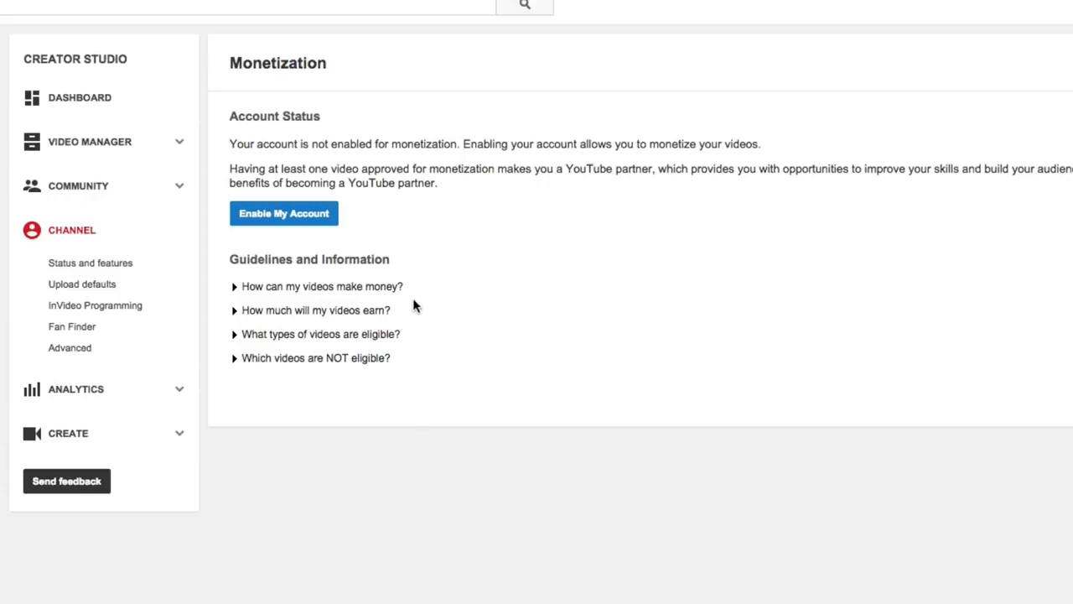
{"action": "mouse_move", "coordinate": [410, 295]}
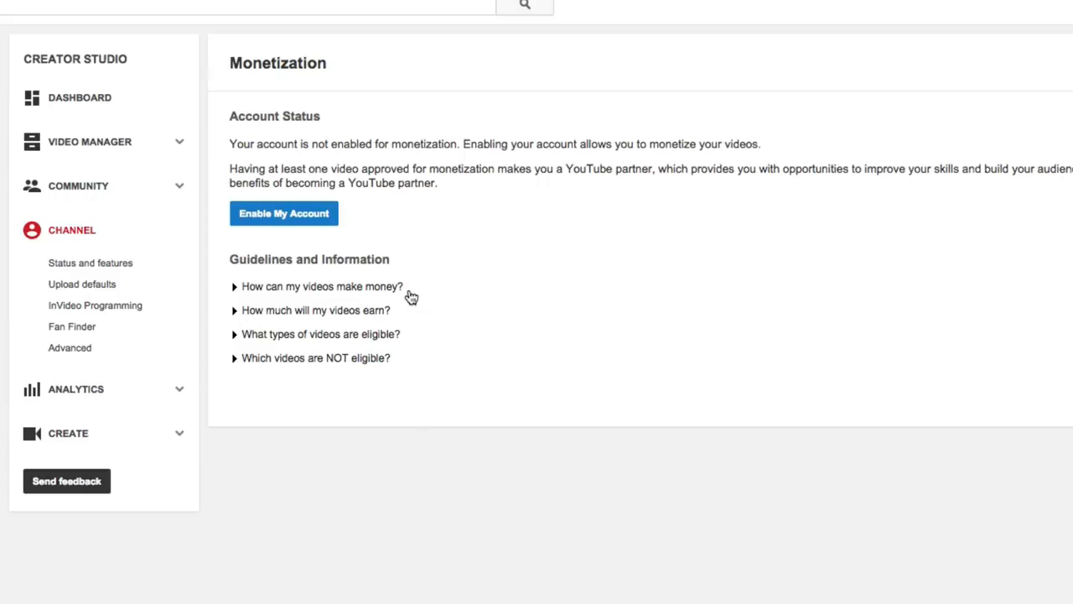
{"action": "mouse_move", "coordinate": [400, 208]}
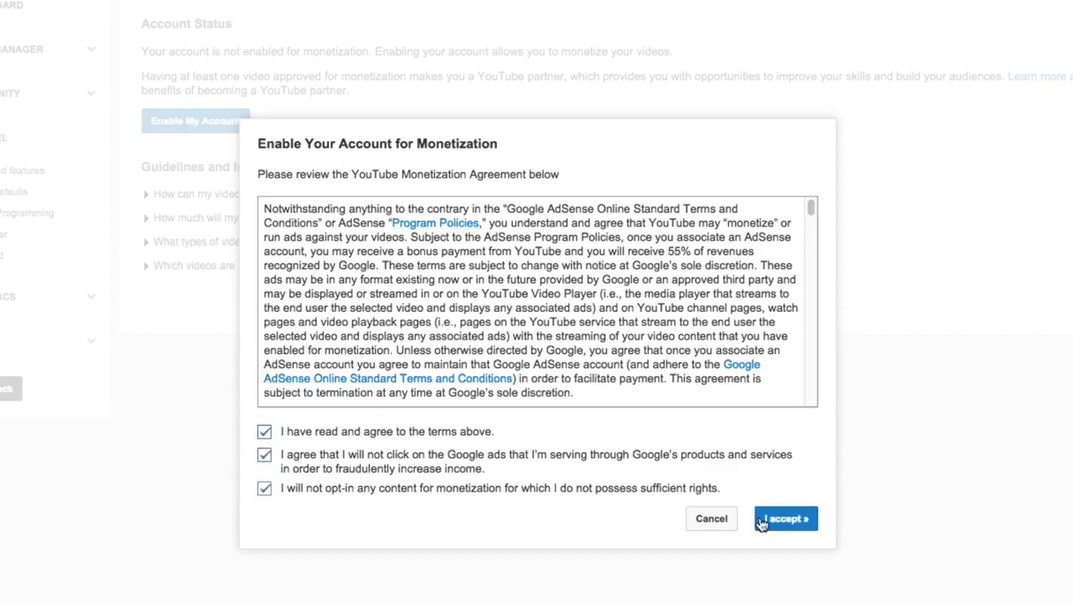
Enable the account for monetization and dismiss the 'How to monetize your videos' popup.
{"action": "left_click", "coordinate": [785, 517]}
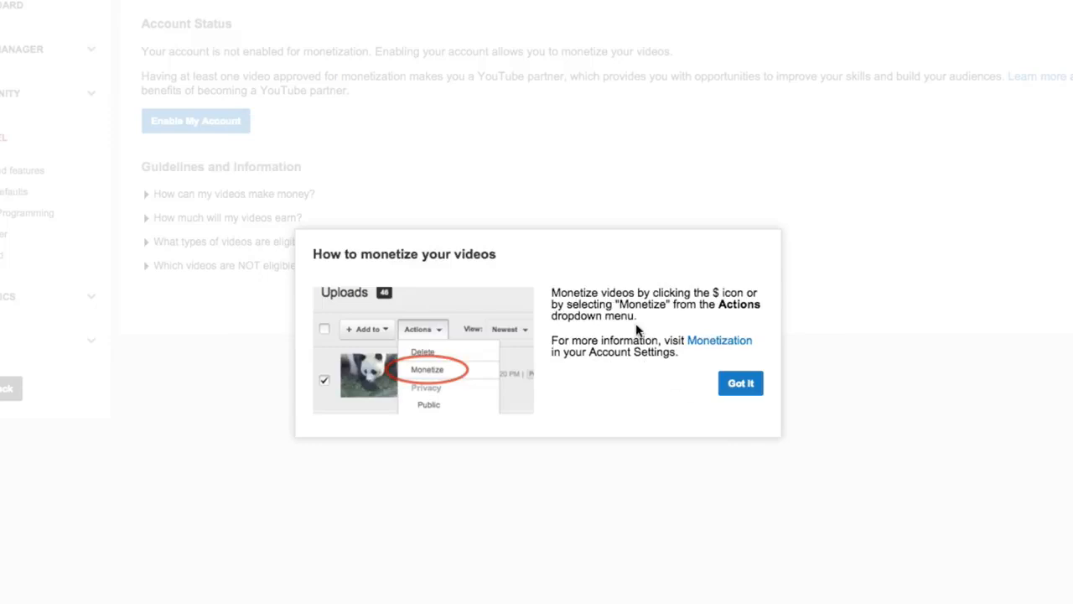
{"action": "mouse_move", "coordinate": [607, 450]}
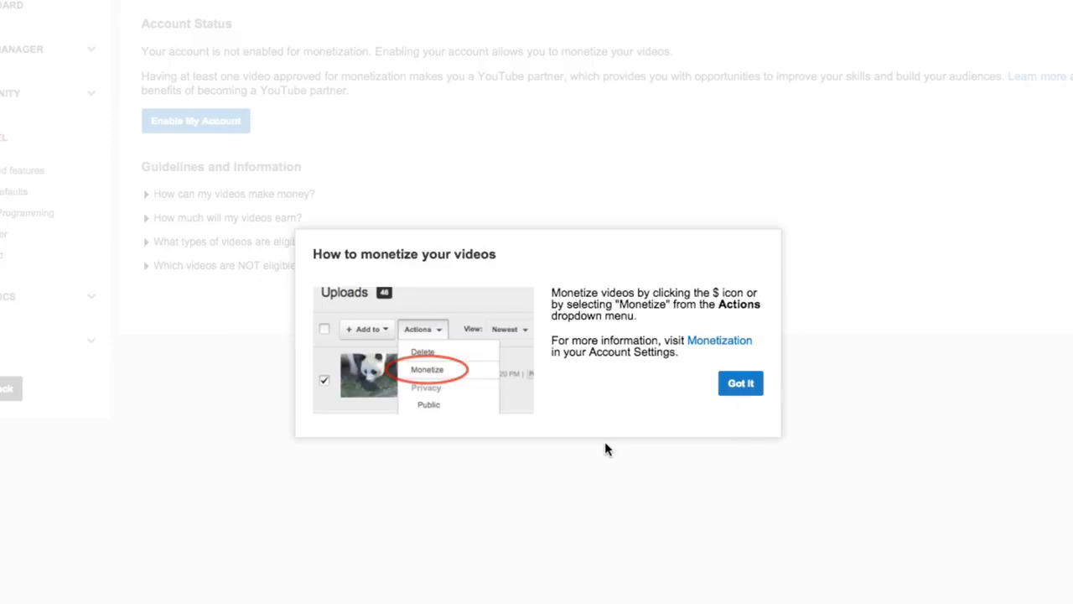
{"action": "mouse_move", "coordinate": [664, 352]}
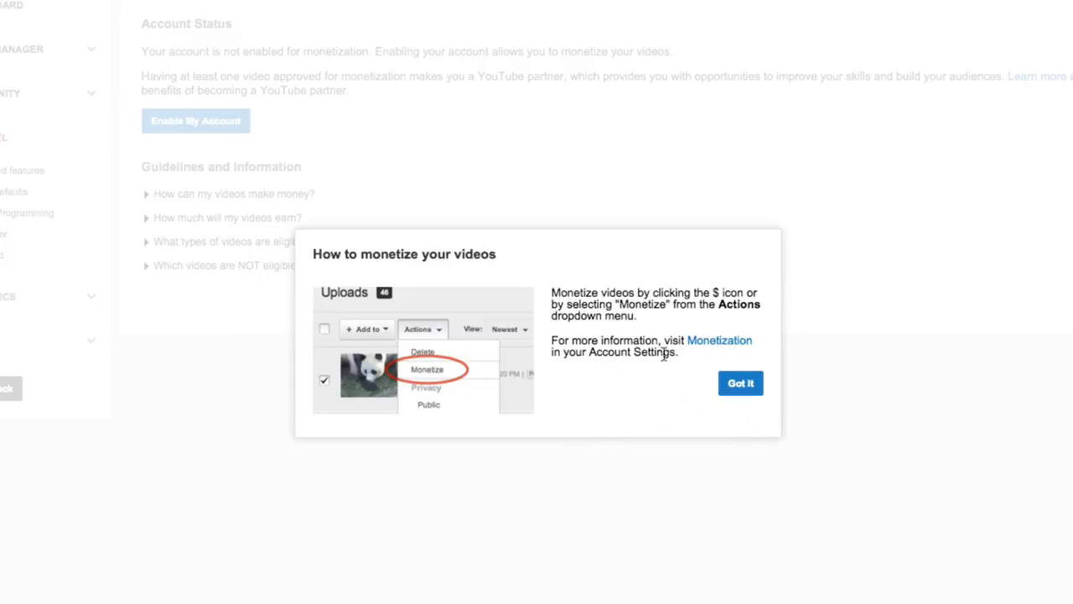
{"action": "mouse_move", "coordinate": [594, 376]}
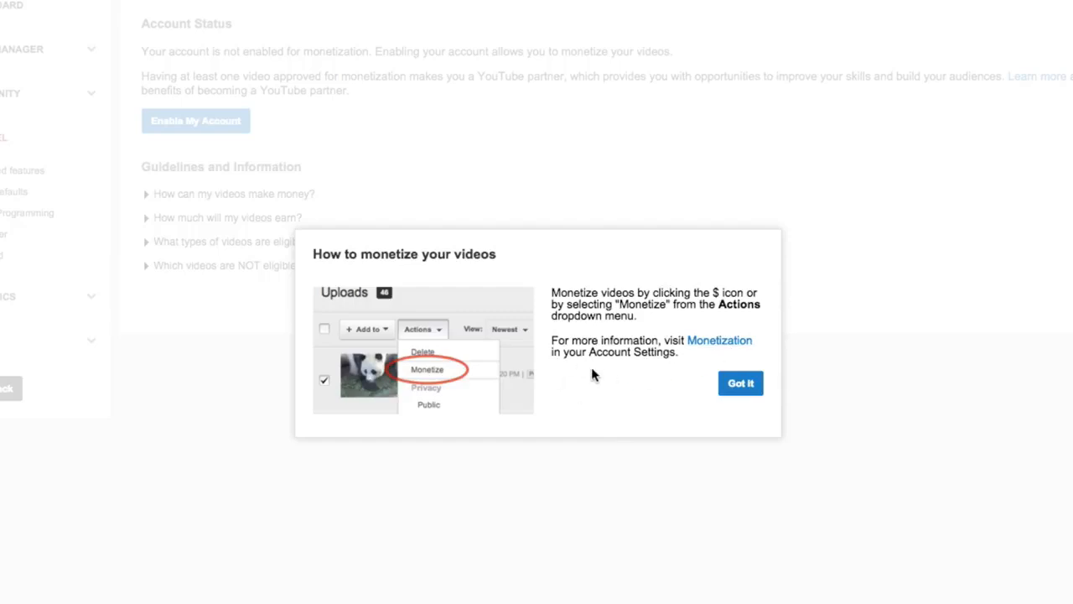
{"action": "mouse_move", "coordinate": [624, 409]}
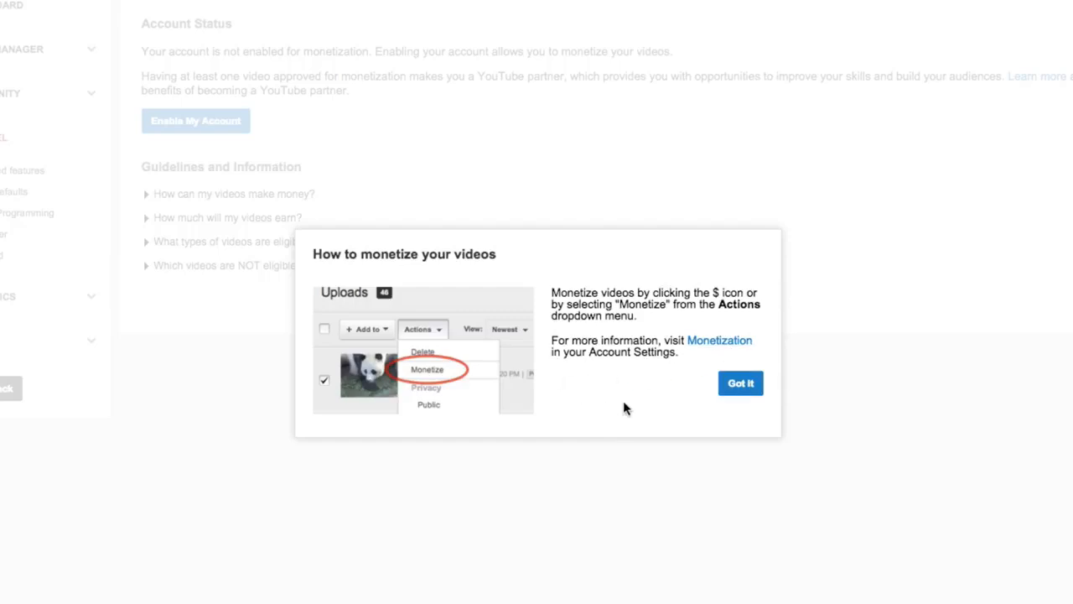
{"action": "left_click", "coordinate": [740, 383]}
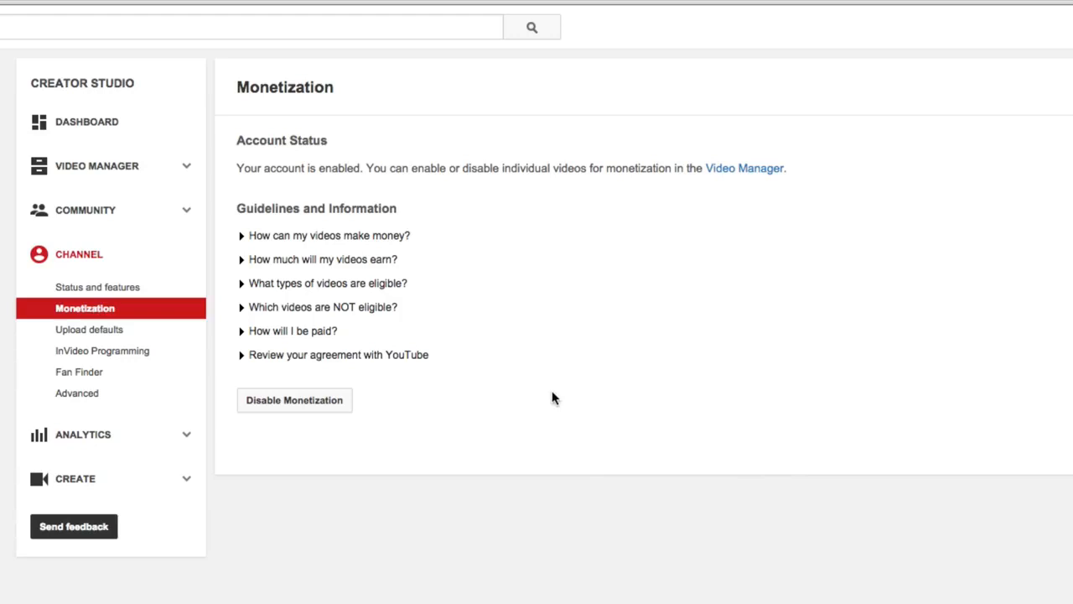
{"action": "mouse_move", "coordinate": [410, 247]}
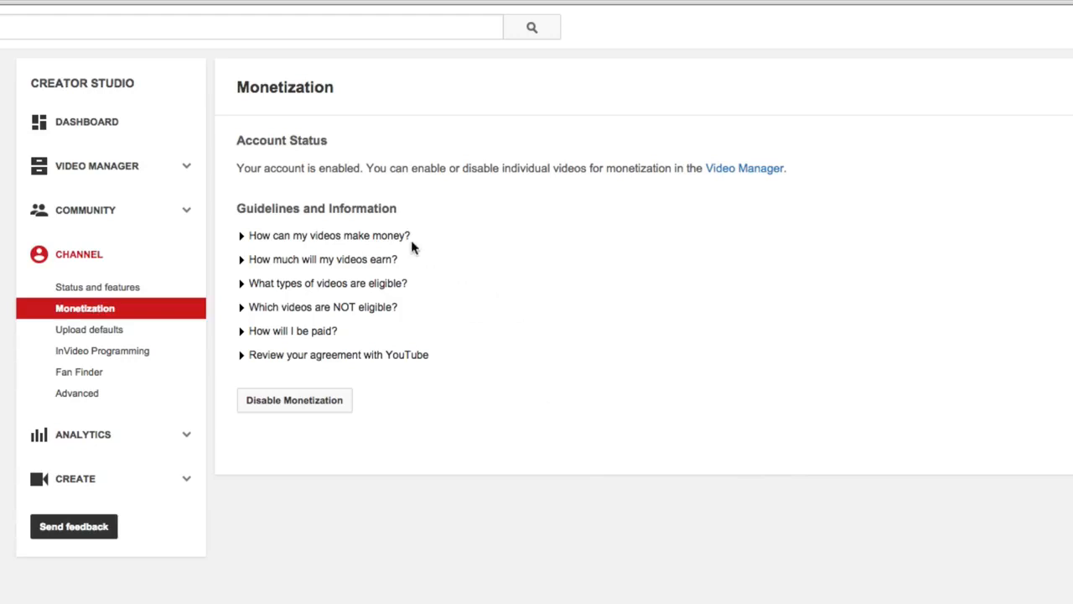
{"action": "mouse_move", "coordinate": [327, 251]}
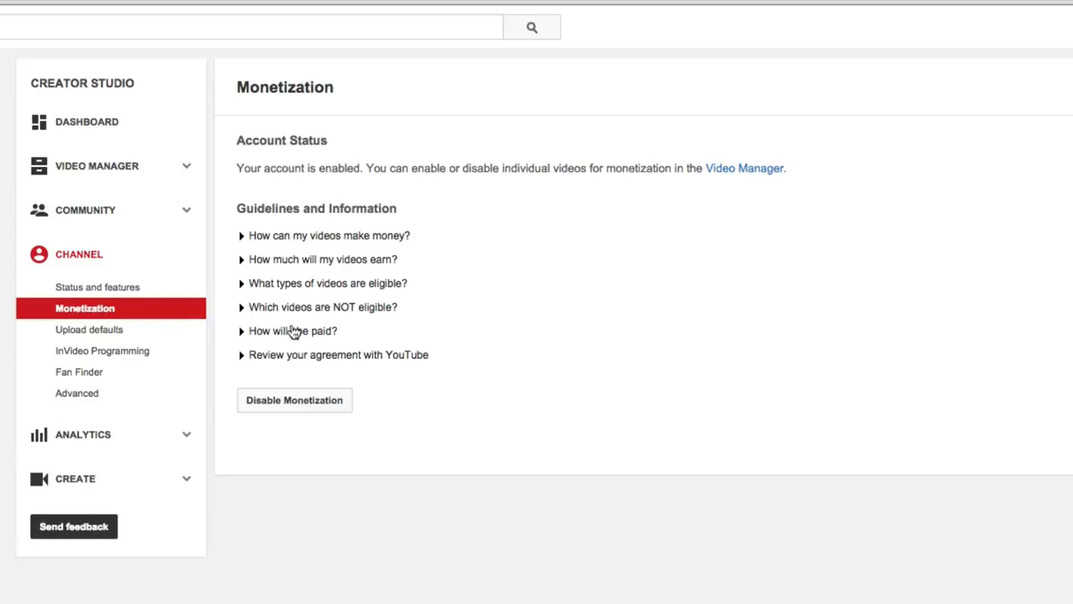
Expand 'How will I be paid?' and begin associating an AdSense account.
{"action": "left_click", "coordinate": [292, 331]}
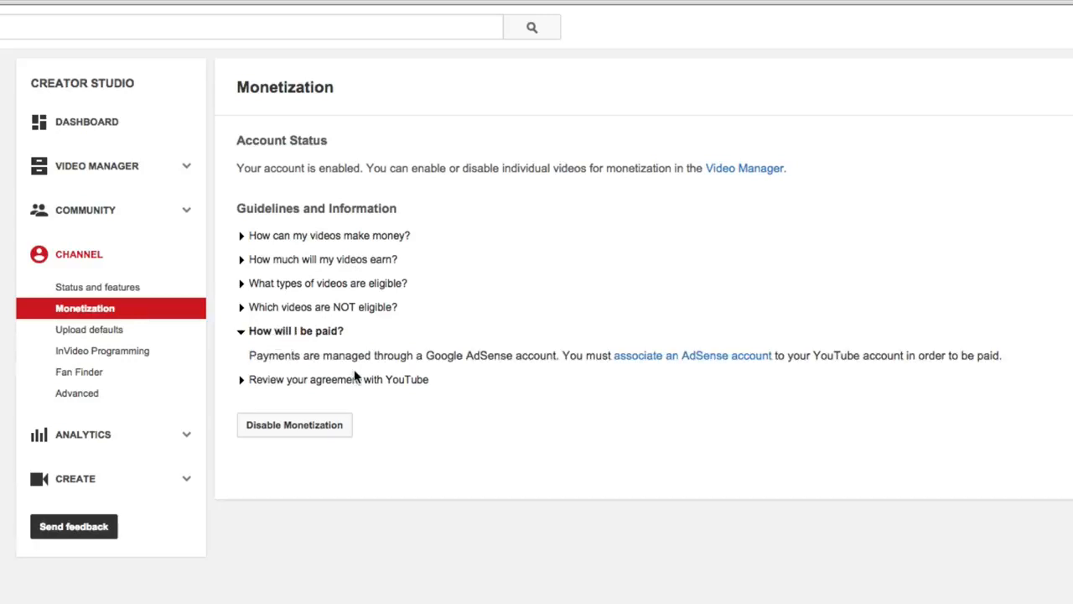
{"action": "mouse_move", "coordinate": [344, 372]}
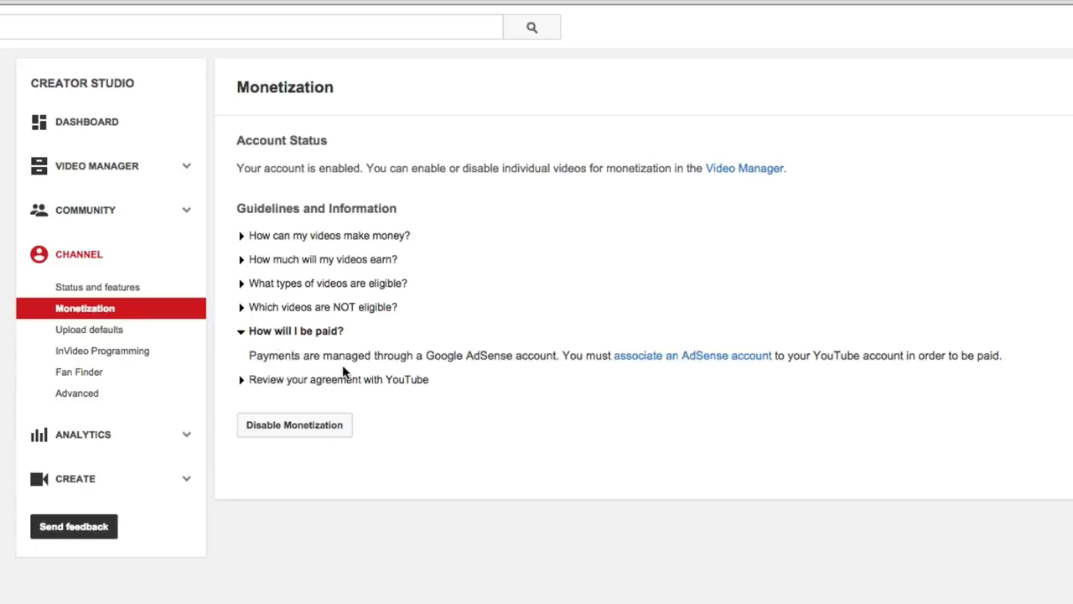
{"action": "mouse_move", "coordinate": [511, 362]}
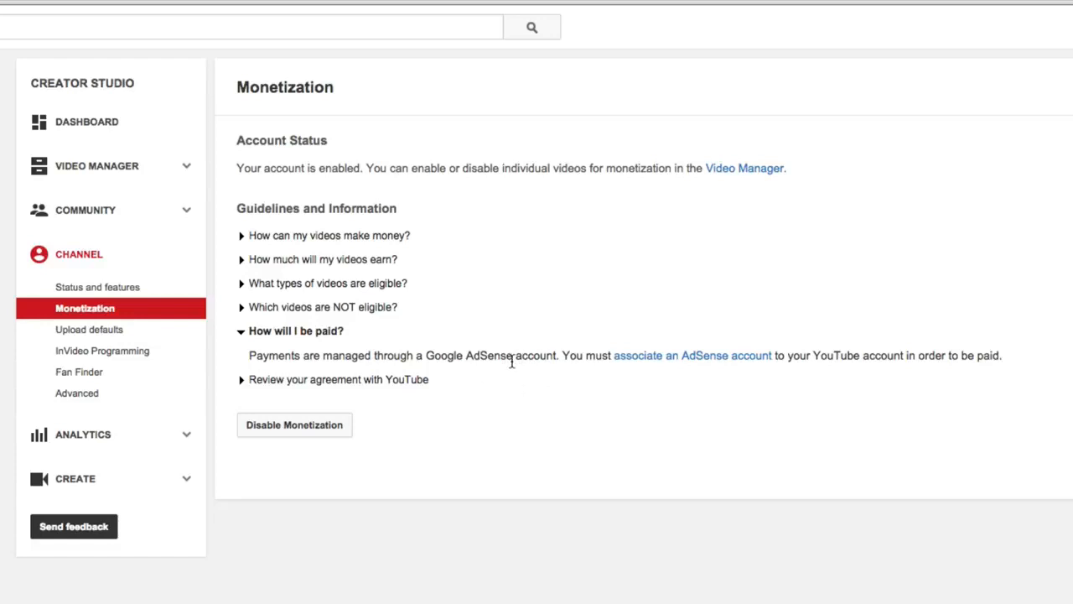
{"action": "mouse_move", "coordinate": [631, 370]}
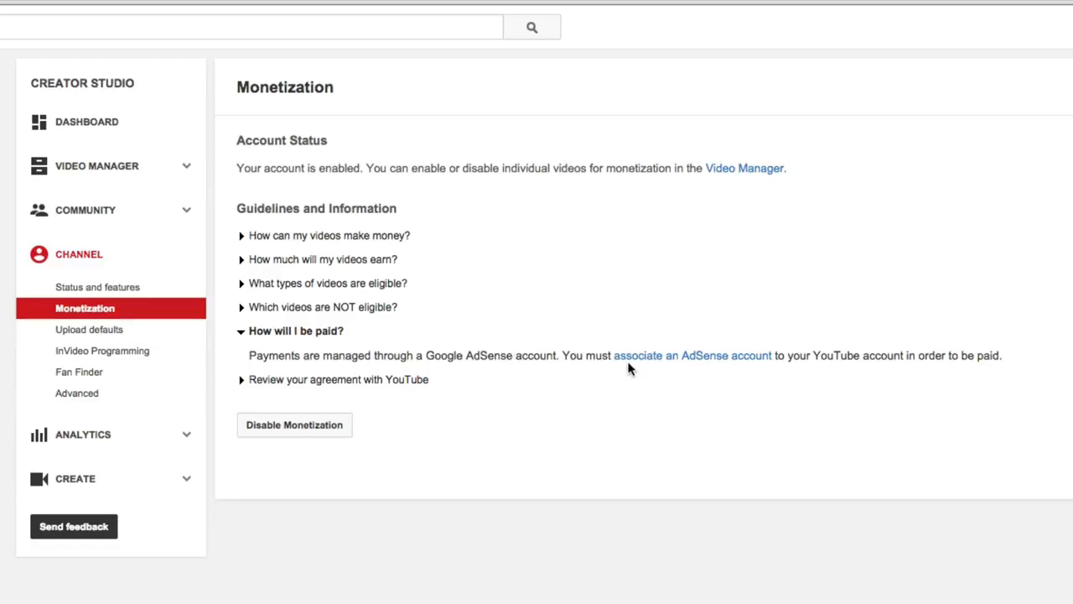
{"action": "mouse_move", "coordinate": [624, 372]}
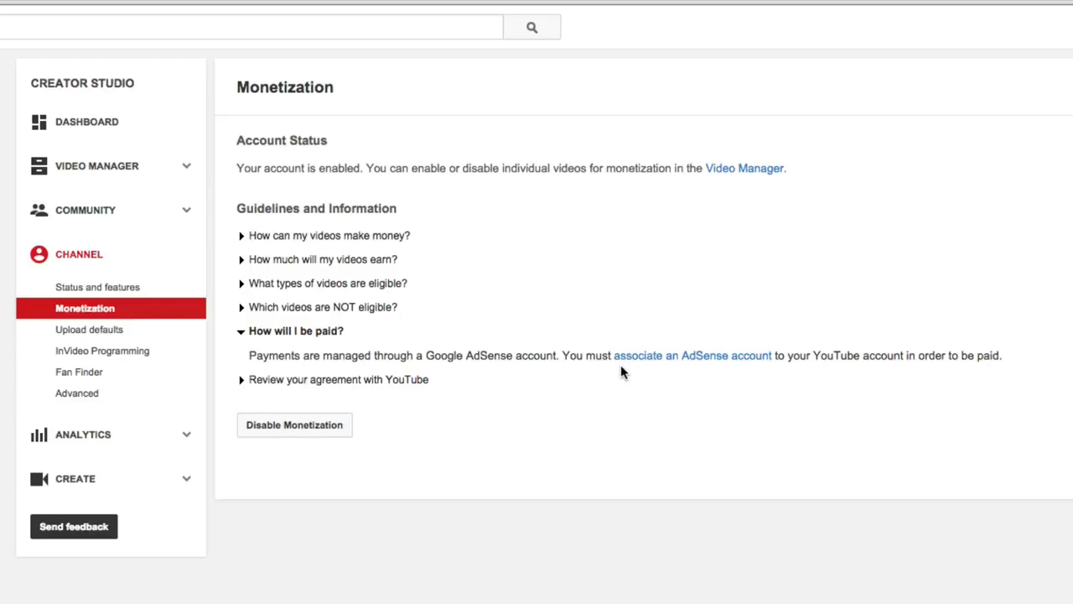
{"action": "mouse_move", "coordinate": [684, 409]}
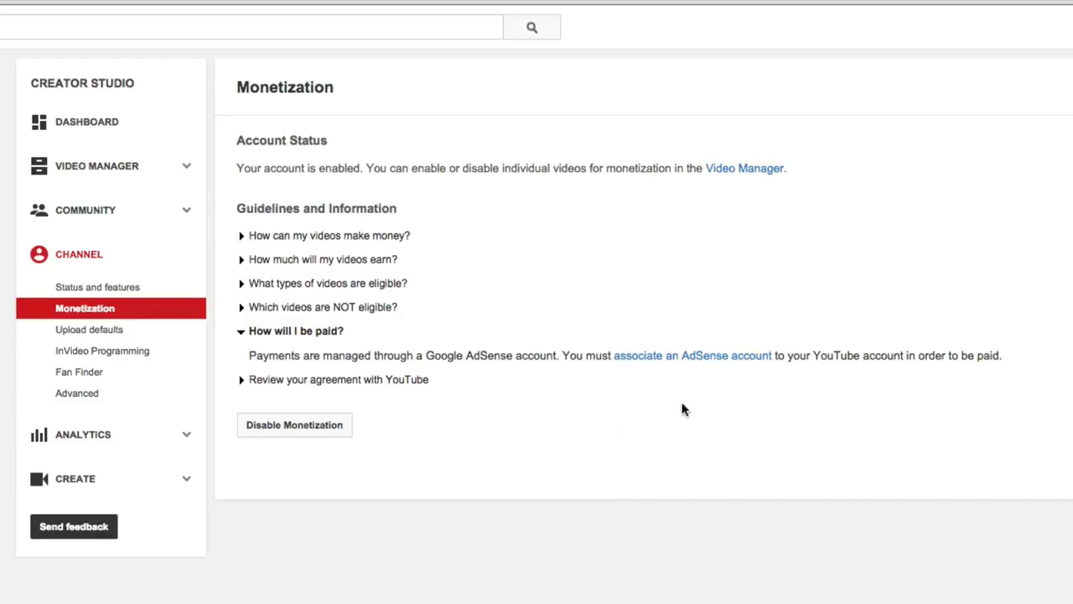
{"action": "left_click", "coordinate": [692, 356]}
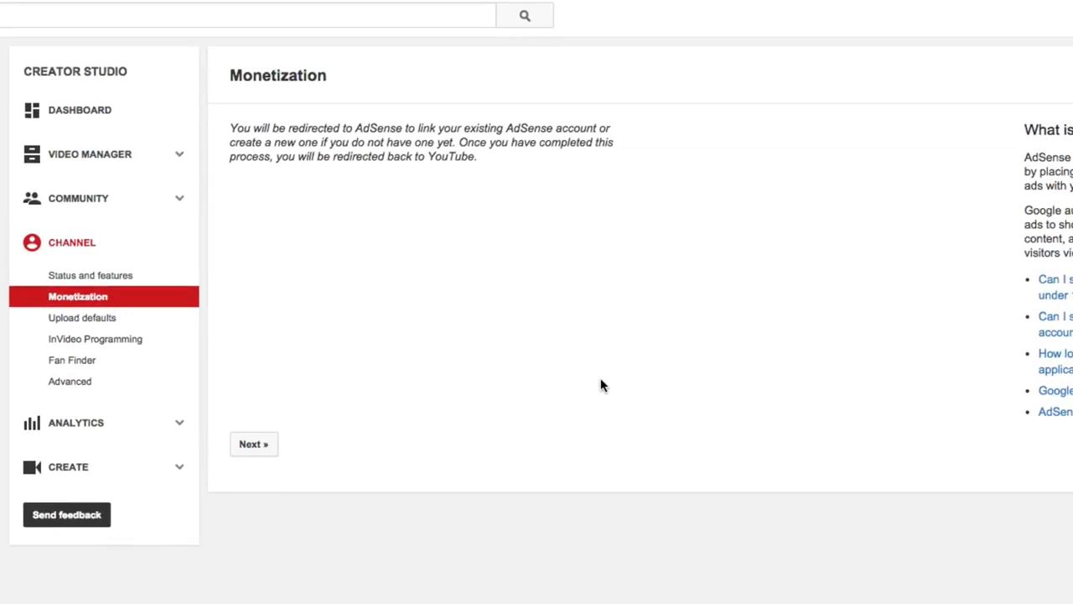
{"action": "mouse_move", "coordinate": [629, 333]}
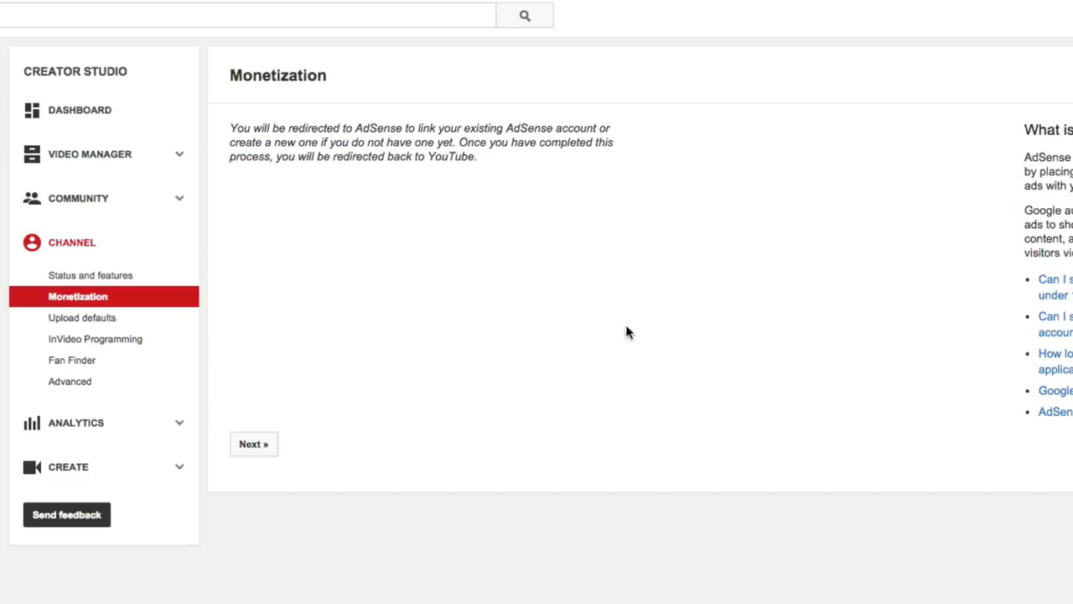
{"action": "mouse_move", "coordinate": [595, 335]}
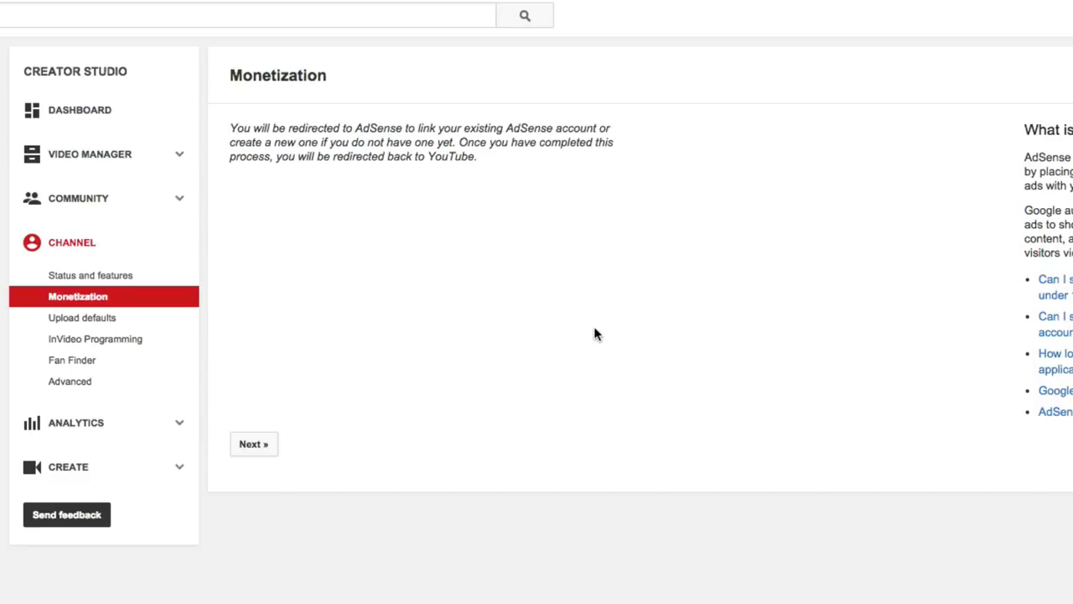
{"action": "mouse_move", "coordinate": [208, 465]}
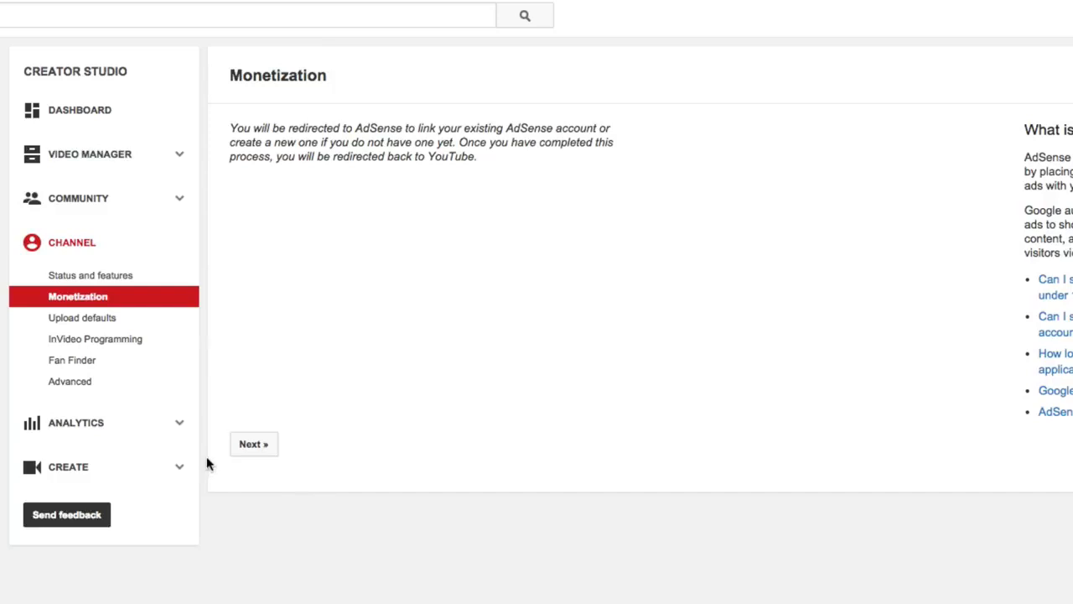
Continue past the redirect notice to AdSense linking Step 1.
{"action": "left_click", "coordinate": [253, 443]}
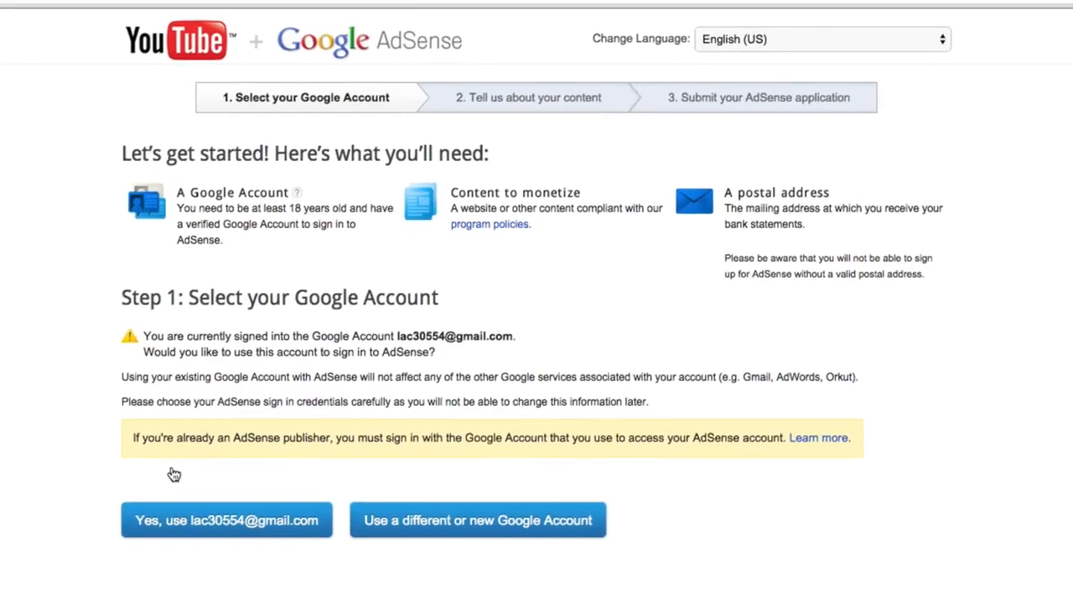
{"action": "mouse_move", "coordinate": [276, 503]}
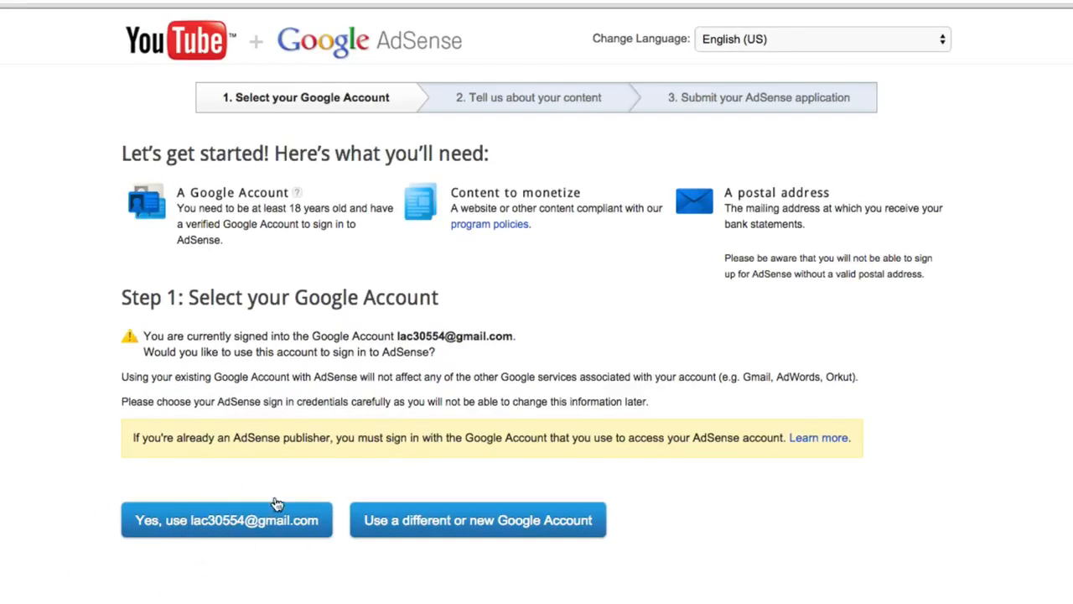
{"action": "mouse_move", "coordinate": [286, 483]}
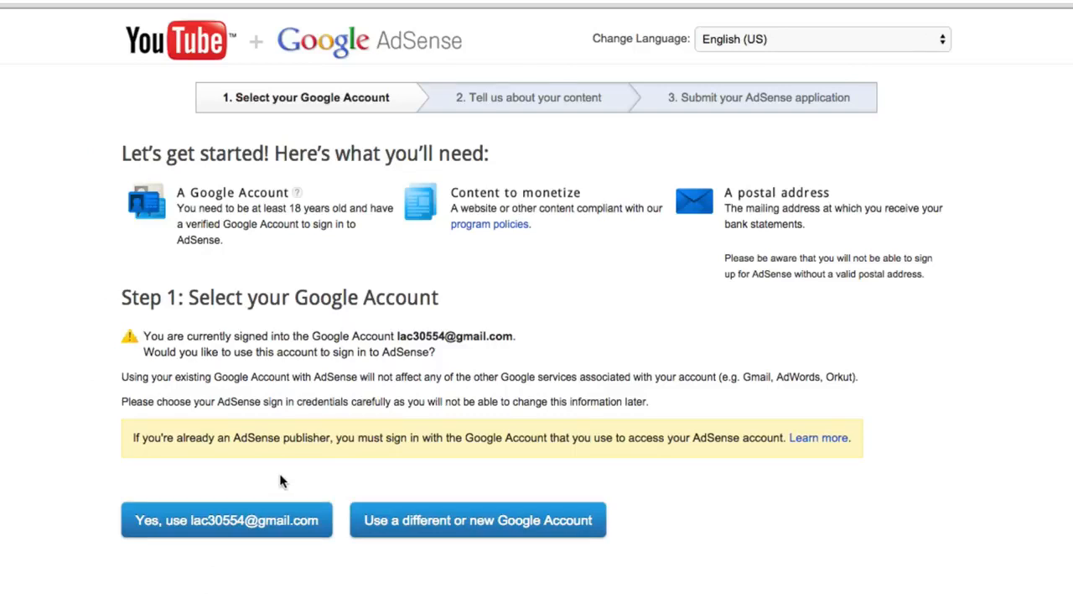
{"action": "mouse_move", "coordinate": [893, 88]}
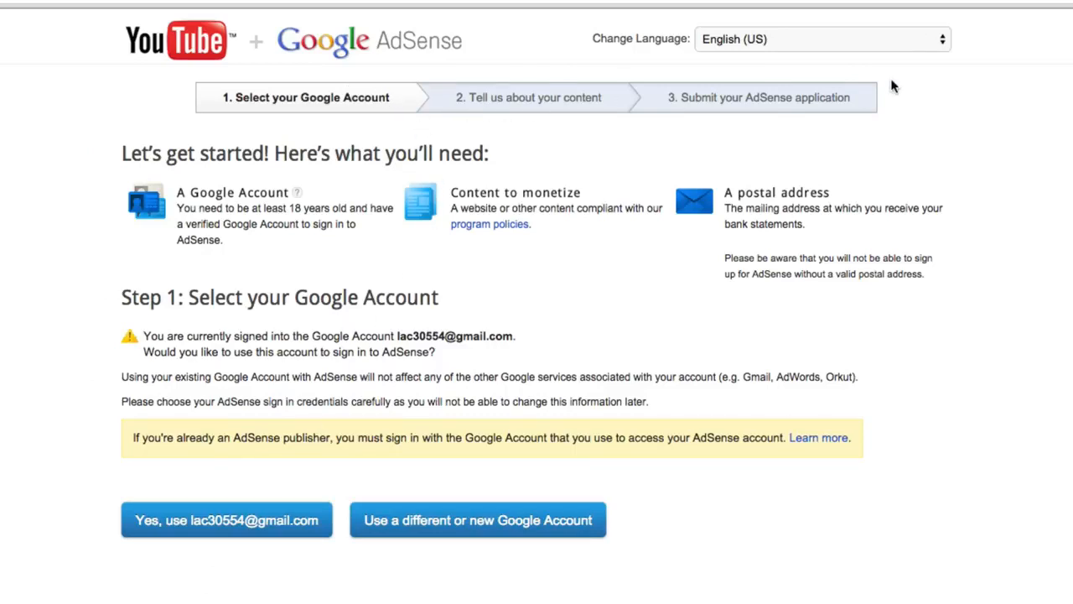
{"action": "mouse_move", "coordinate": [528, 245]}
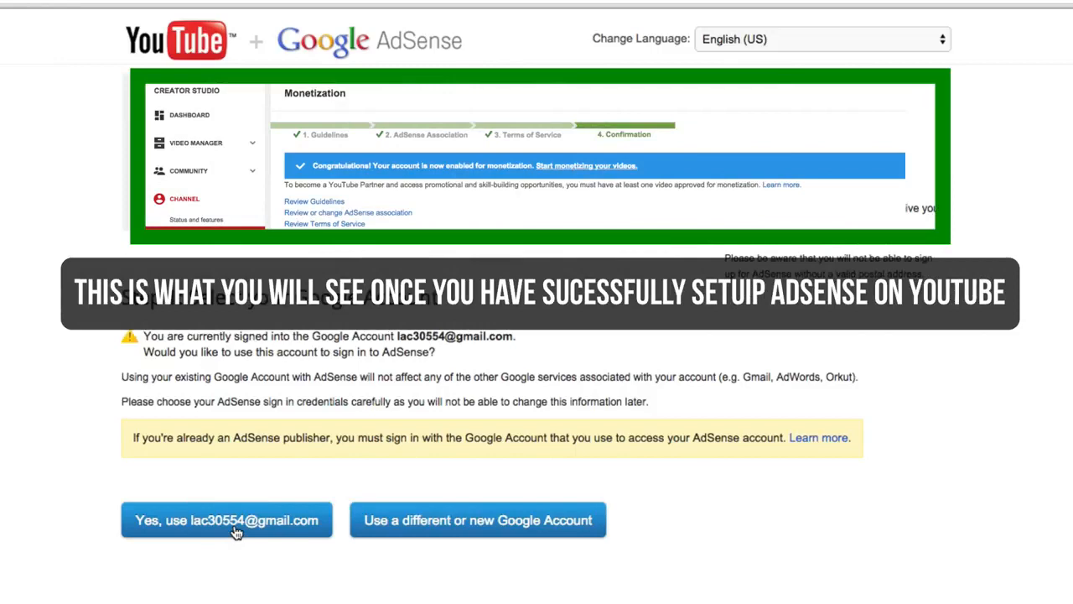
{"action": "mouse_move", "coordinate": [235, 523]}
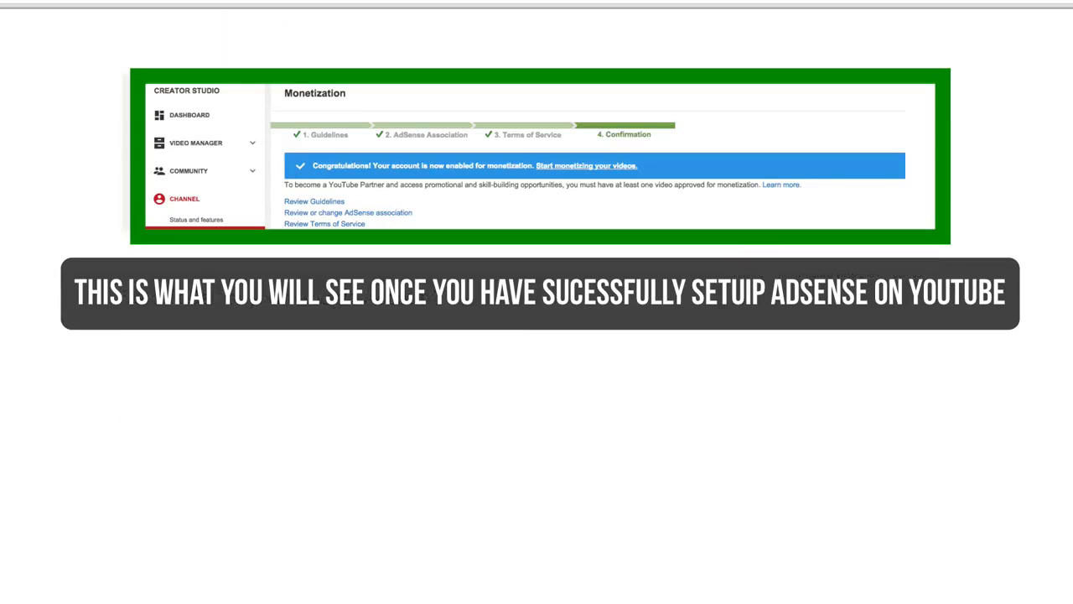
Scroll down the AdSense home page toward the footer.
{"action": "scroll", "scroll_direction": "down", "scroll_amount": 3}
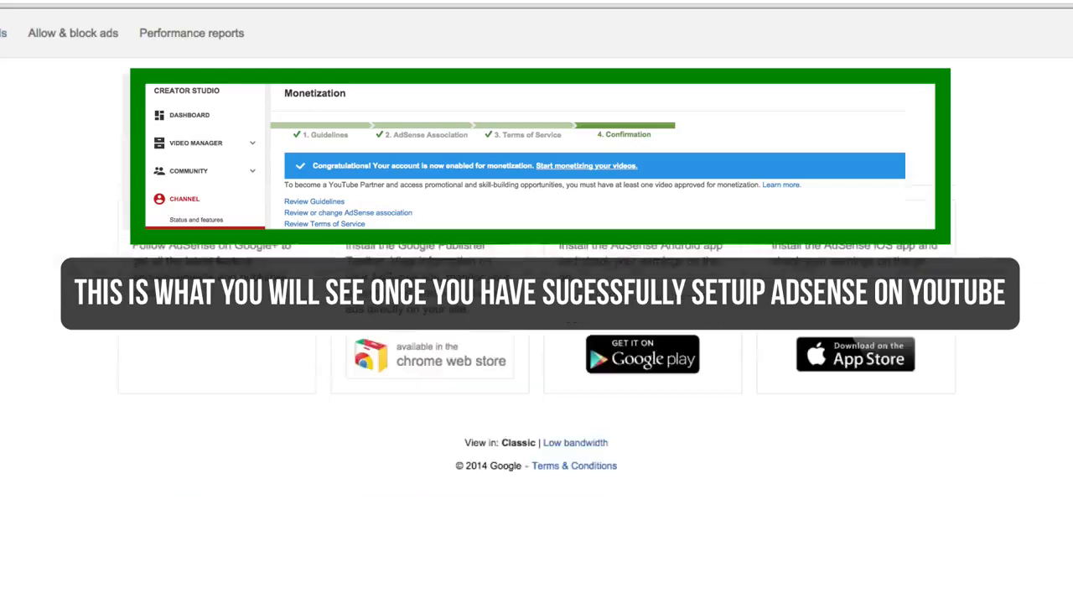